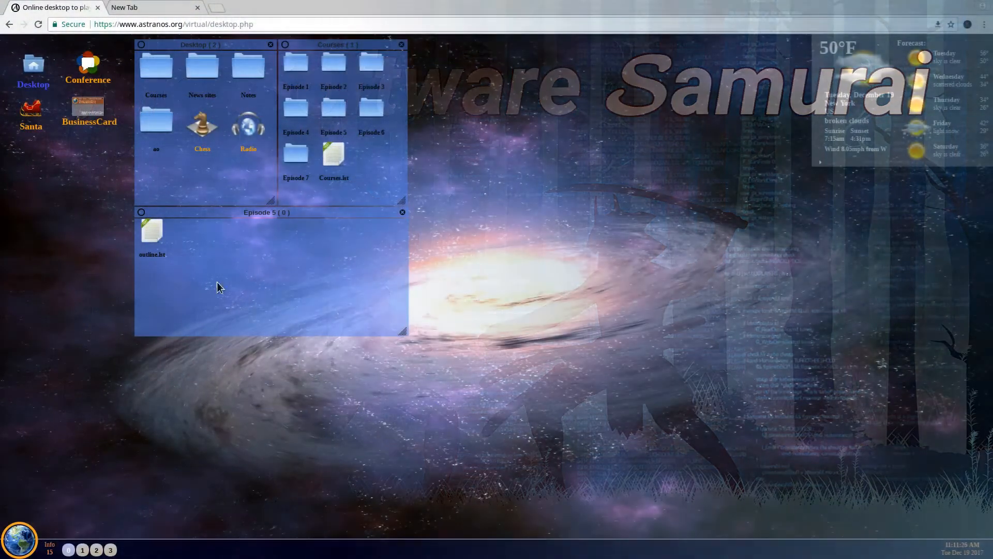
Open outline.txt from the Episode 5 folder and maximize the IDE window.
{"action": "double_click", "coordinate": [151, 230]}
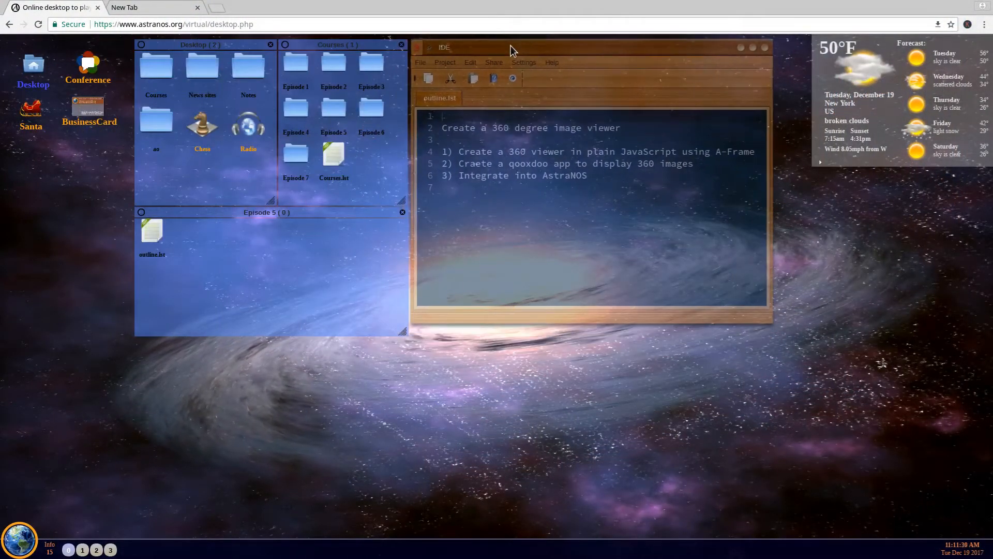
{"action": "left_click", "coordinate": [514, 46]}
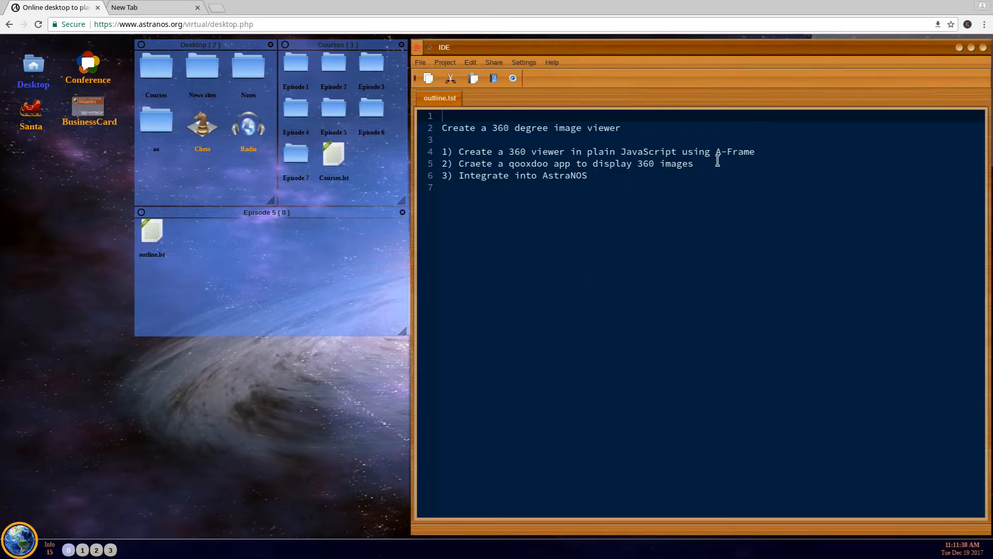
{"action": "mouse_move", "coordinate": [767, 151]}
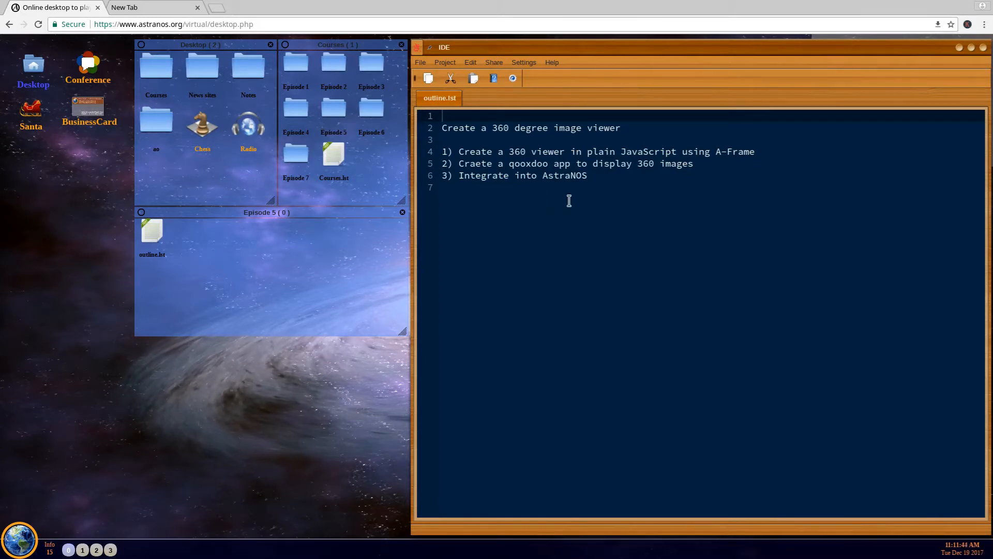
{"action": "mouse_move", "coordinate": [674, 196]}
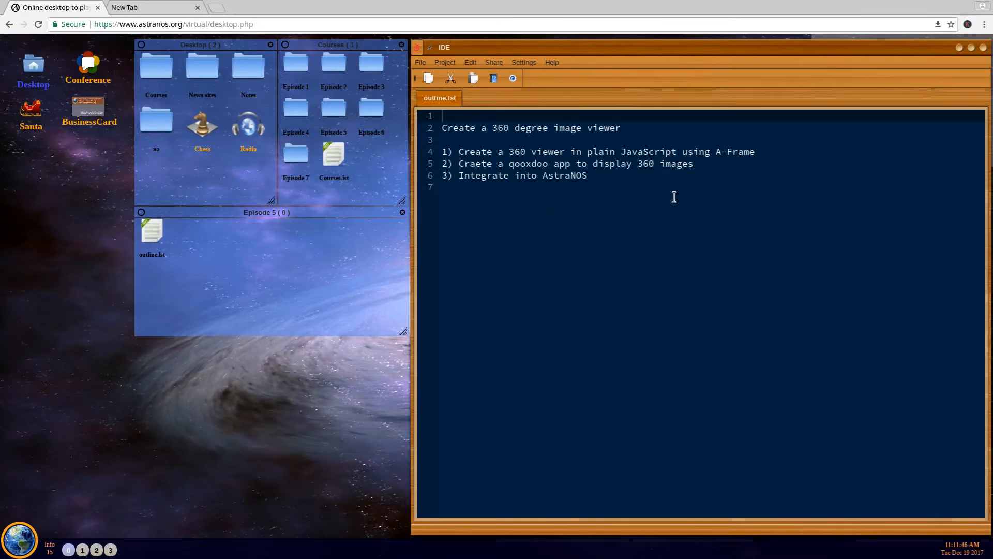
{"action": "mouse_move", "coordinate": [737, 168]}
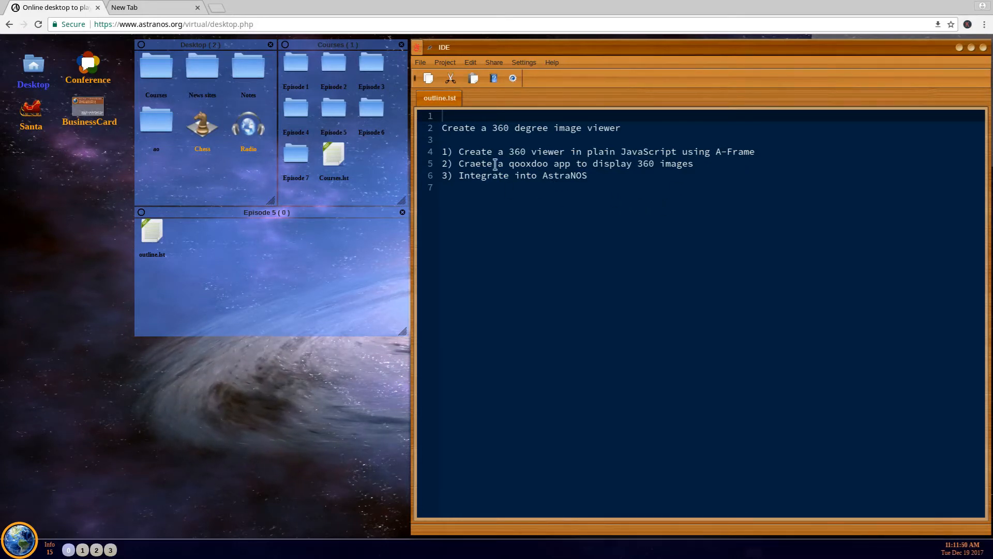
Create a new file from the HTML > Empty HTML web page template.
{"action": "left_click", "coordinate": [420, 63]}
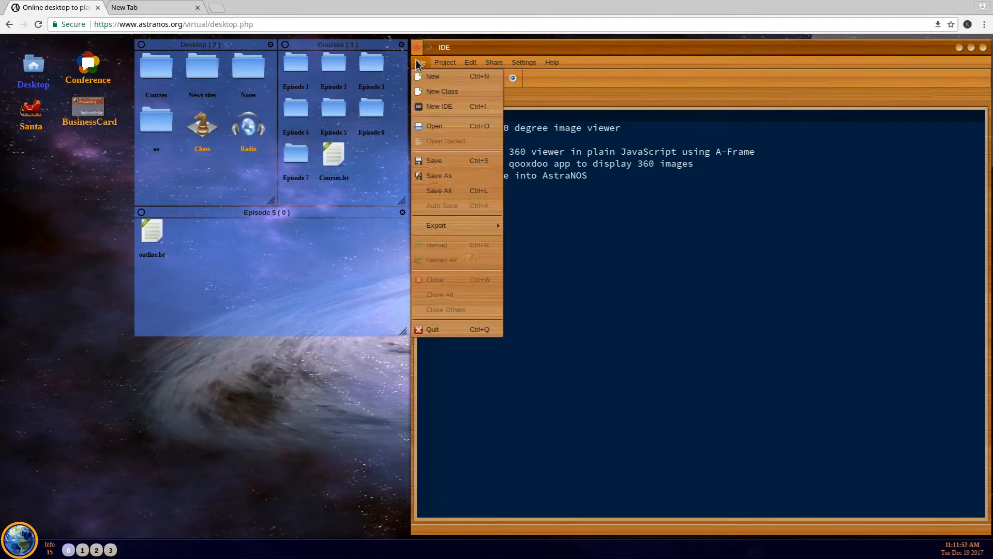
{"action": "left_click", "coordinate": [442, 91]}
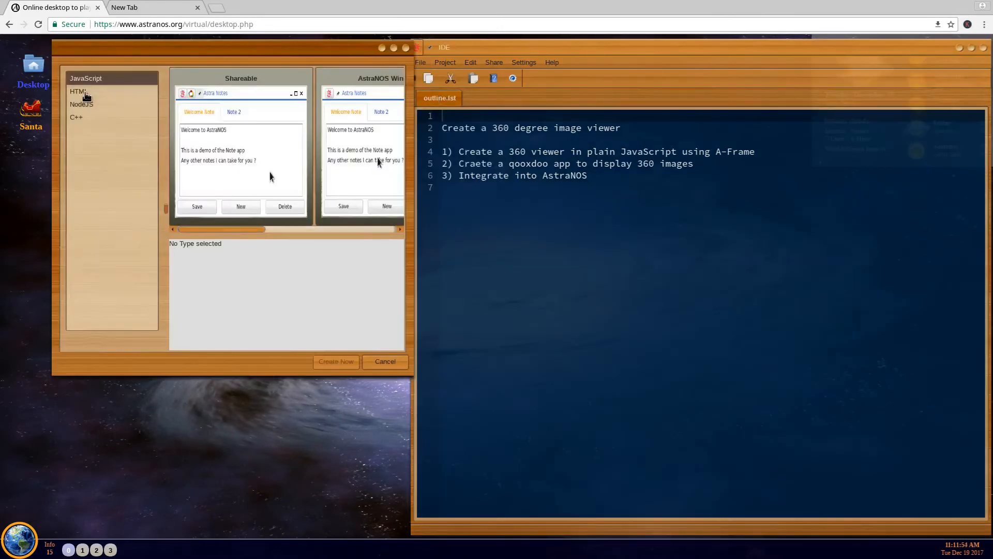
{"action": "left_click", "coordinate": [79, 91]}
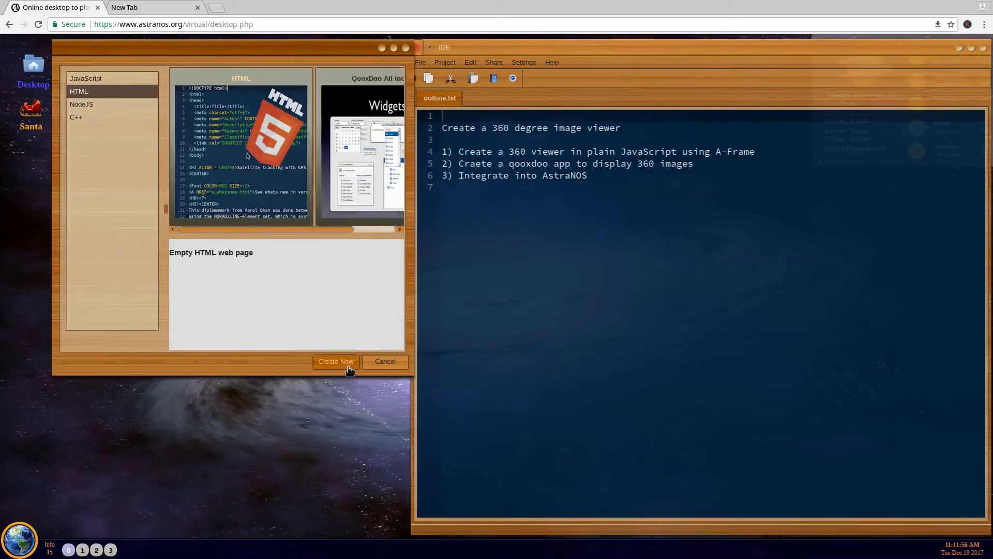
{"action": "left_click", "coordinate": [335, 361]}
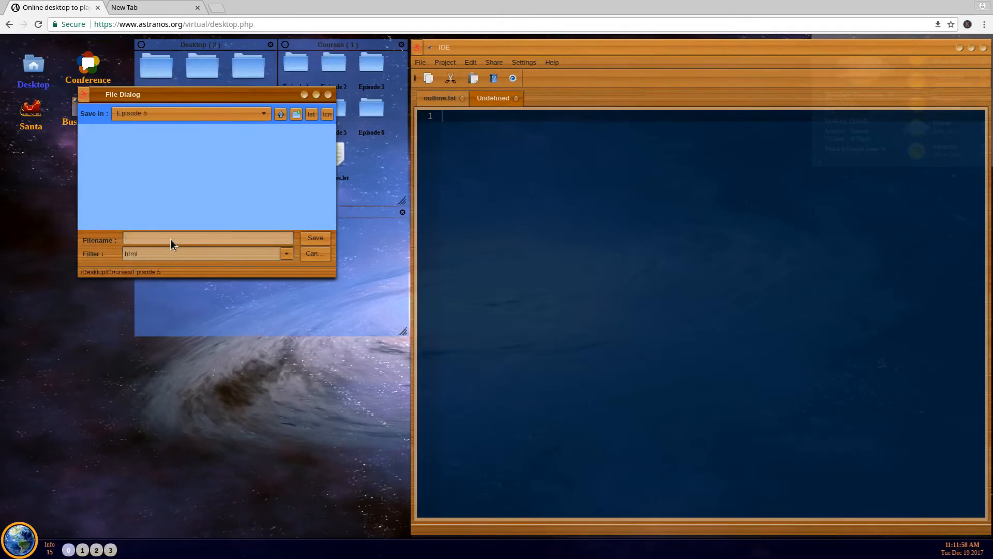
Save the new page as 360_Viewer.html in the Episode 5 folder.
{"action": "type", "text": "360"}
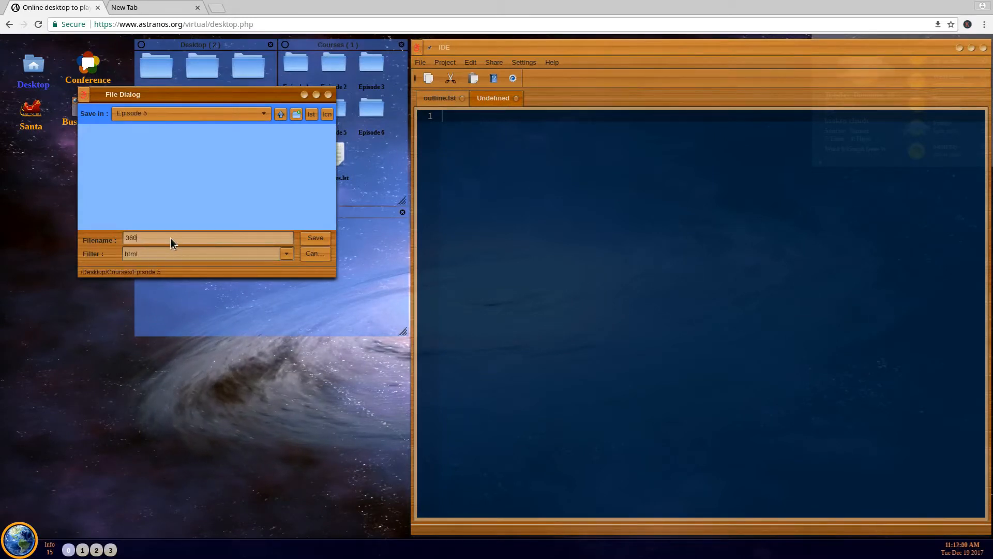
{"action": "type", "text": "_Viewer"}
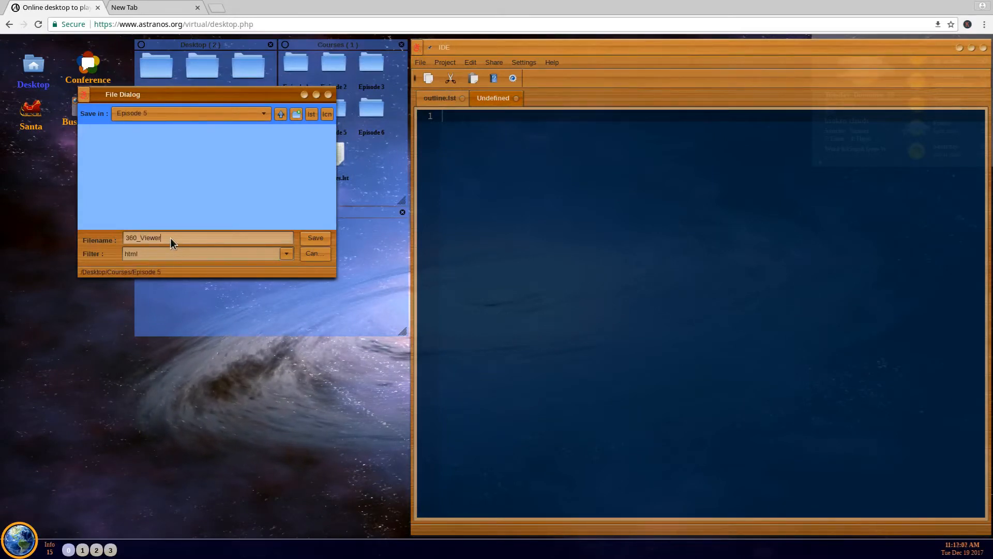
{"action": "type", "text": ".html"}
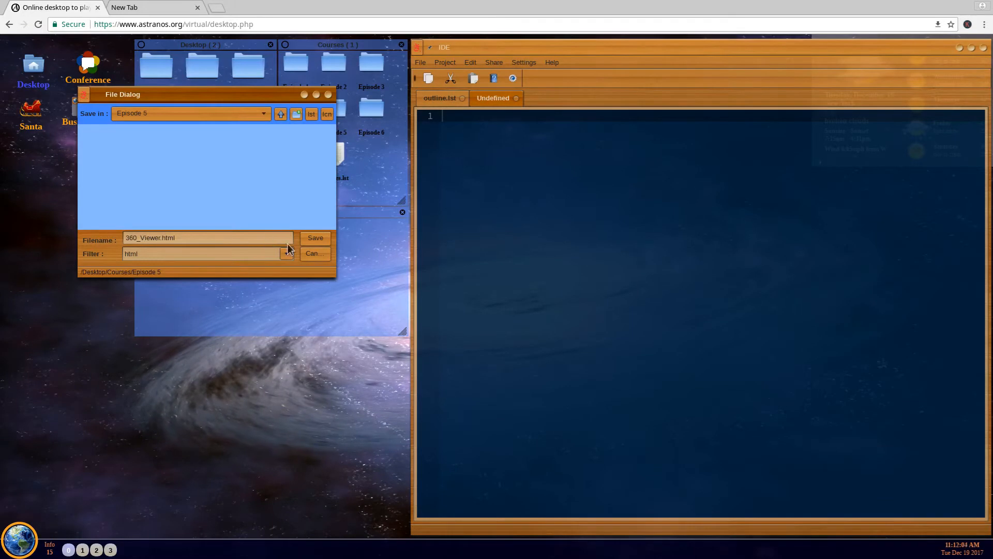
{"action": "left_click", "coordinate": [315, 238]}
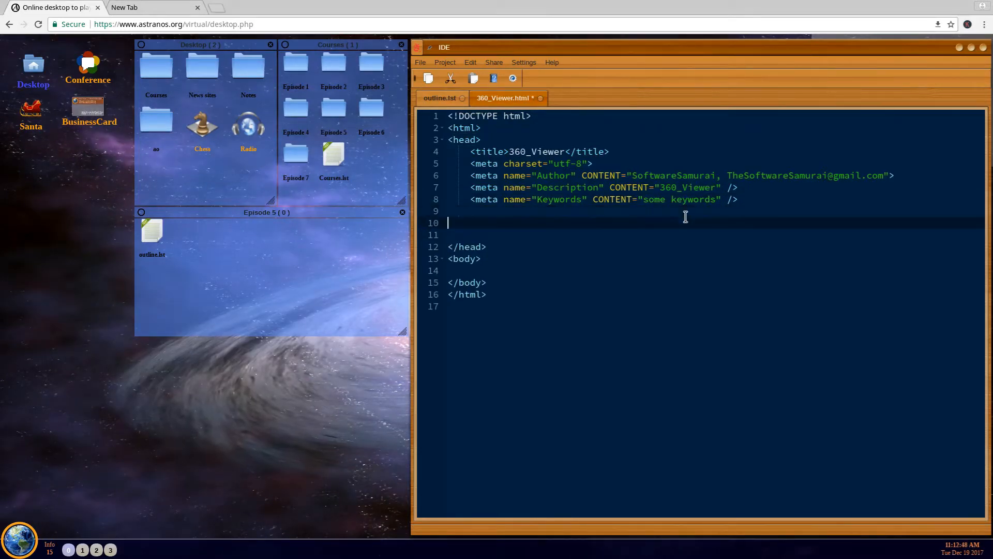
Add script tags for aframe-v0.7.1.min.js and drag-look-controls.min.js in the head and tidy blank lines.
{"action": "type", "text": "<script src=\"https://rawgit.com/aframe.r/aframe/ba2a287/dist/aframe-v0.7.1.min.js\"></script>"}
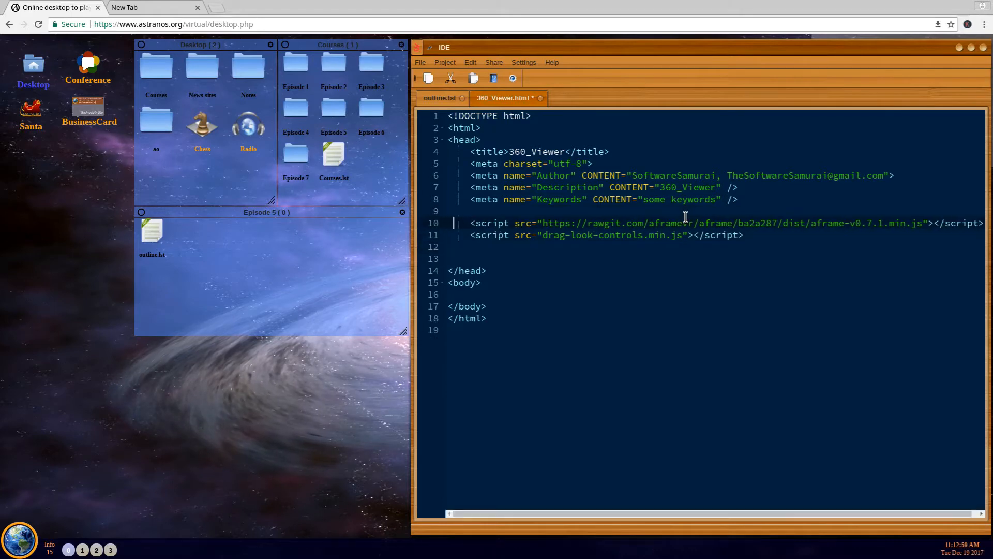
{"action": "key", "text": "Delete"}
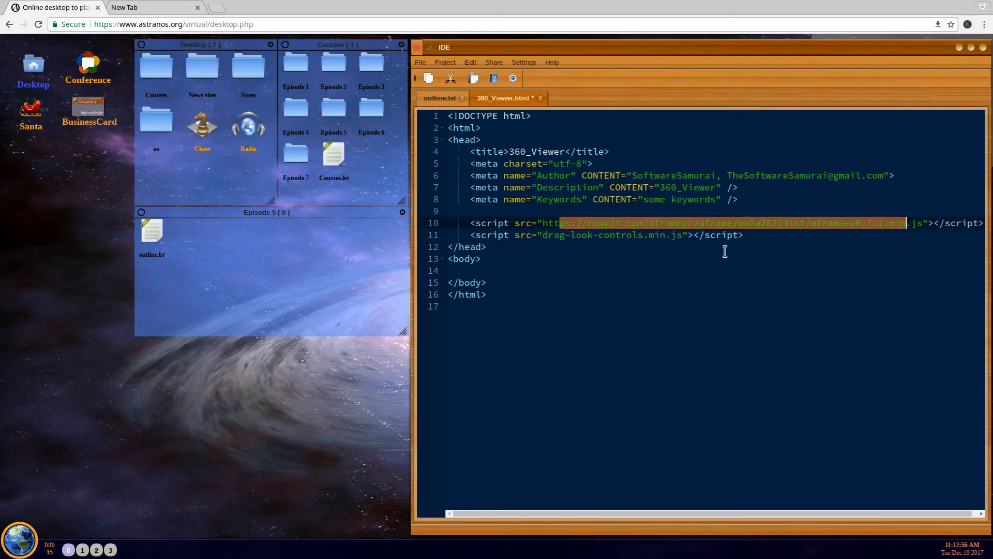
{"action": "key", "text": "enter"}
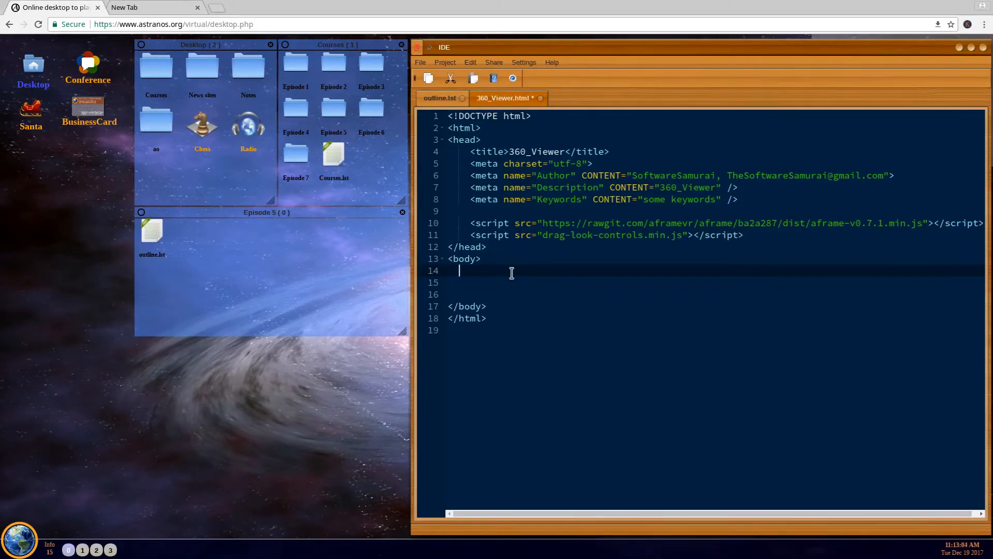
Write an a-scene element with cursor="rayOrigin: mouse" and its closing tag inside the body.
{"action": "type", "text": "<>"}
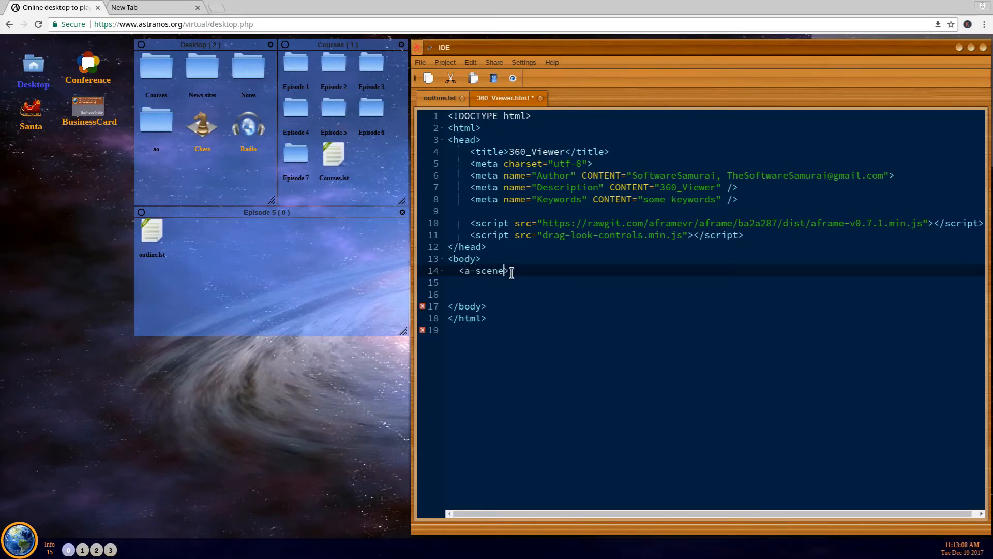
{"action": "key", "text": "Backspace"}
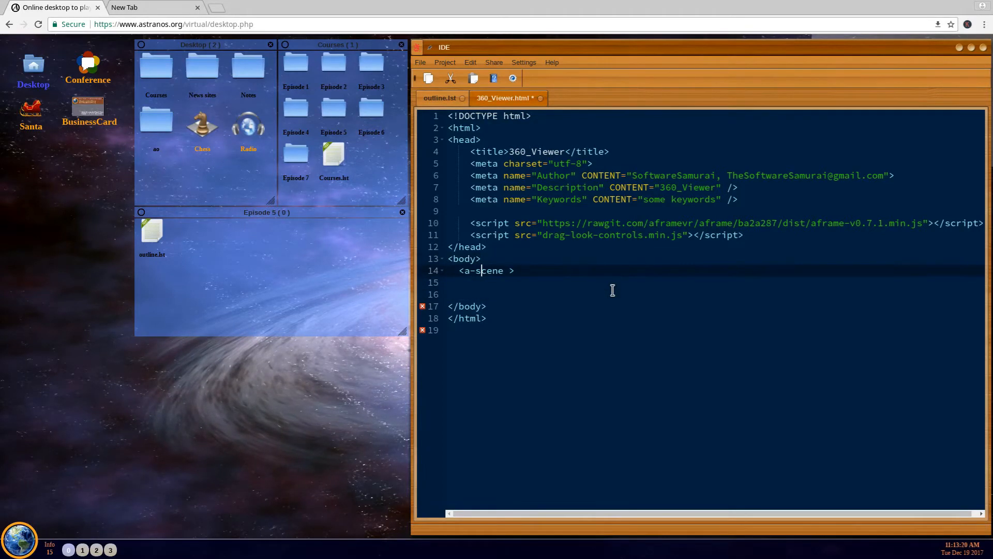
{"action": "type", "text": "</a-scene>"}
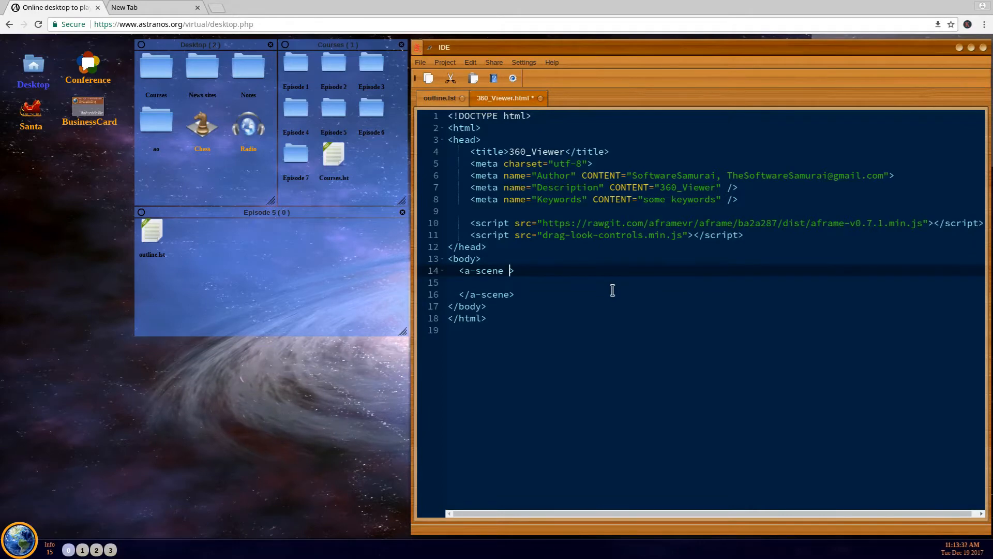
{"action": "type", "text": "rayOrigin: mouse\""}
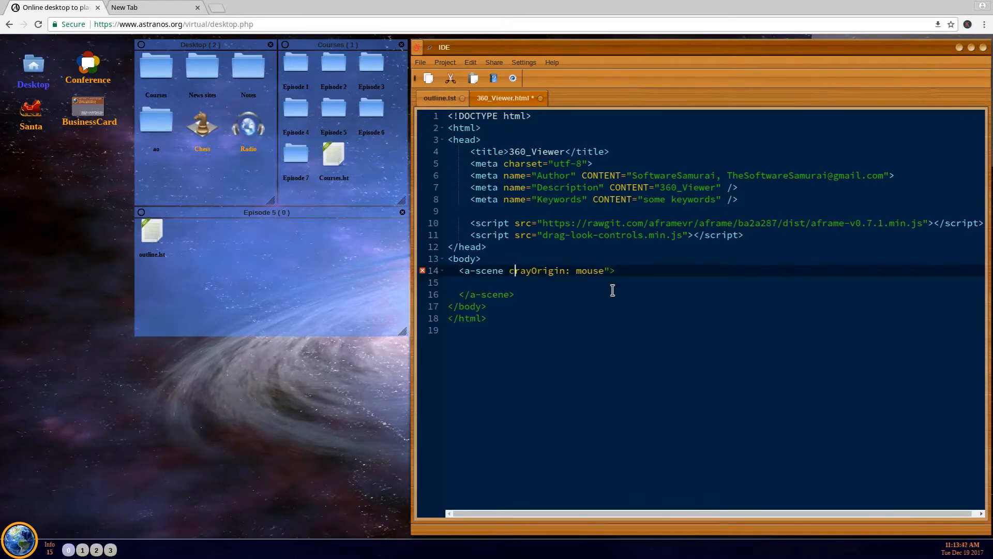
{"action": "type", "text": "ursor=\""}
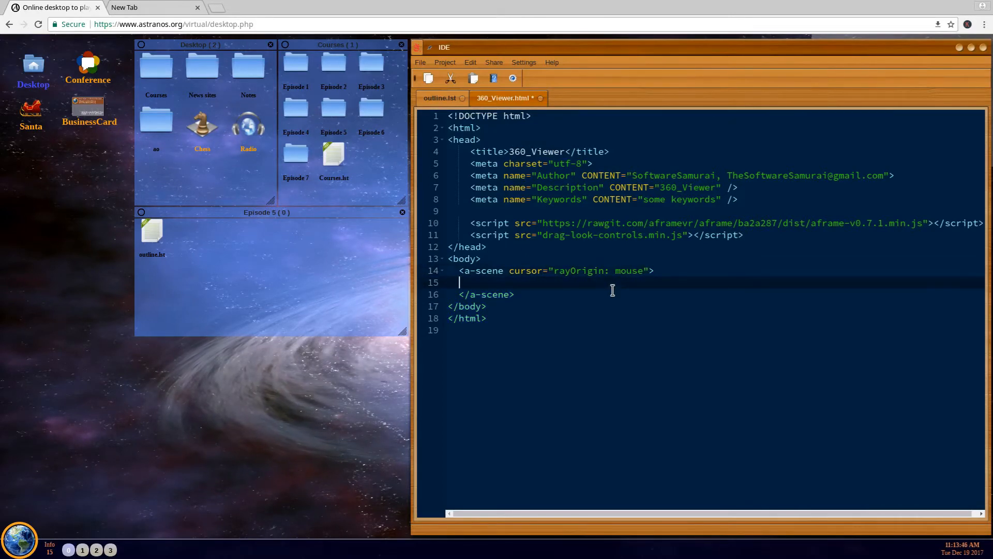
{"action": "key", "text": "Enter"}
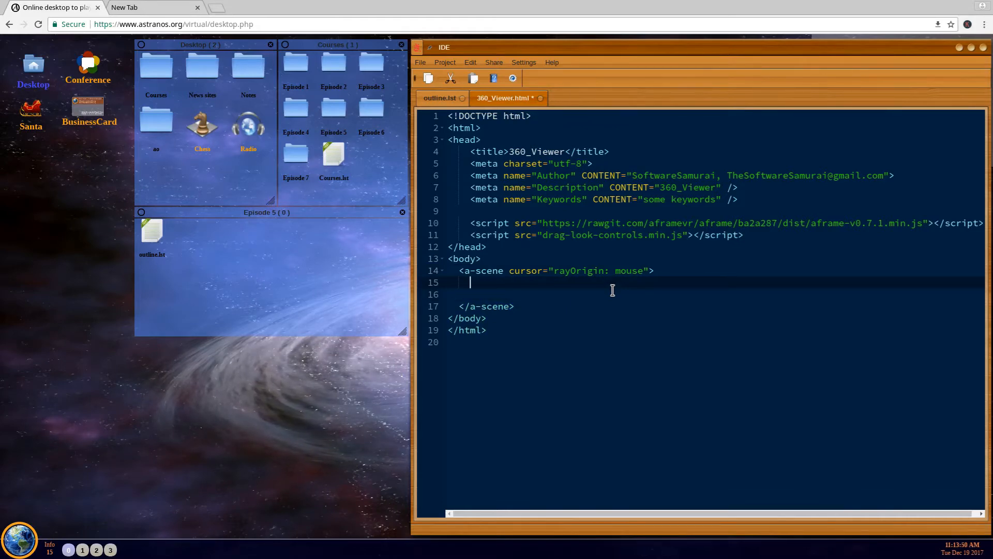
{"action": "mouse_move", "coordinate": [614, 382]}
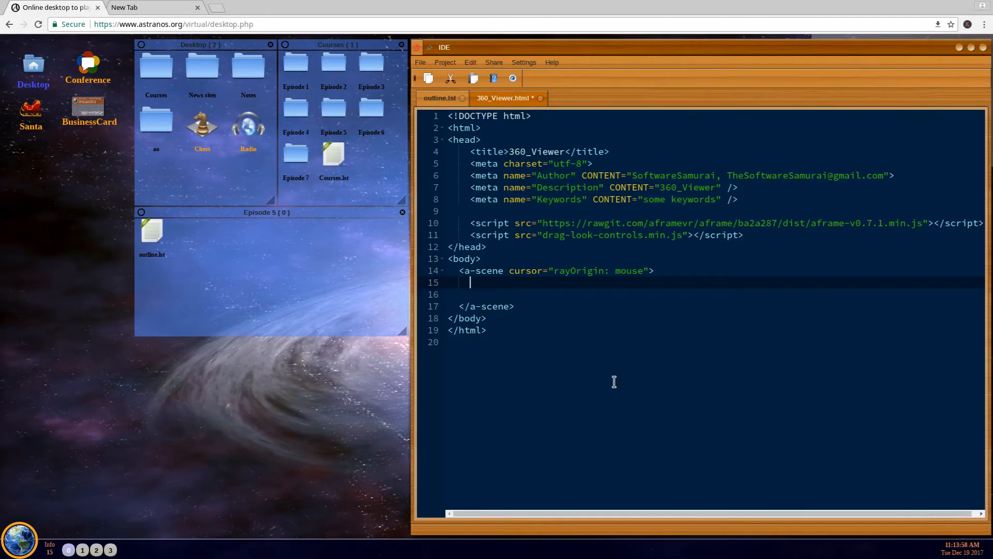
Add an a-sky element with src pointing to pano3.jpg inside the scene.
{"action": "type", "text": ",."}
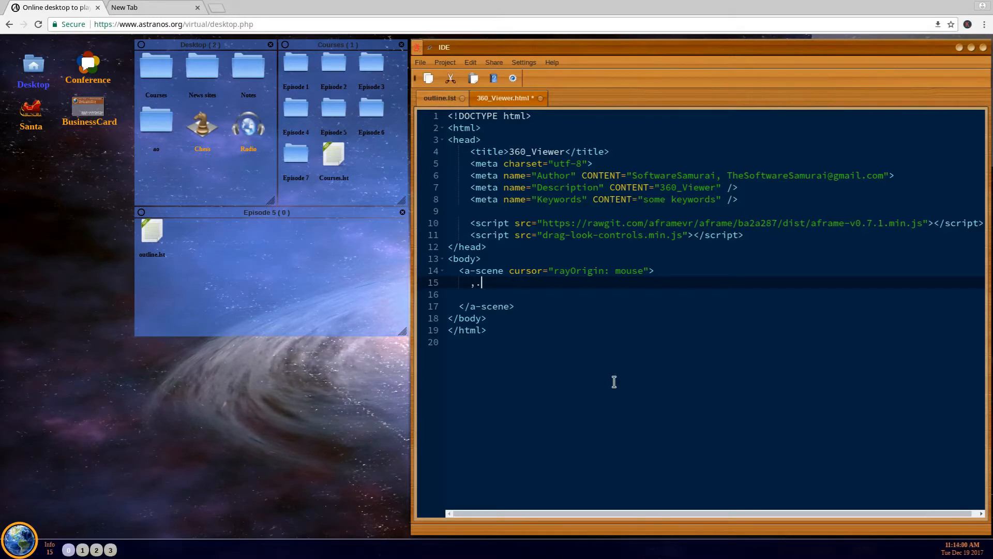
{"action": "type", "text": "<a>"}
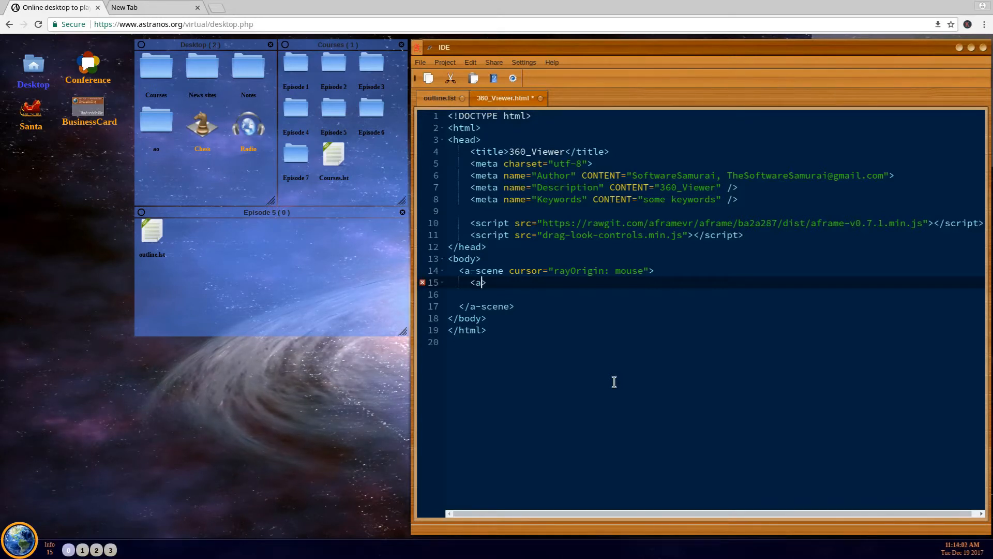
{"action": "type", "text": "-s"}
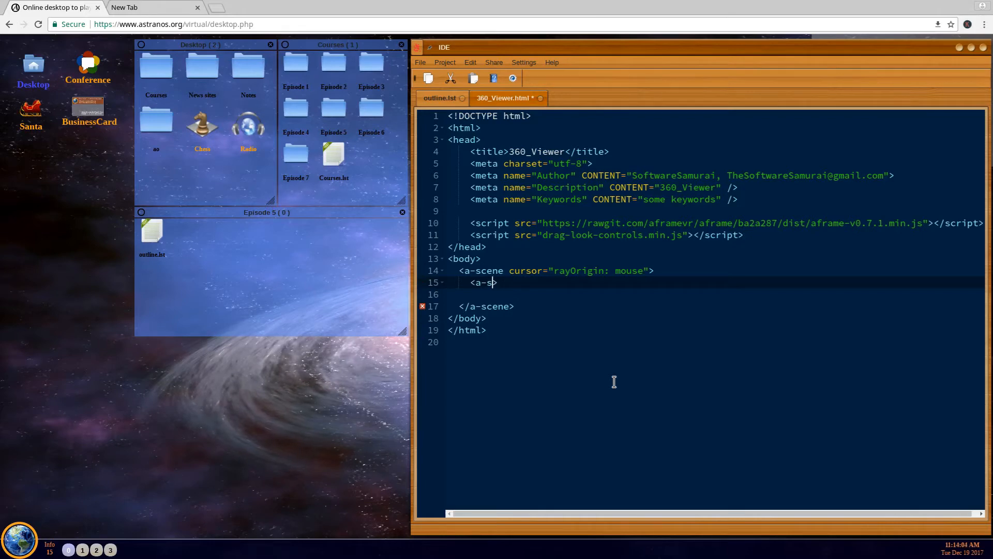
{"action": "type", "text": "ky src=\""}
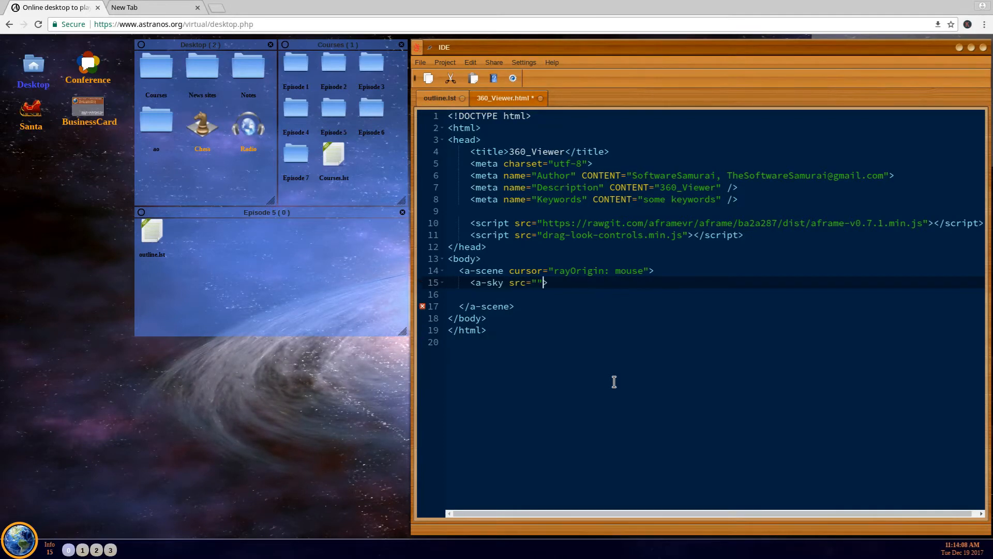
{"action": "type", "text": "p"}
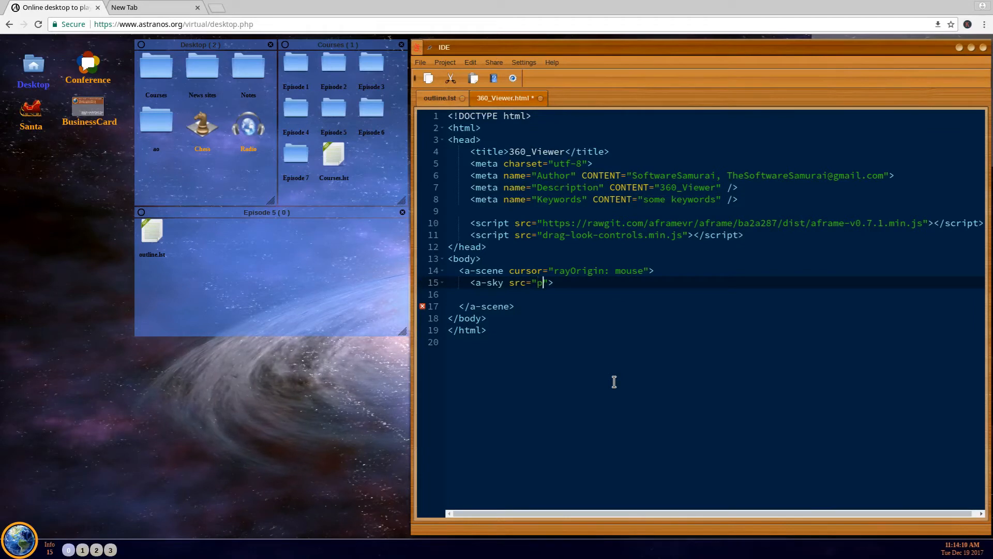
{"action": "type", "text": "ano3.jpg"}
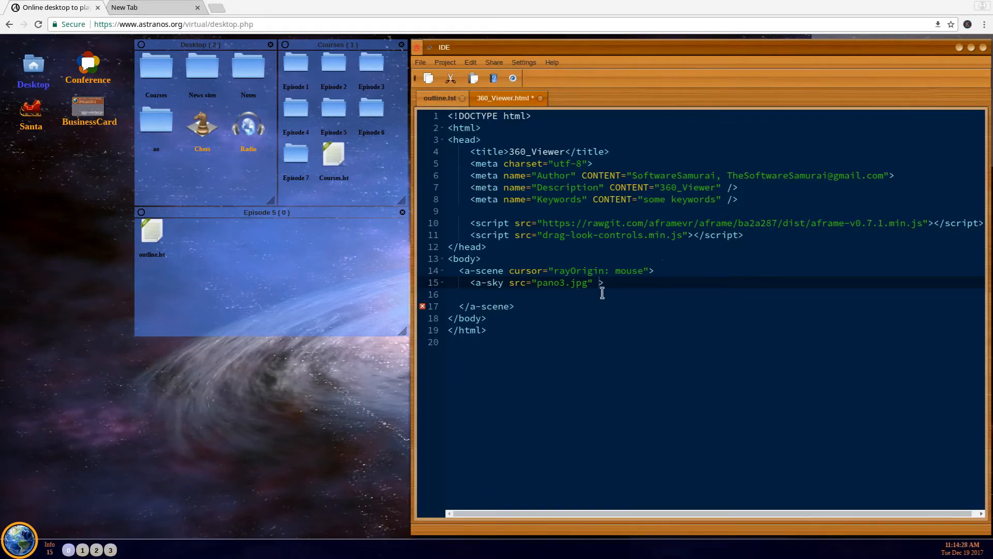
{"action": "mouse_move", "coordinate": [670, 284]}
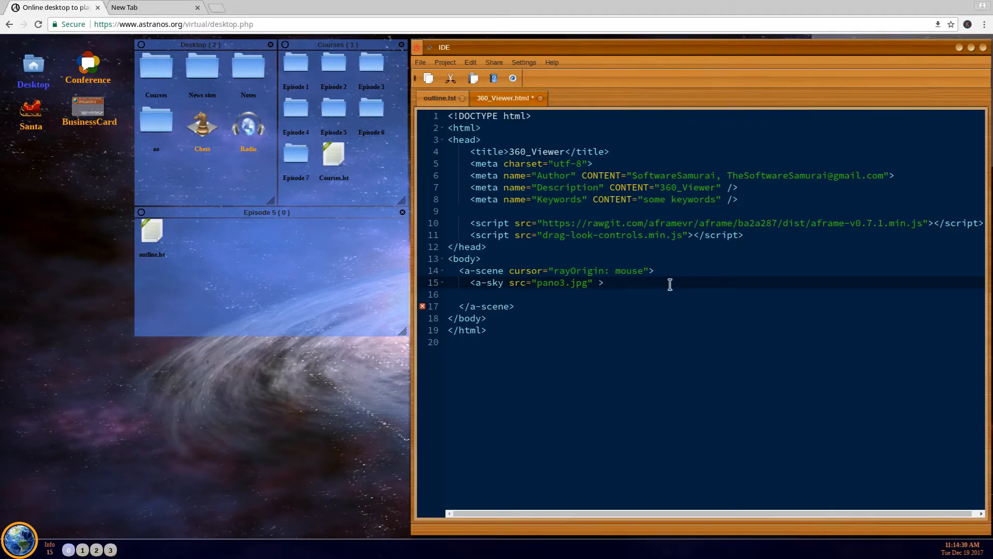
Give the a-sky element id="pano" and rotation="0 0 0".
{"action": "type", "text": "id=\"\""}
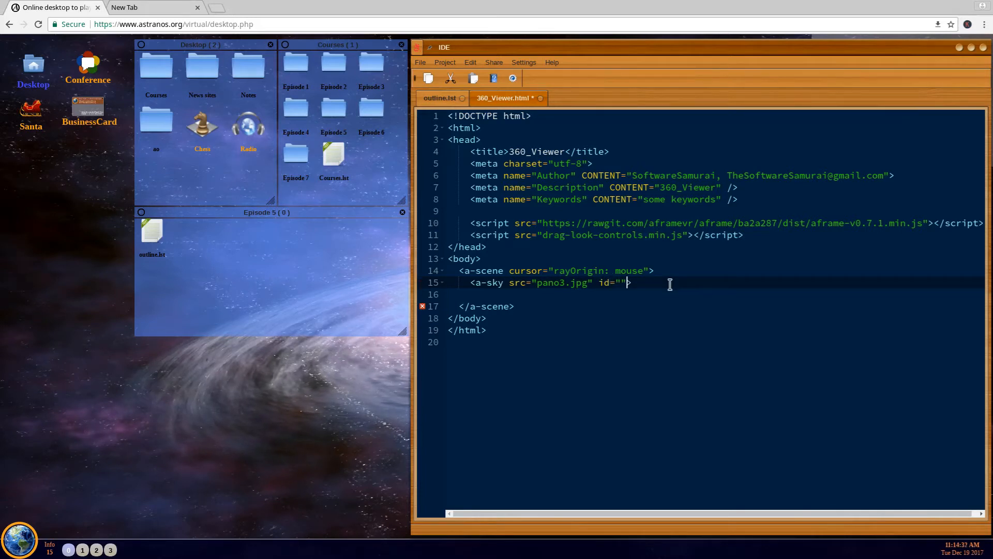
{"action": "type", "text": ">"}
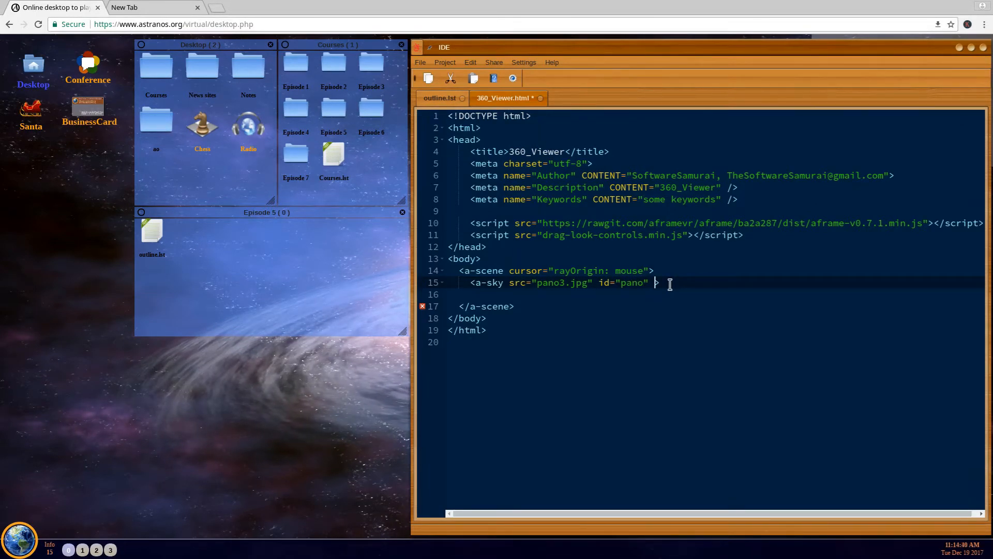
{"action": "type", "text": "rotate"}
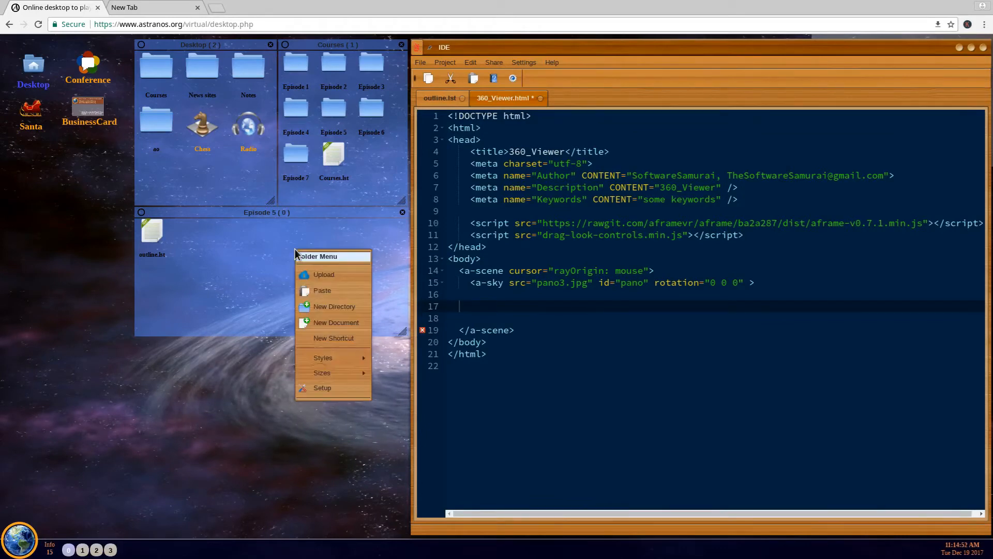
Upload pano1.jpg through pano11.jpg into the Episode 5 folder and dismiss the upload dialog.
{"action": "left_click", "coordinate": [324, 274]}
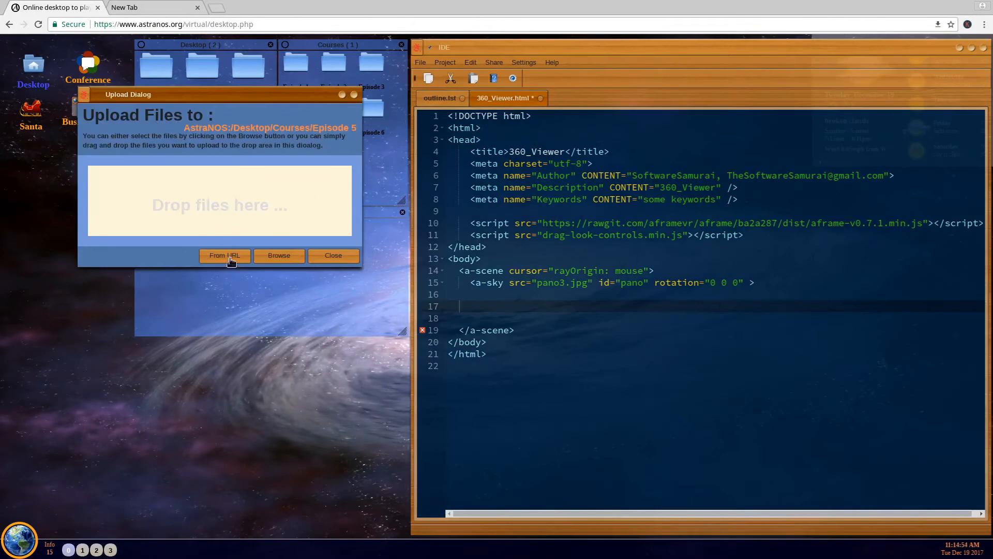
{"action": "mouse_move", "coordinate": [519, 448]}
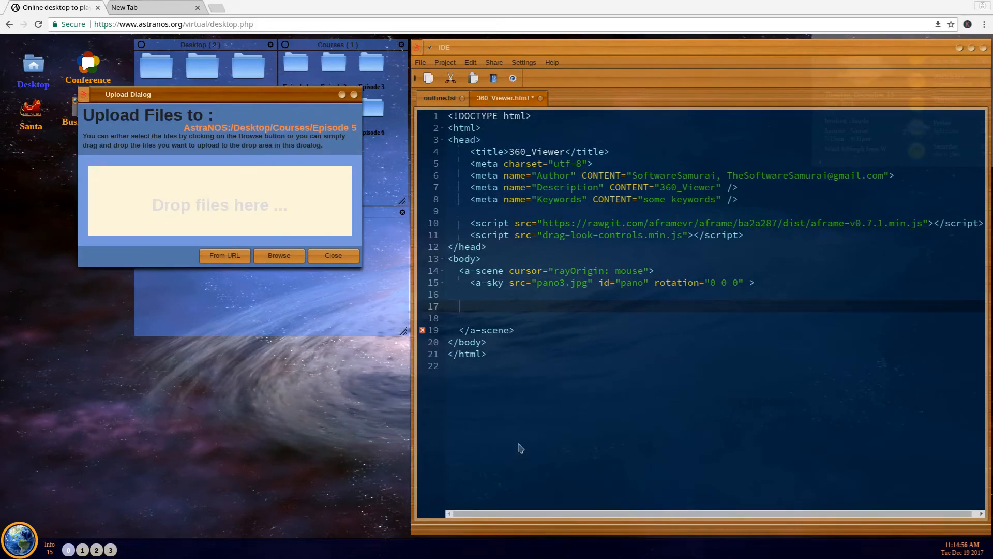
{"action": "mouse_move", "coordinate": [475, 273]}
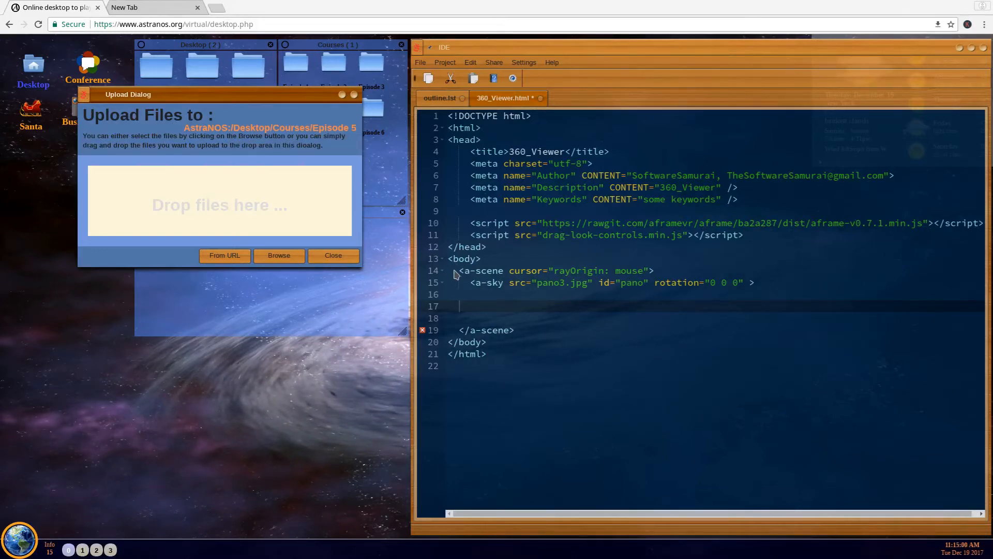
{"action": "mouse_move", "coordinate": [847, 493]}
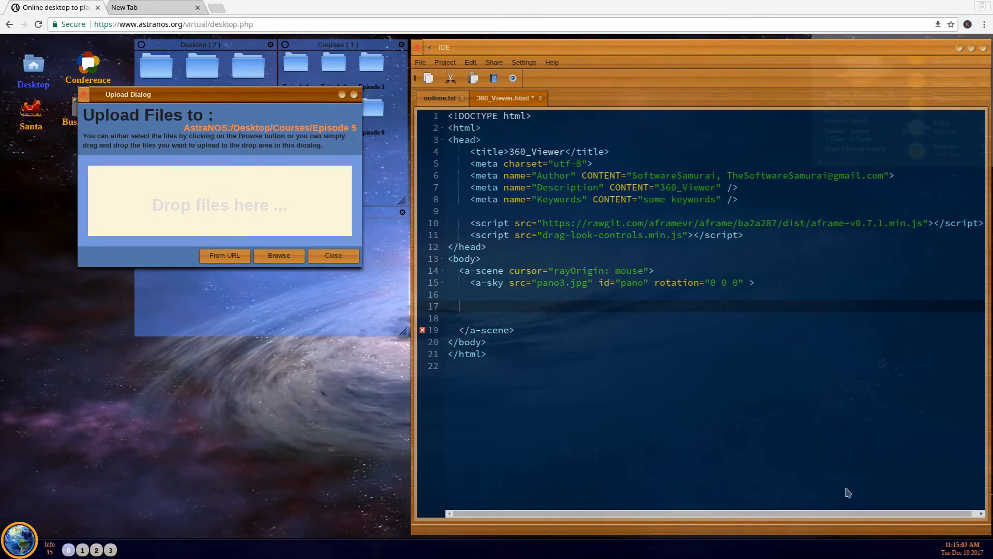
{"action": "left_click", "coordinate": [278, 256]}
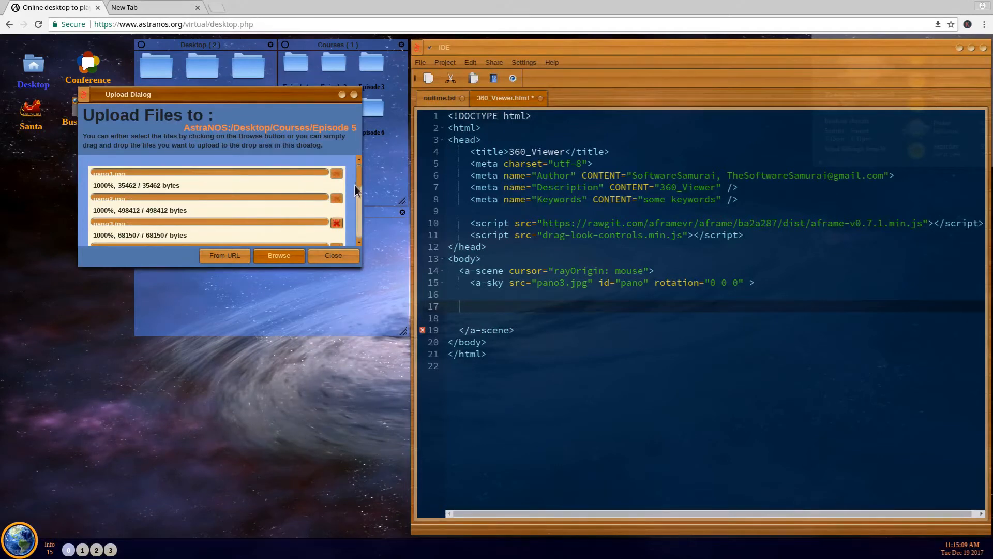
{"action": "scroll", "scroll_direction": "down", "scroll_amount": 3}
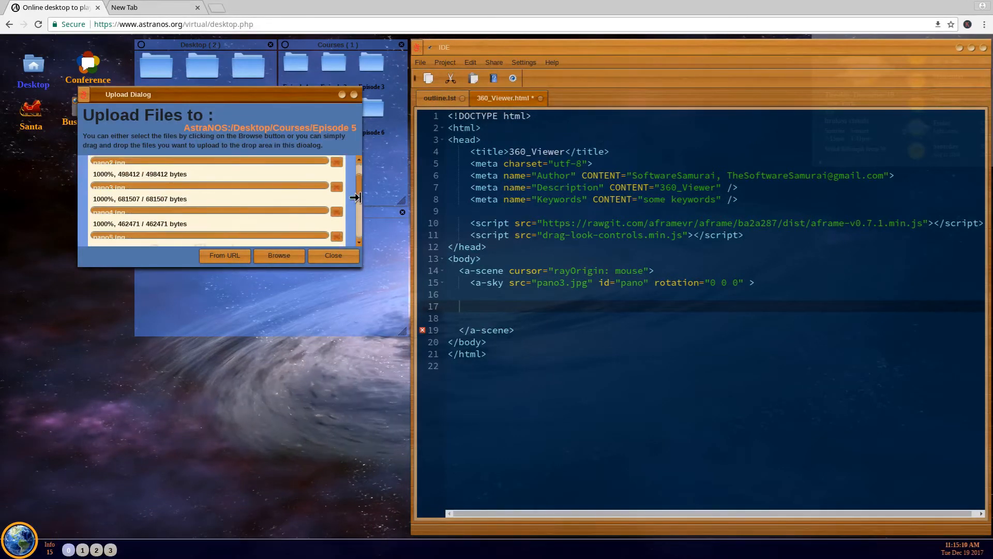
{"action": "scroll", "scroll_direction": "down", "scroll_amount": 3}
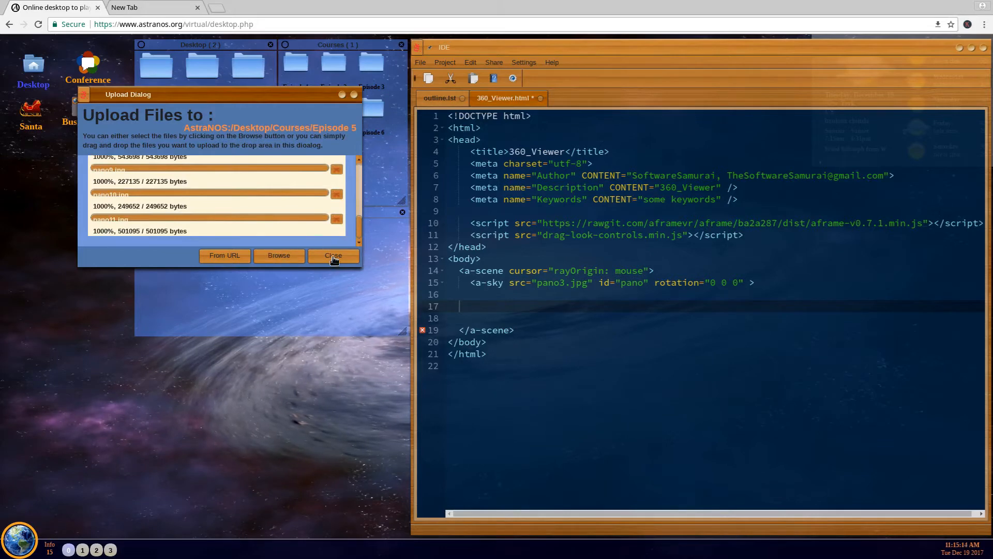
{"action": "left_click", "coordinate": [332, 256]}
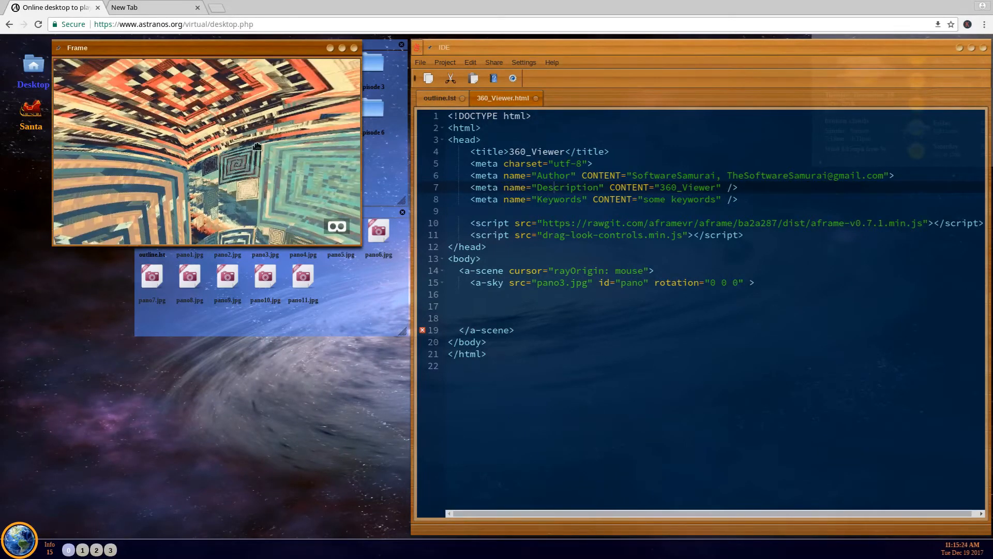
{"action": "mouse_move", "coordinate": [430, 196]}
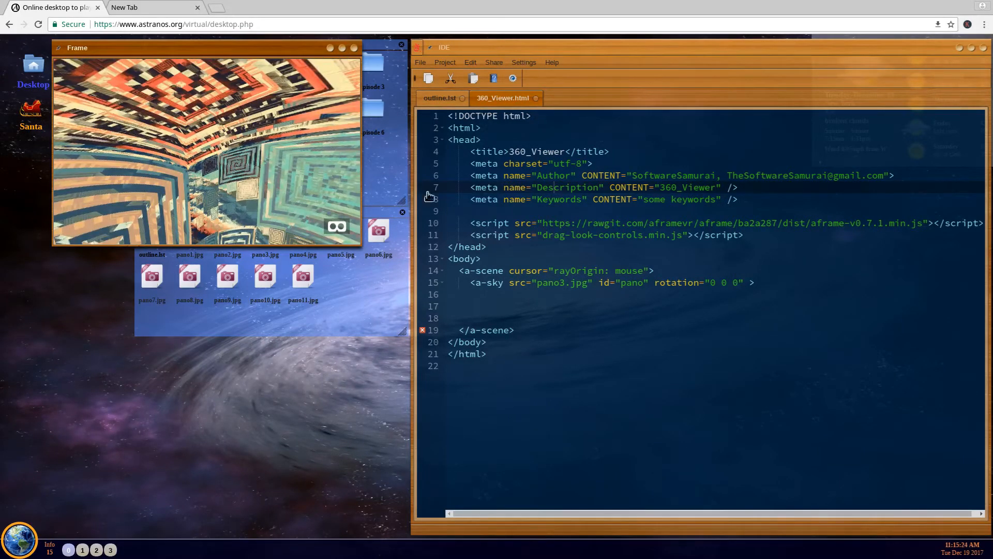
{"action": "mouse_move", "coordinate": [672, 320]}
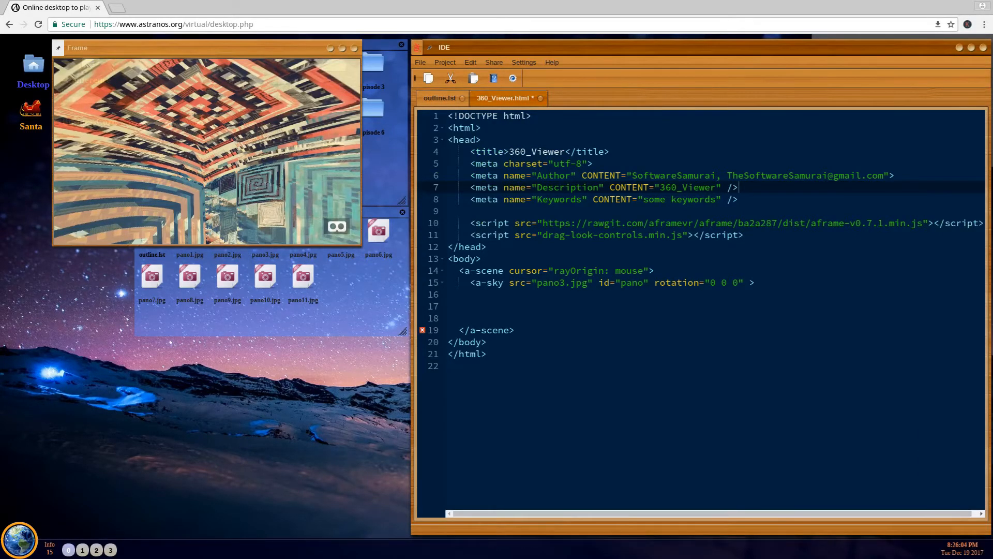
Close the a-sky tag and add the drag-look a-camera with animated a-cursor, fixing line 19 indentation.
{"action": "left_click", "coordinate": [754, 282]}
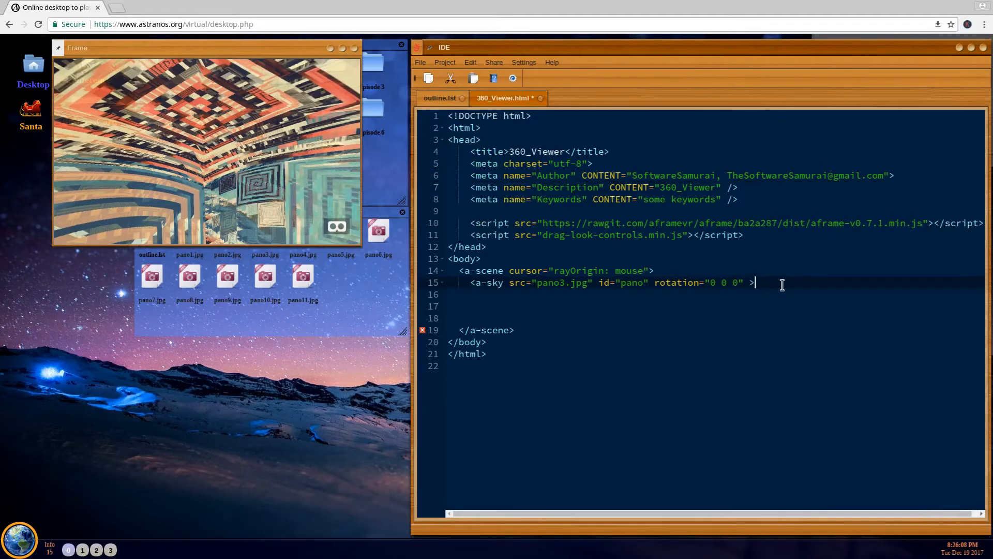
{"action": "type", "text": "</>"}
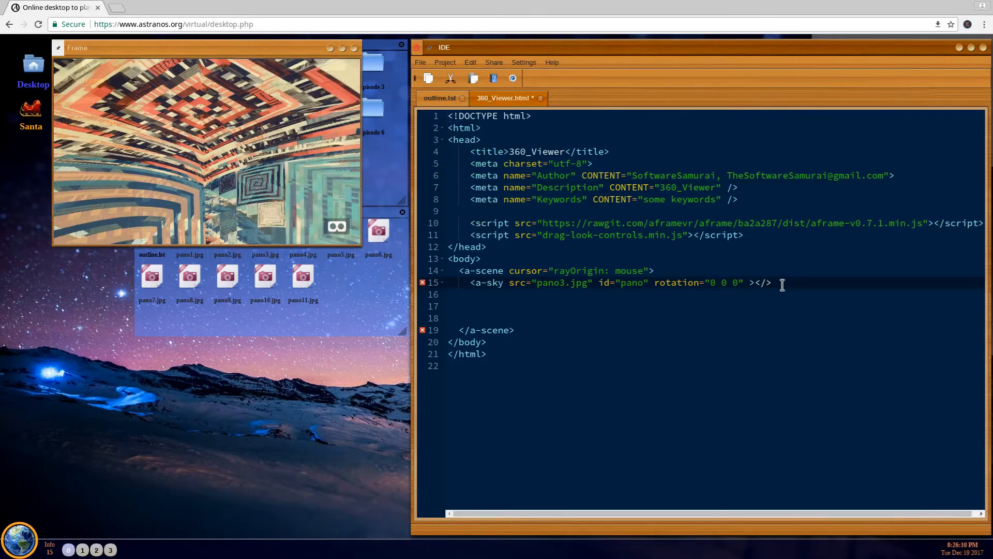
{"action": "type", "text": "a-sky"}
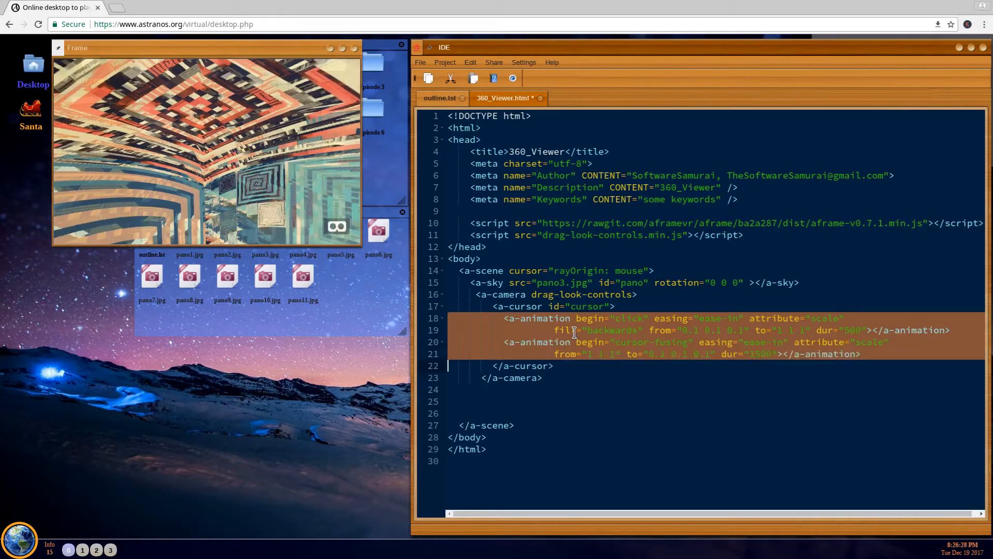
{"action": "left_click", "coordinate": [573, 317]}
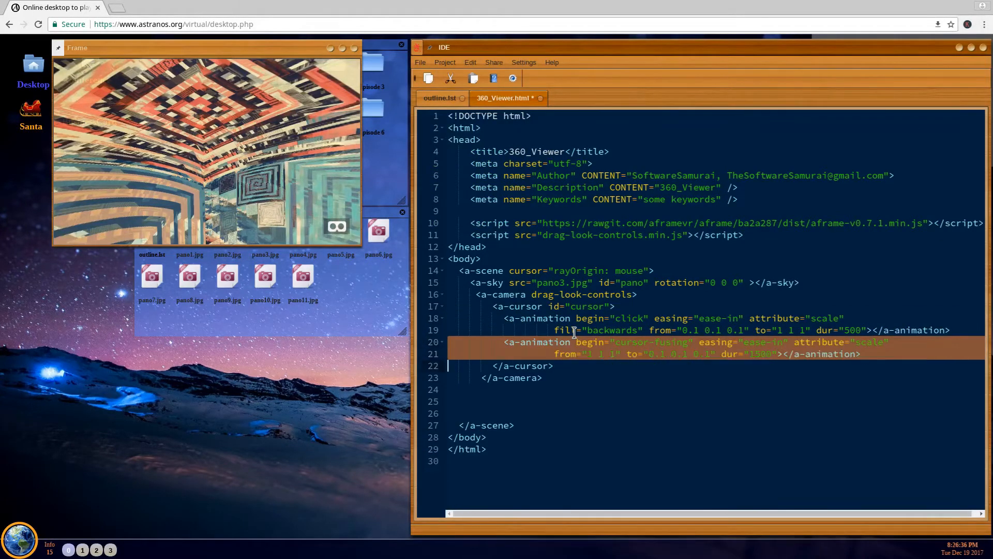
{"action": "mouse_move", "coordinate": [778, 268]}
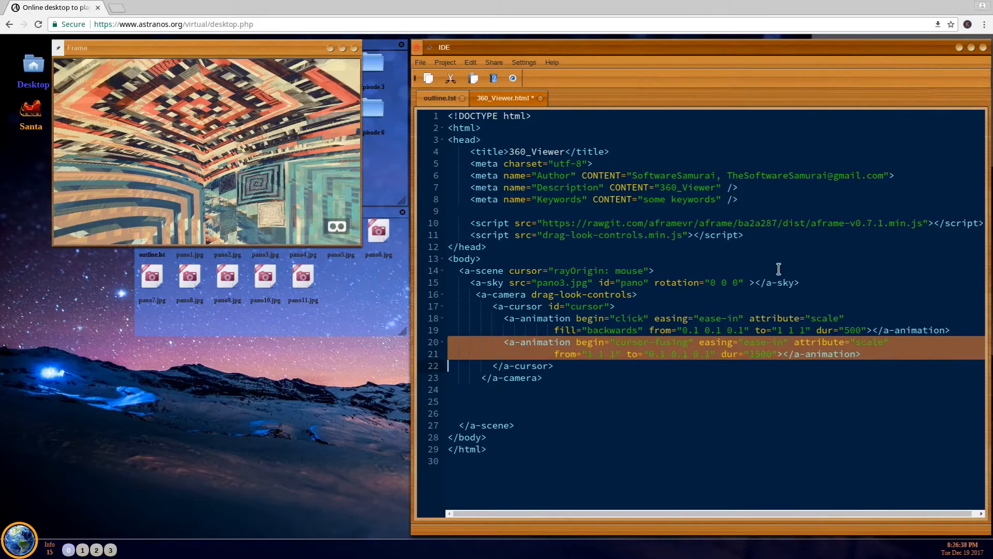
{"action": "mouse_move", "coordinate": [800, 344]}
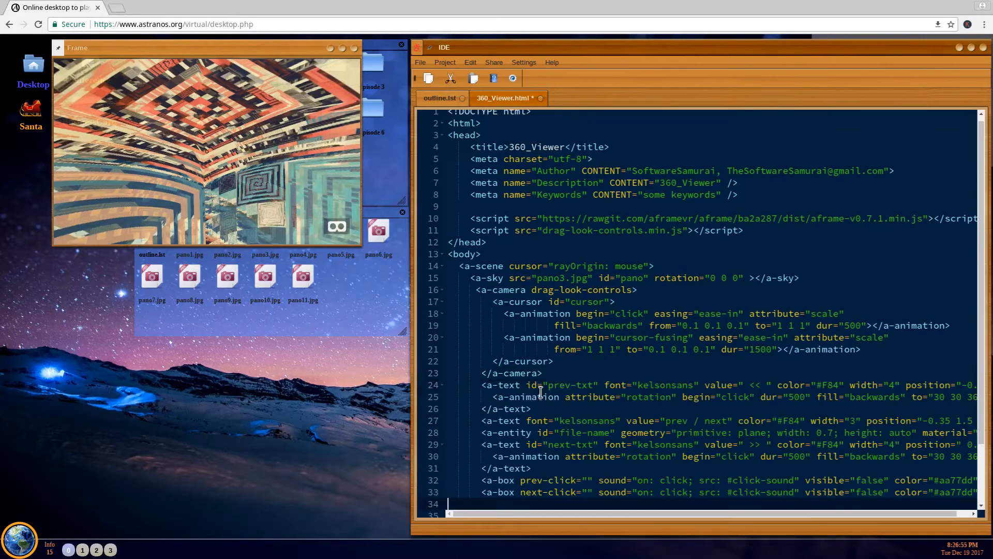
Insert prev/next a-text labels, file-name a-entity and two a-box hotspots with click sound, reviewing their attributes.
{"action": "scroll", "scroll_direction": "down", "scroll_amount": 3}
{"action": "type", "text": "</a-scene>"}
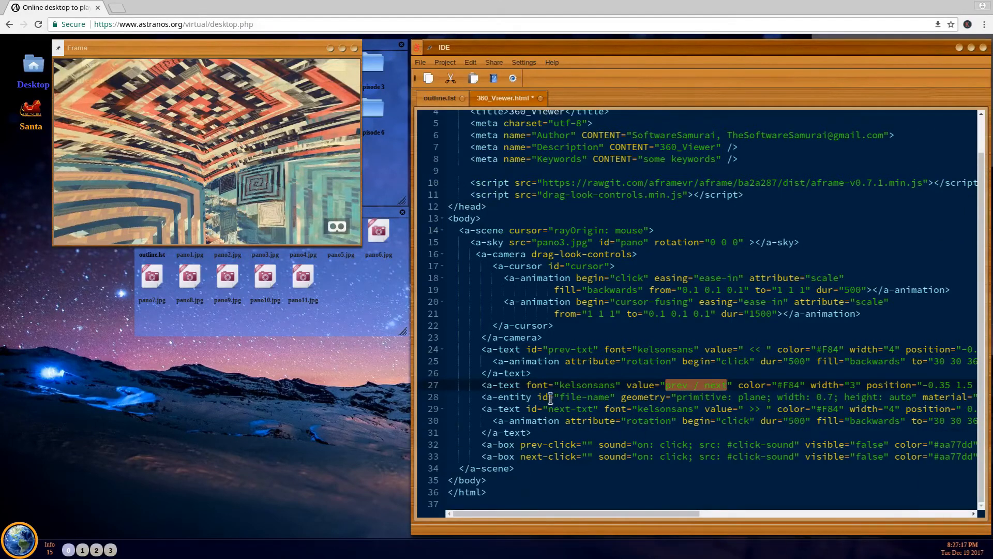
{"action": "left_click", "coordinate": [678, 421]}
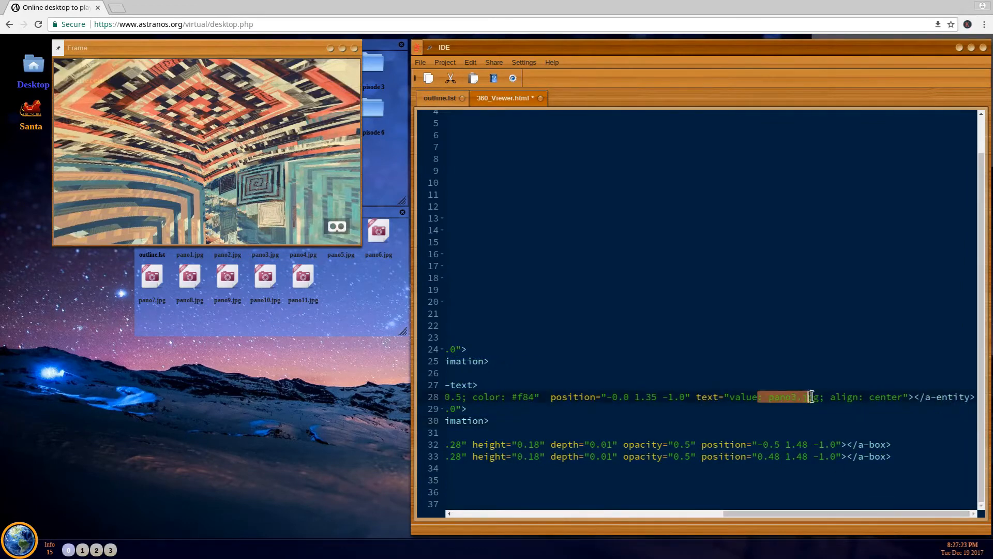
{"action": "mouse_move", "coordinate": [791, 421]}
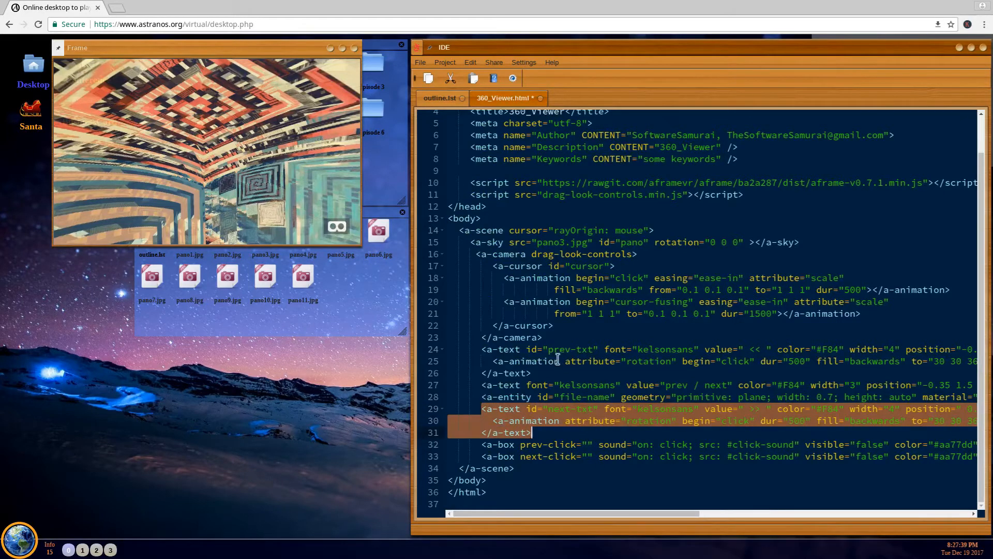
{"action": "scroll", "scroll_direction": "right", "scroll_amount": 3}
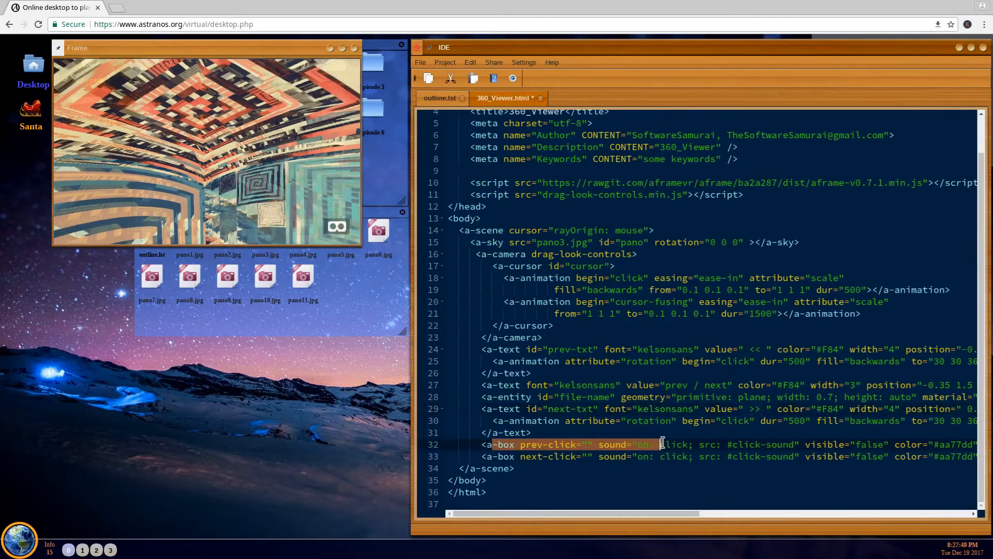
{"action": "left_click", "coordinate": [665, 457]}
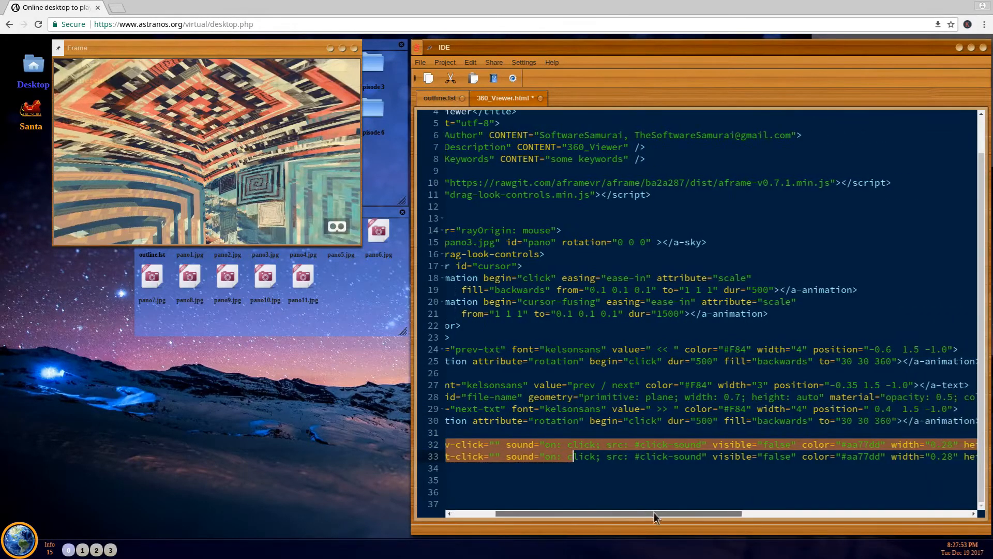
{"action": "scroll", "scroll_direction": "right", "scroll_amount": 3}
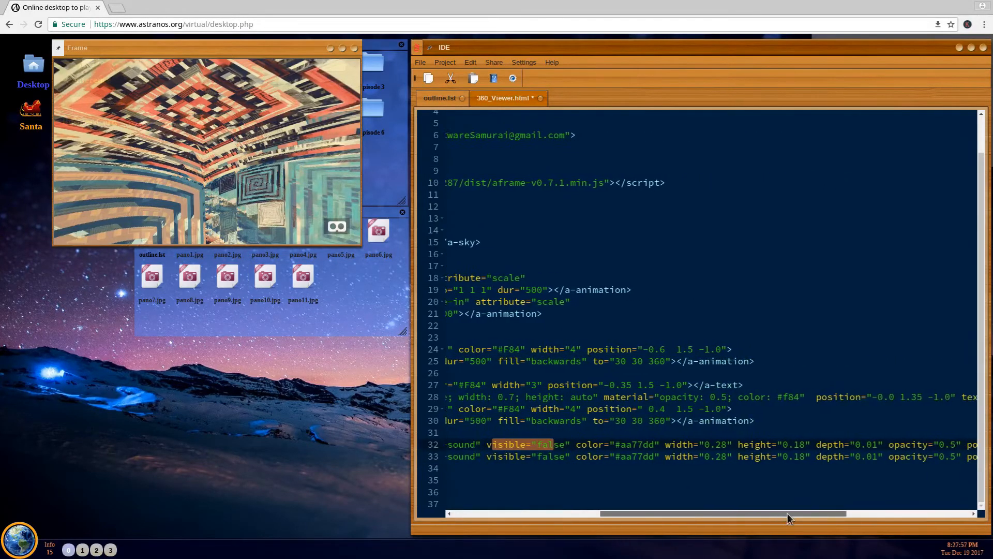
{"action": "scroll", "scroll_direction": "left", "scroll_amount": 3}
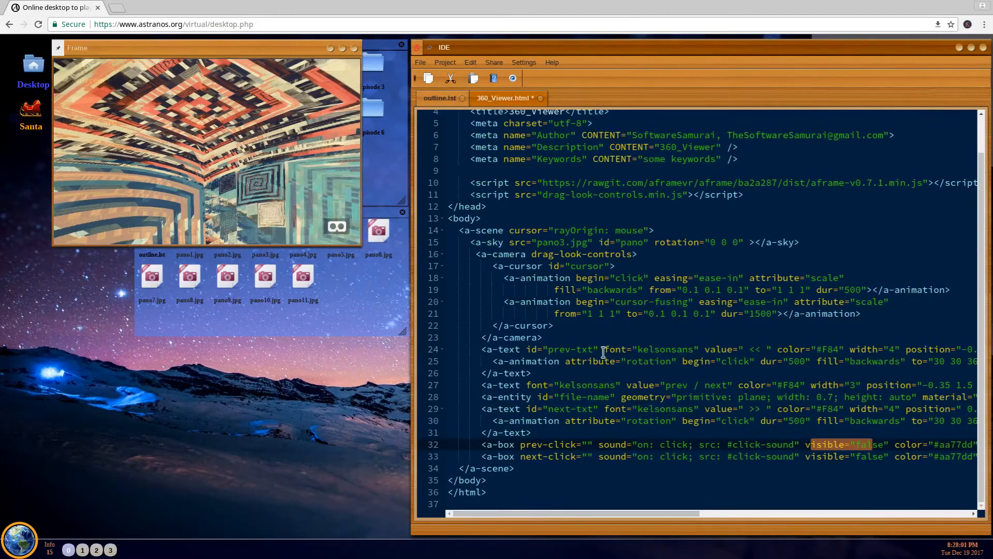
{"action": "mouse_move", "coordinate": [684, 306]}
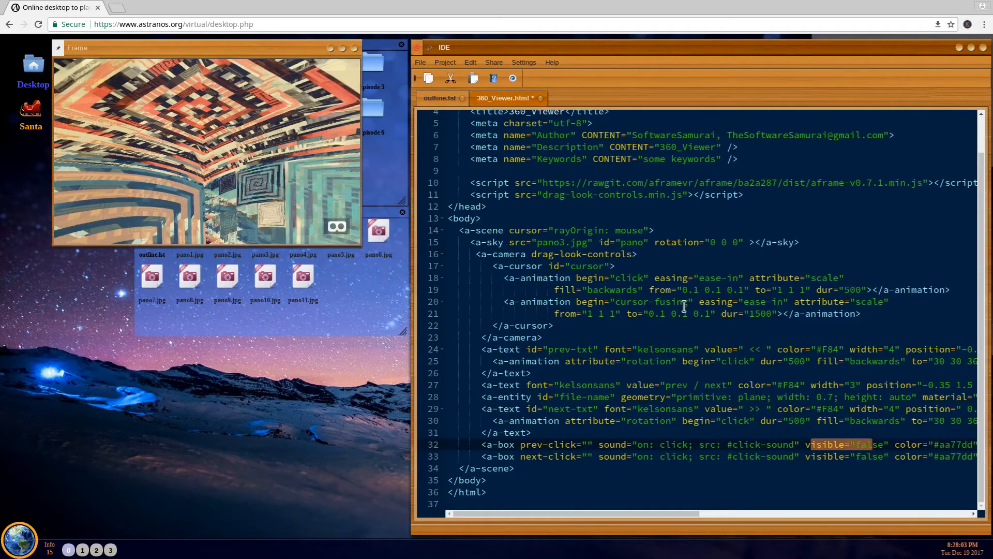
{"action": "scroll", "scroll_direction": "up", "scroll_amount": 3}
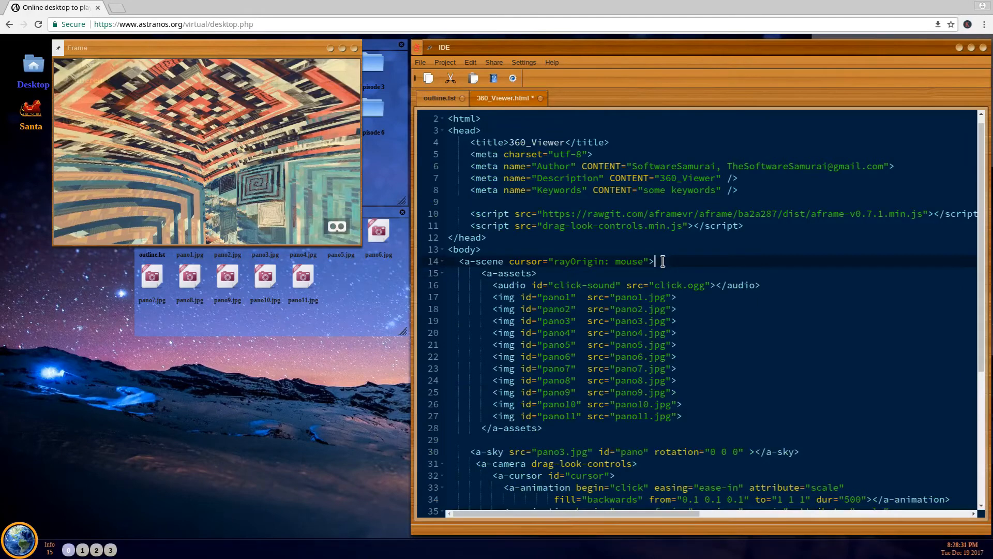
Add the a-assets block with click audio and pano images, run the page and close the preview frame.
{"action": "scroll", "scroll_direction": "down", "scroll_amount": 3}
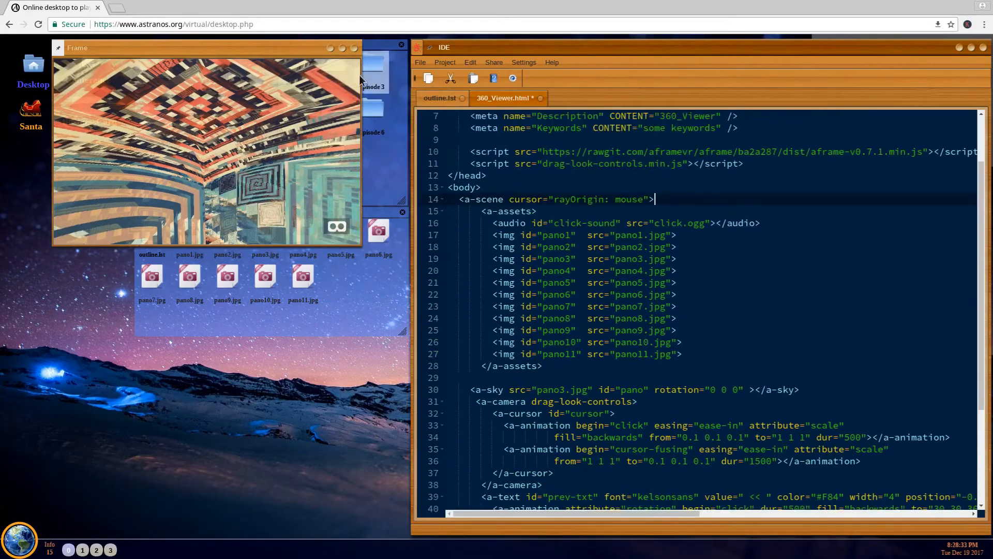
{"action": "left_click", "coordinate": [402, 45]}
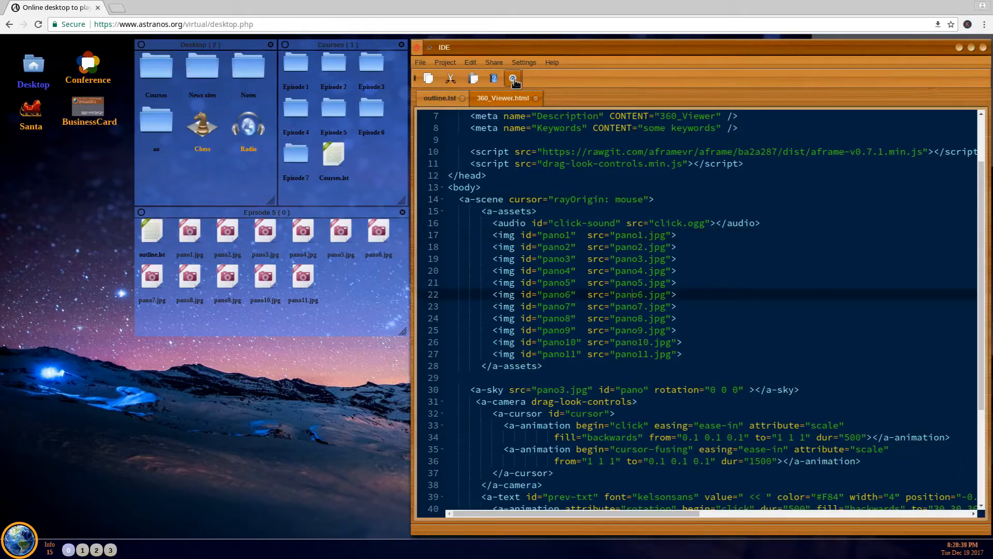
{"action": "left_click", "coordinate": [514, 78]}
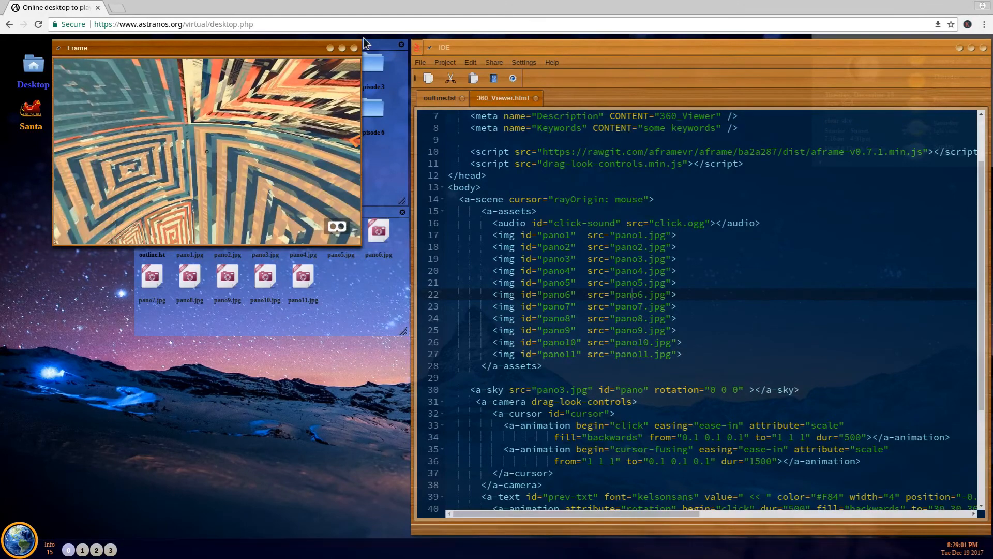
{"action": "left_click", "coordinate": [402, 44]}
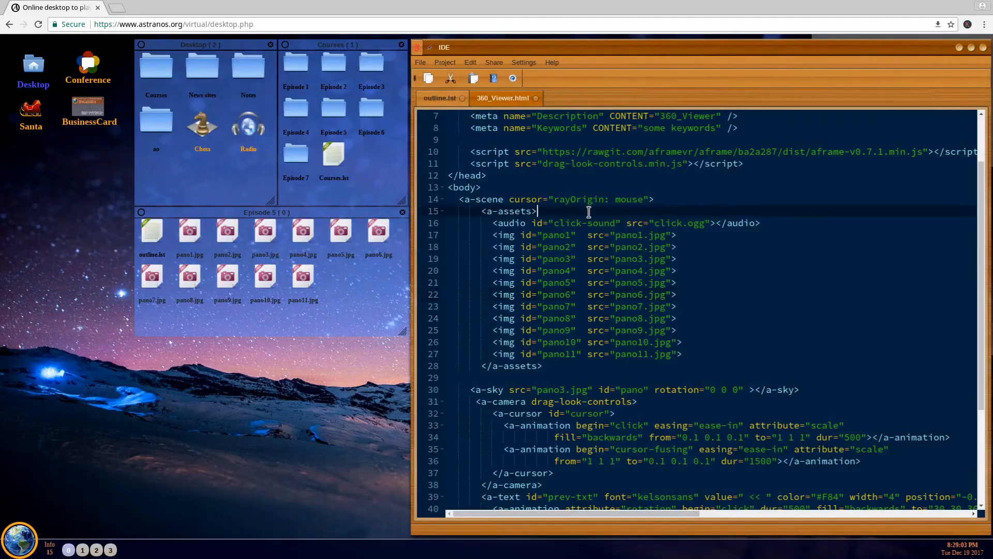
Insert the script defining gPanoStart/gPanoEnd/gPanoCurr and prev-click/next-click components after the script includes.
{"action": "scroll", "scroll_direction": "up", "scroll_amount": 3}
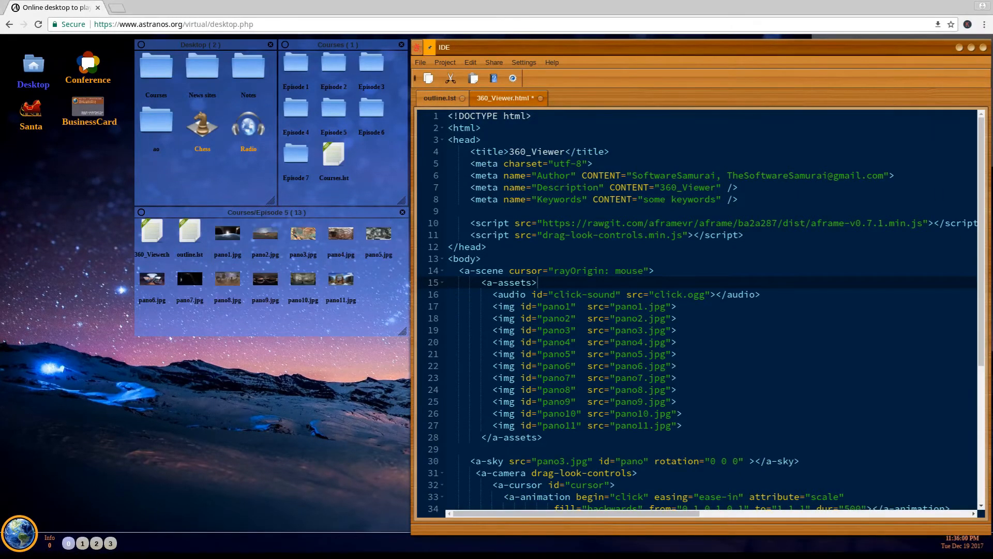
{"action": "left_click", "coordinate": [748, 235]}
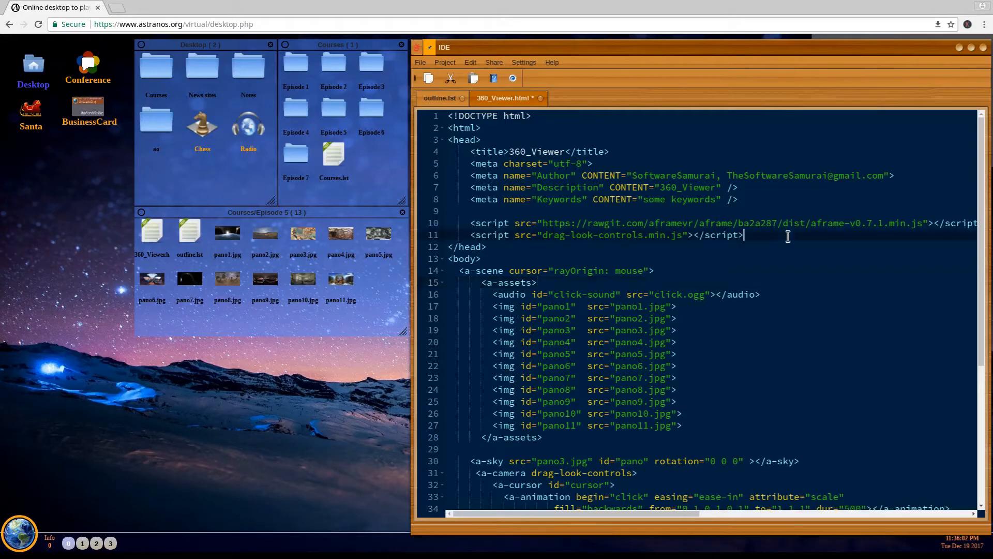
{"action": "scroll", "scroll_direction": "down", "scroll_amount": 3}
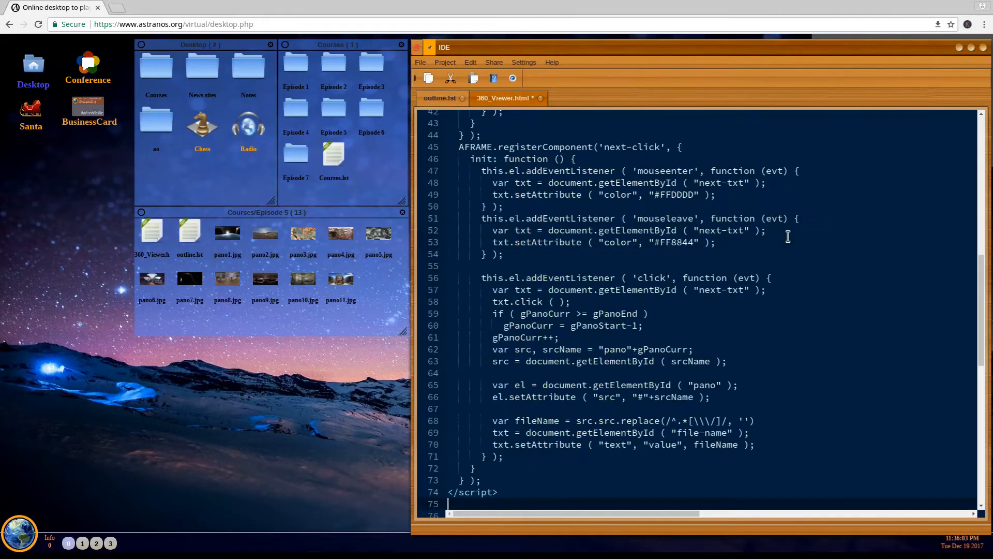
{"action": "scroll", "scroll_direction": "up", "scroll_amount": 3}
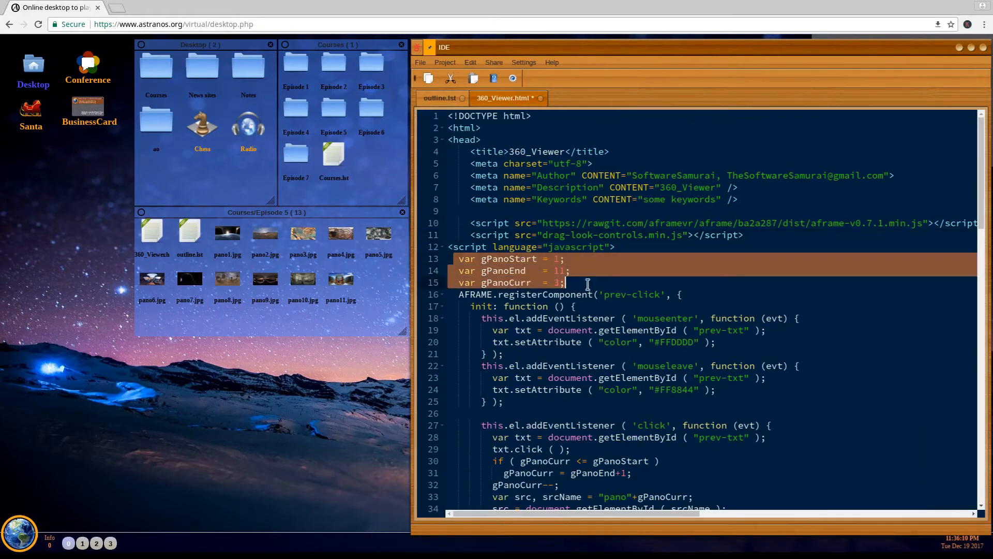
{"action": "mouse_move", "coordinate": [524, 292]}
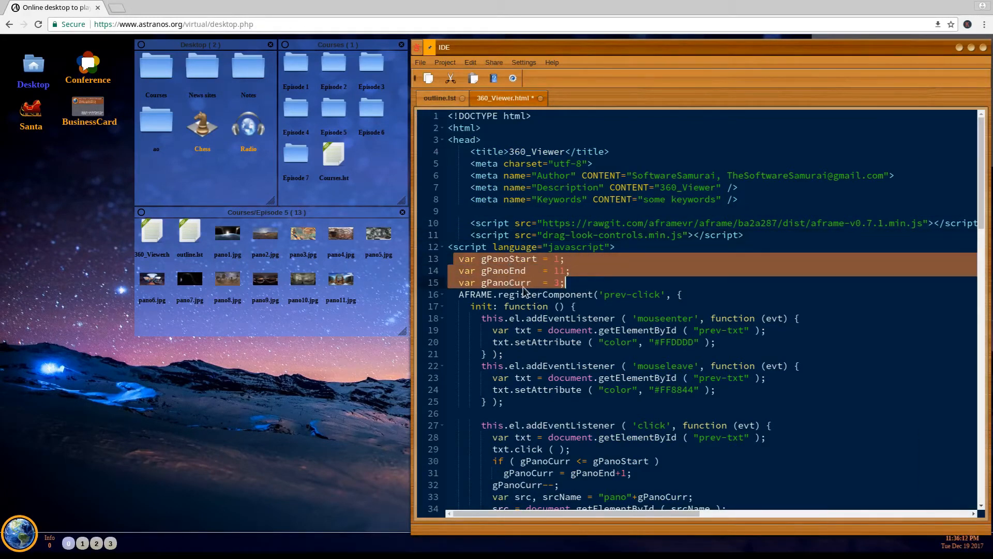
Review the asset entries, checking the first panorama image and the pano11 id against the script range.
{"action": "scroll", "scroll_direction": "down", "scroll_amount": 3}
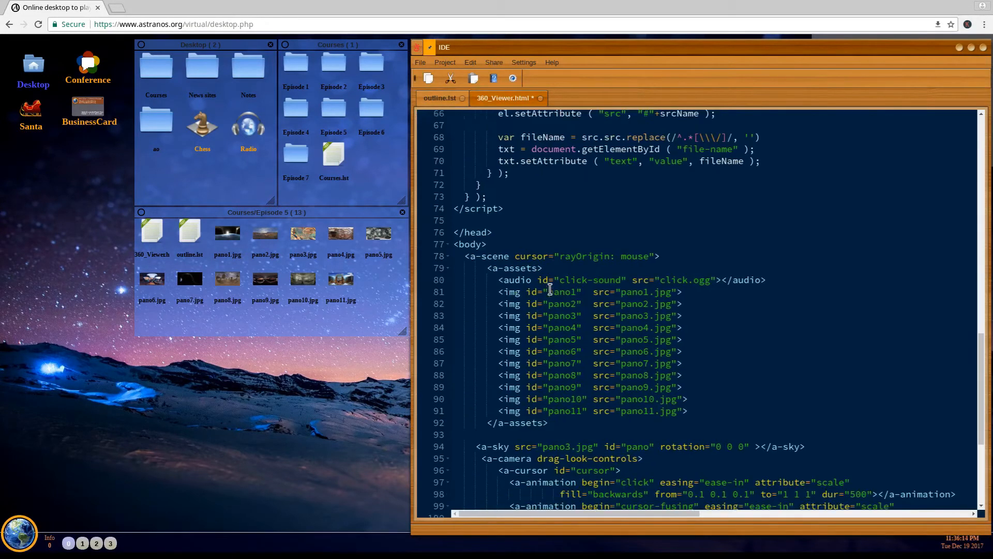
{"action": "left_click", "coordinate": [564, 303]}
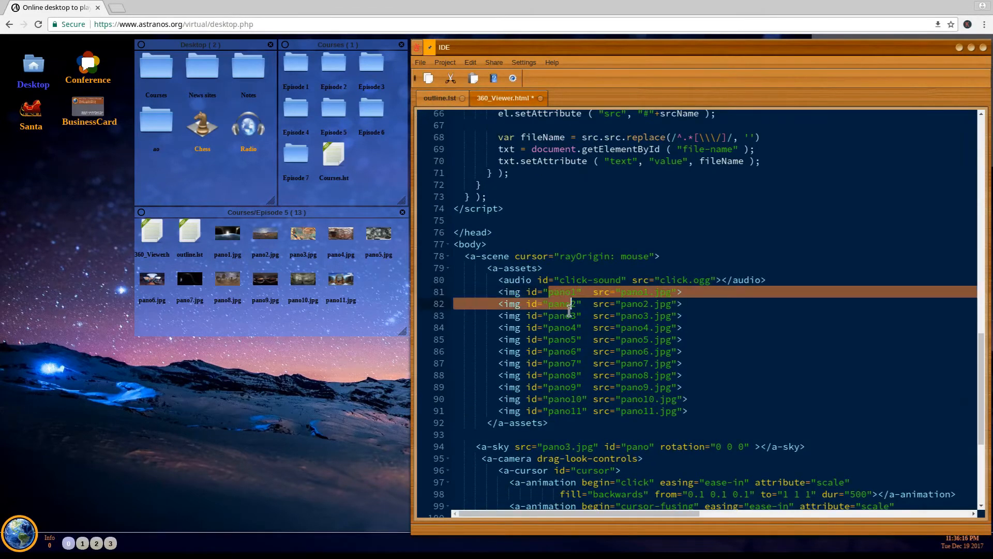
{"action": "left_click", "coordinate": [513, 267]}
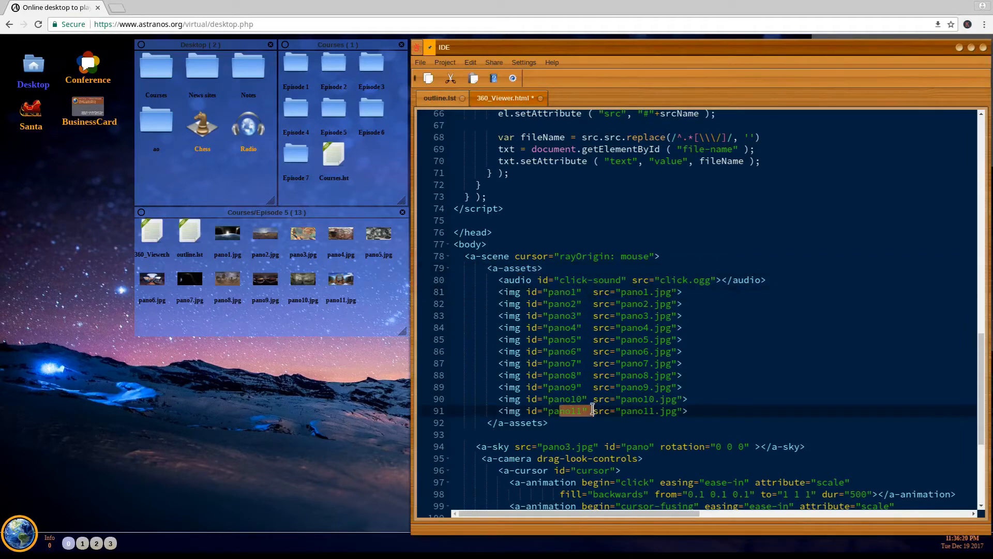
{"action": "scroll", "scroll_direction": "down", "scroll_amount": 3}
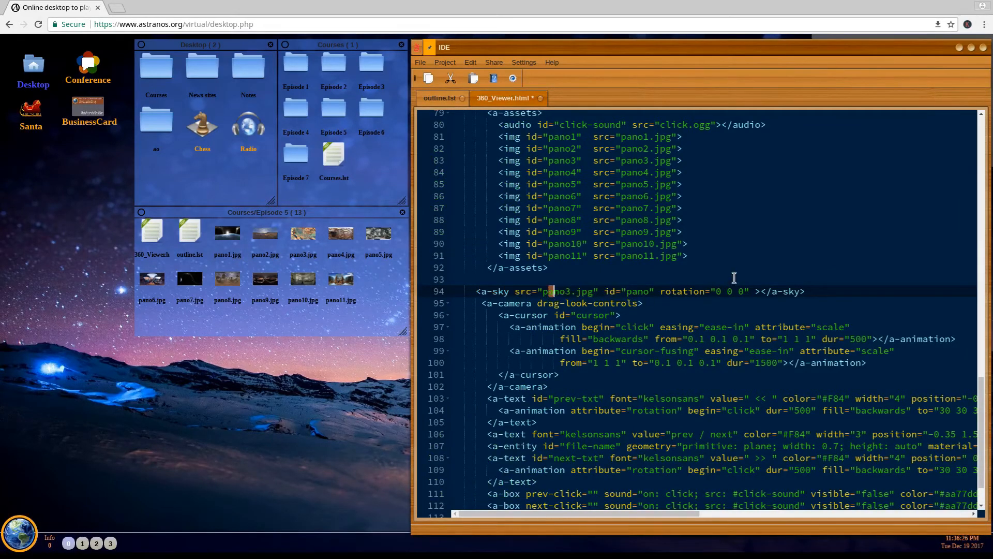
{"action": "scroll", "scroll_direction": "up", "scroll_amount": 3}
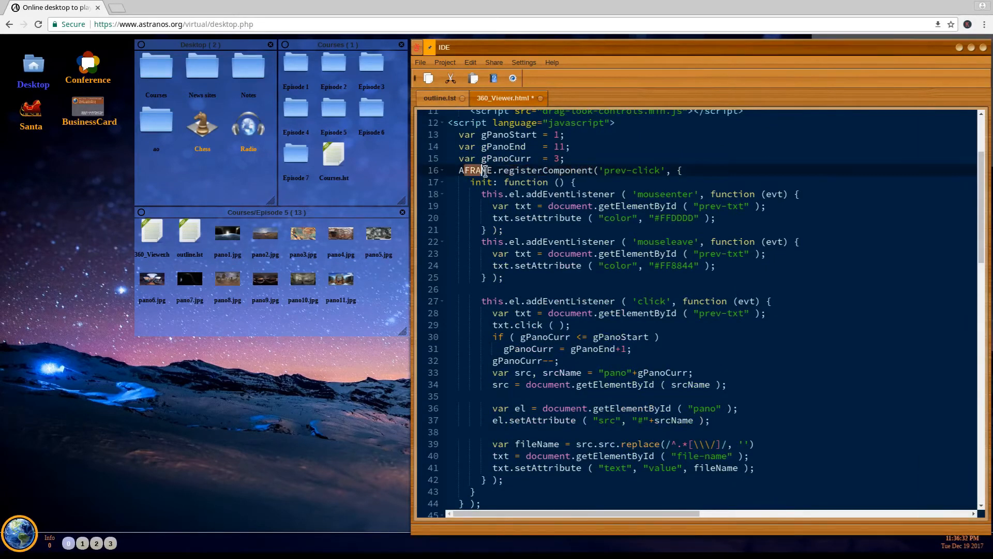
{"action": "double_click", "coordinate": [618, 169]}
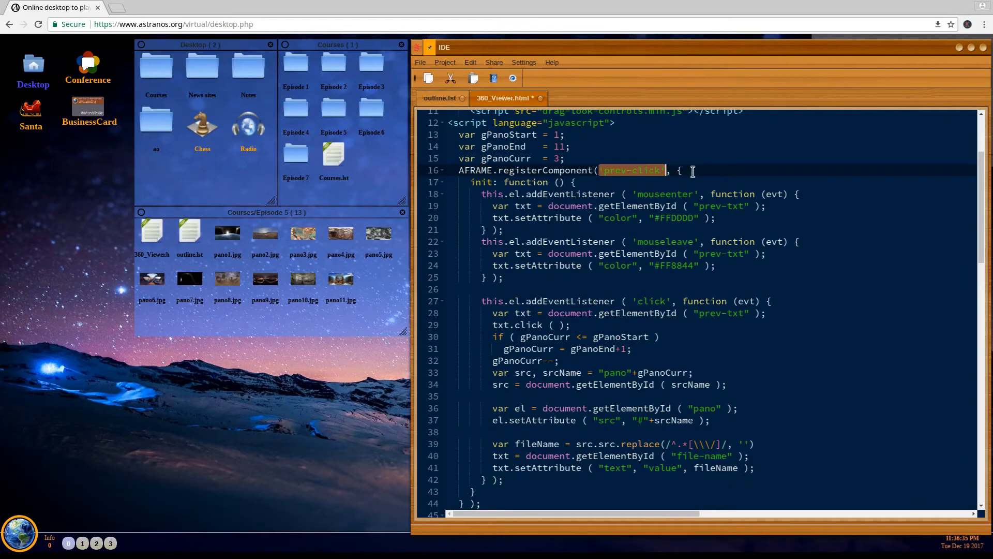
{"action": "scroll", "scroll_direction": "down", "scroll_amount": 3}
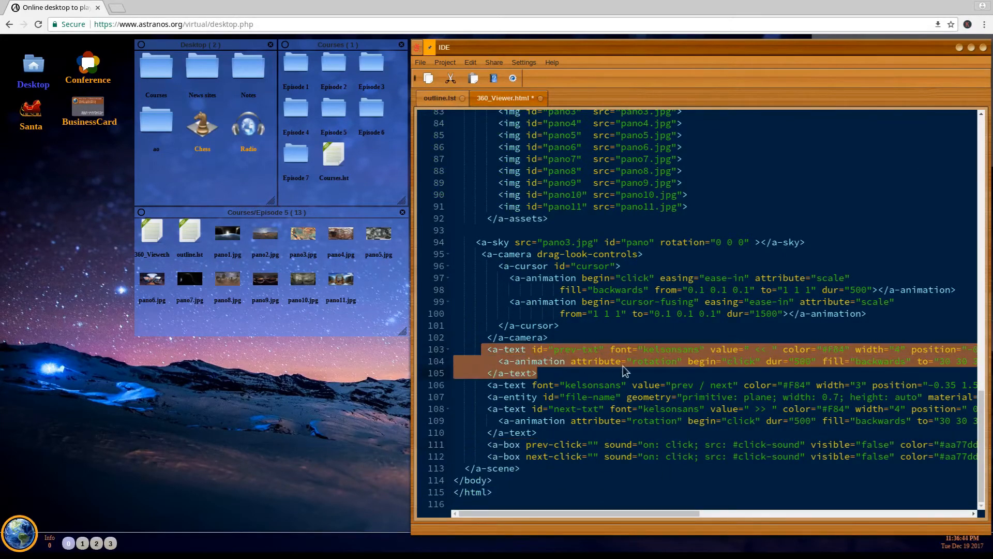
{"action": "left_click", "coordinate": [743, 348]}
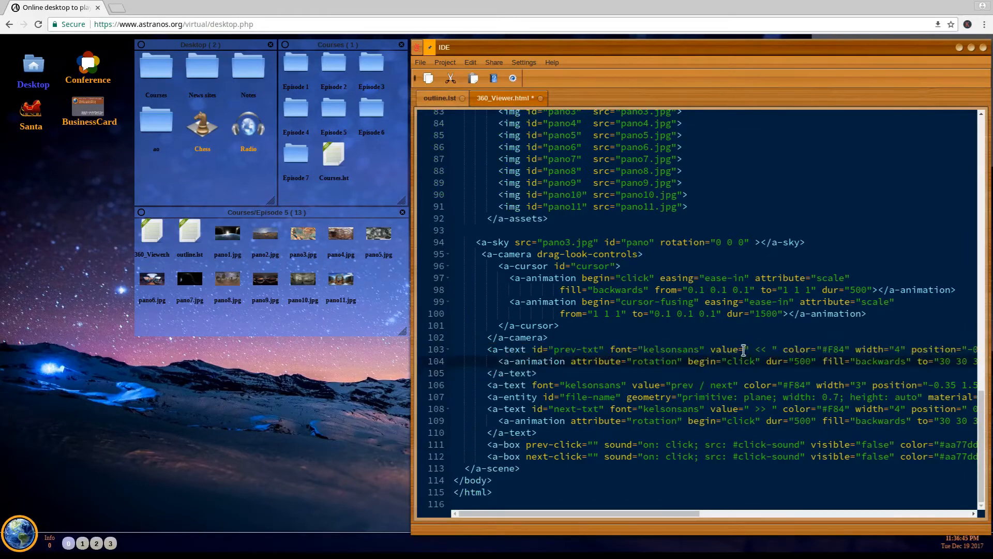
{"action": "double_click", "coordinate": [760, 348]}
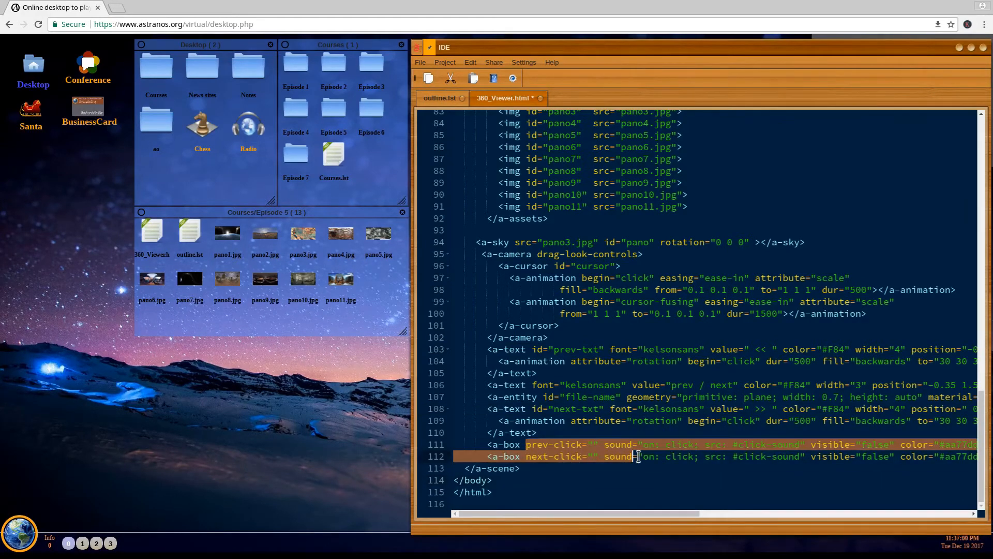
{"action": "scroll", "scroll_direction": "up", "scroll_amount": 3}
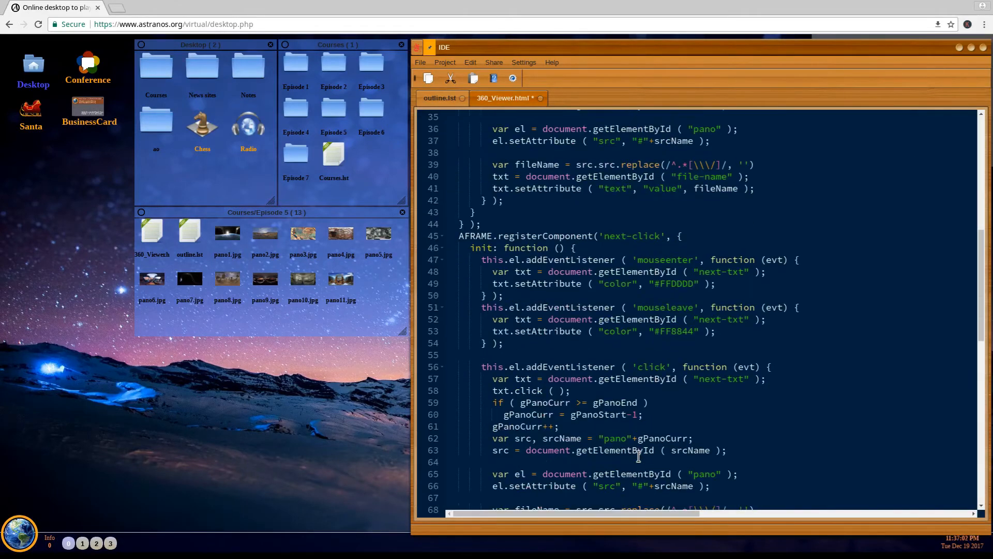
{"action": "scroll", "scroll_direction": "up", "scroll_amount": 3}
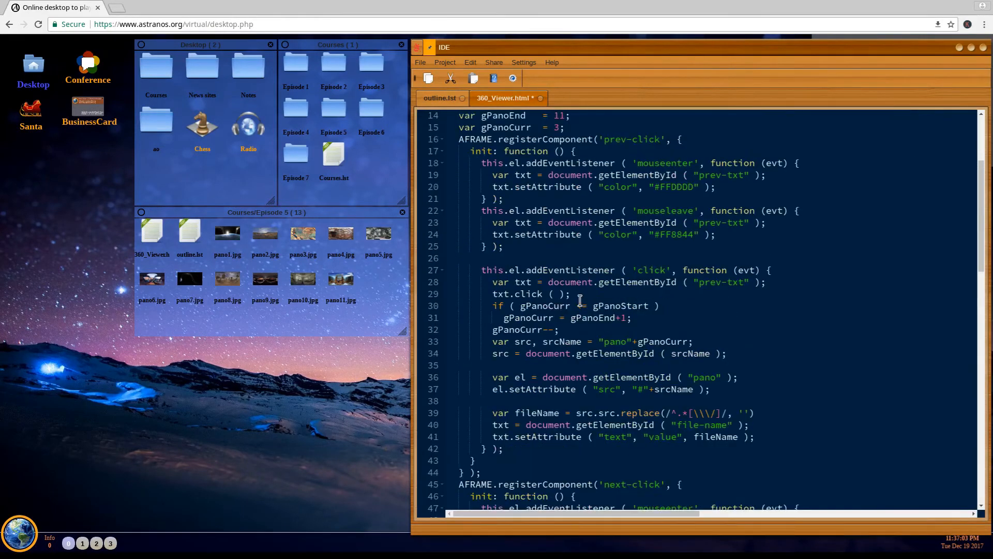
{"action": "double_click", "coordinate": [630, 139]}
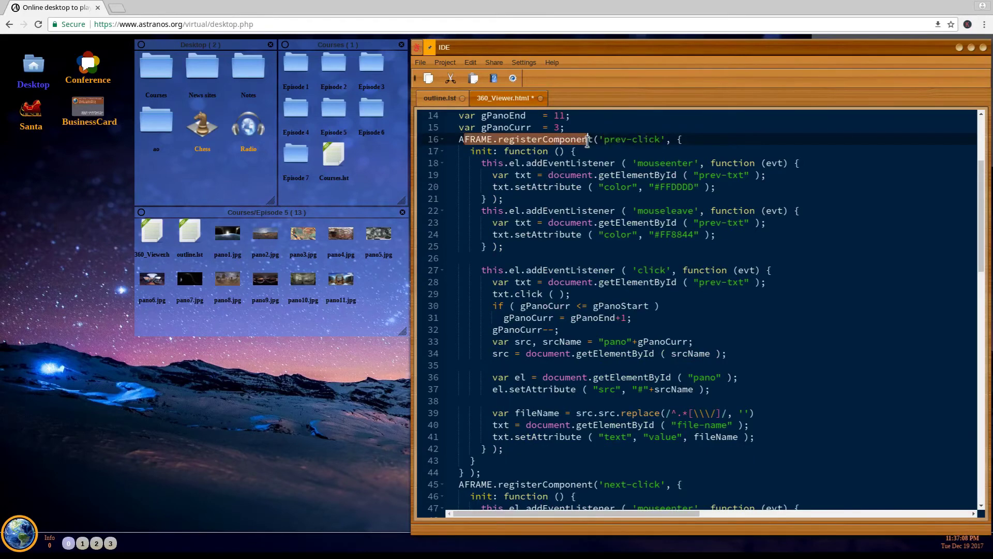
{"action": "left_click", "coordinate": [529, 151]}
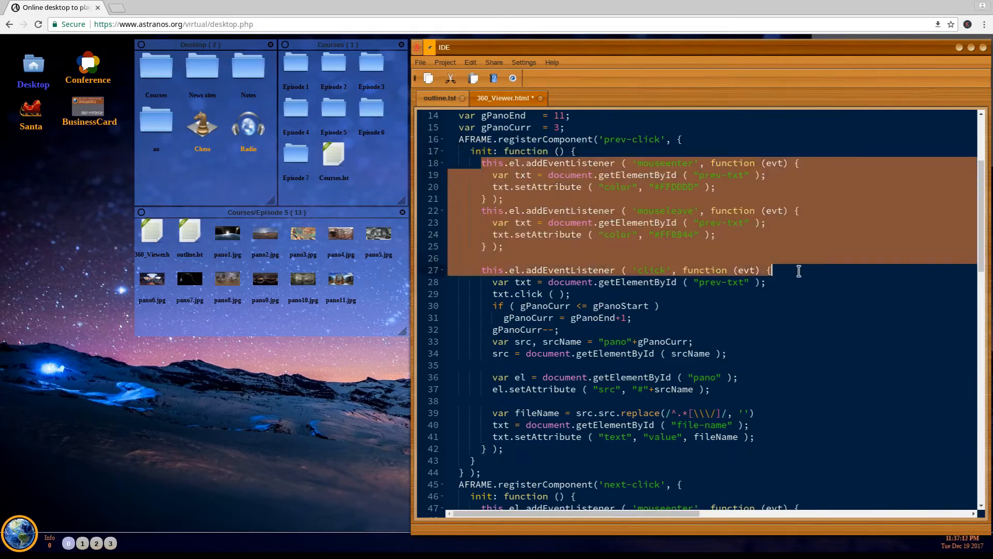
{"action": "mouse_move", "coordinate": [549, 169]}
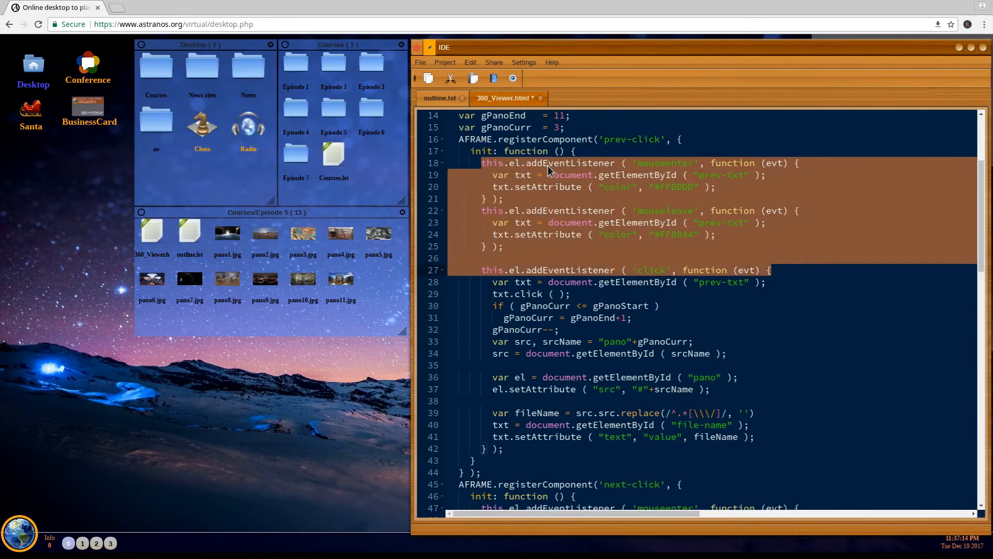
{"action": "double_click", "coordinate": [664, 162]}
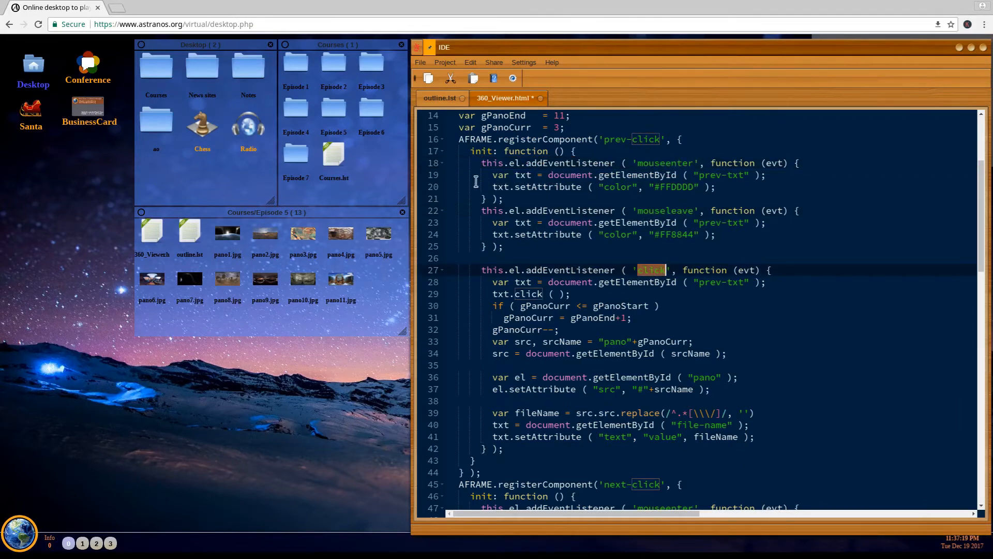
{"action": "mouse_move", "coordinate": [457, 178]}
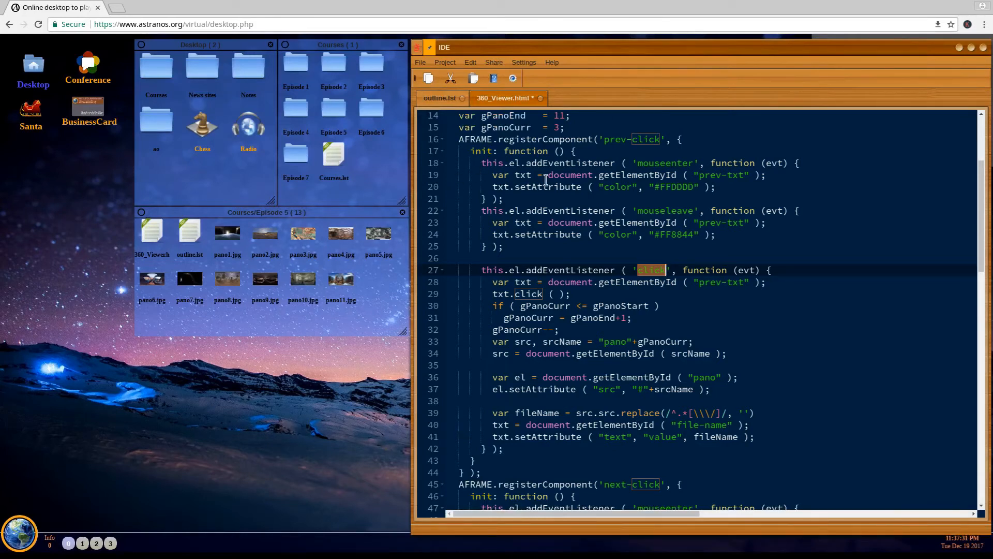
{"action": "scroll", "scroll_direction": "down", "scroll_amount": 3}
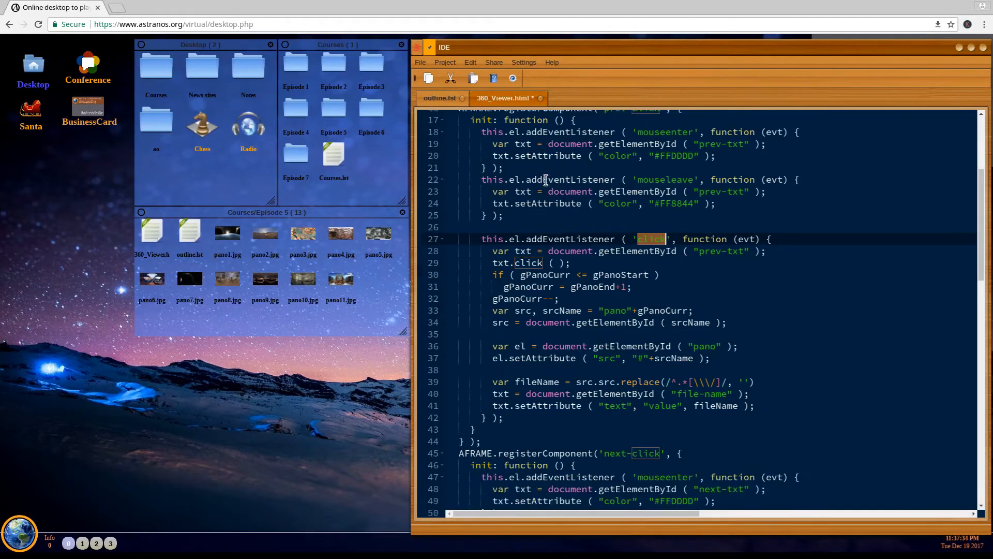
{"action": "scroll", "scroll_direction": "down", "scroll_amount": 3}
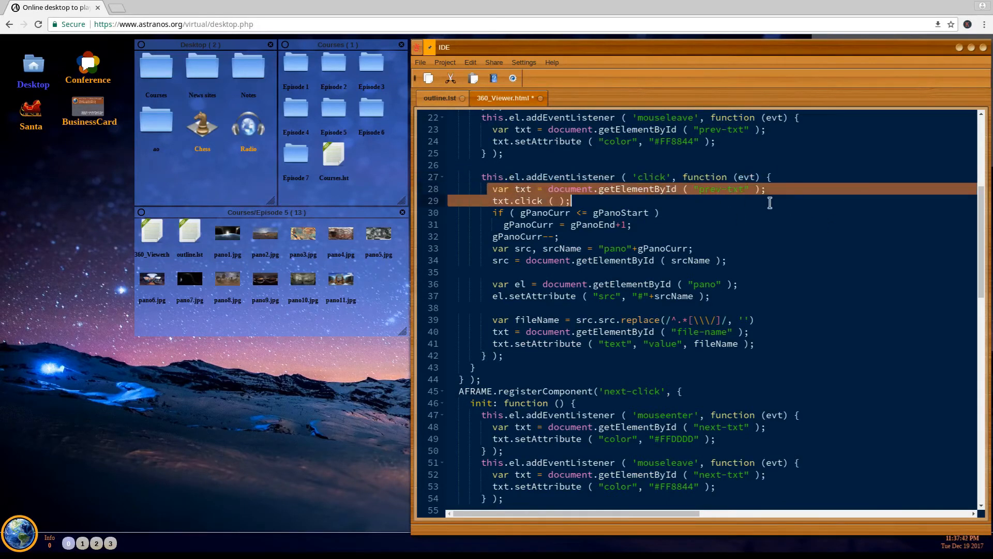
{"action": "mouse_move", "coordinate": [805, 208]}
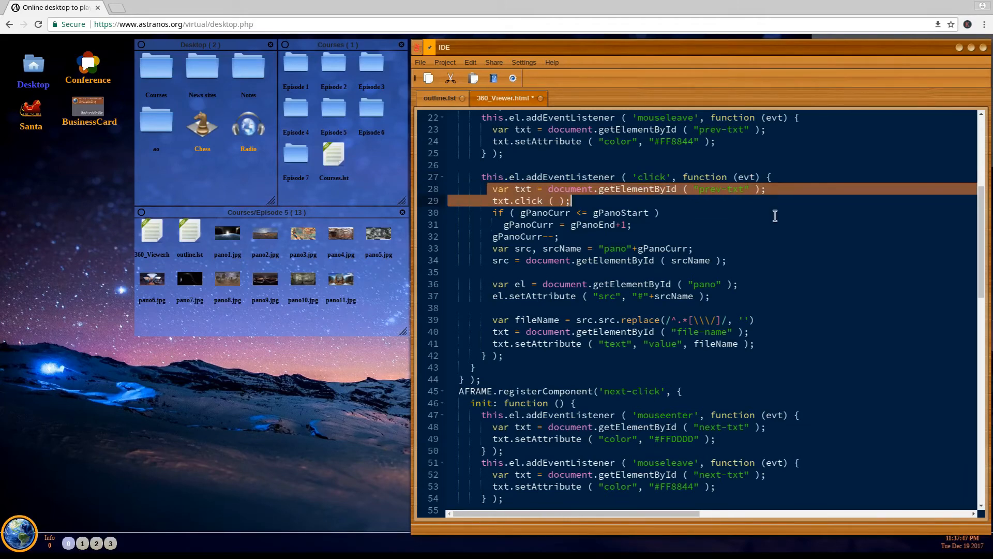
{"action": "mouse_move", "coordinate": [669, 212]}
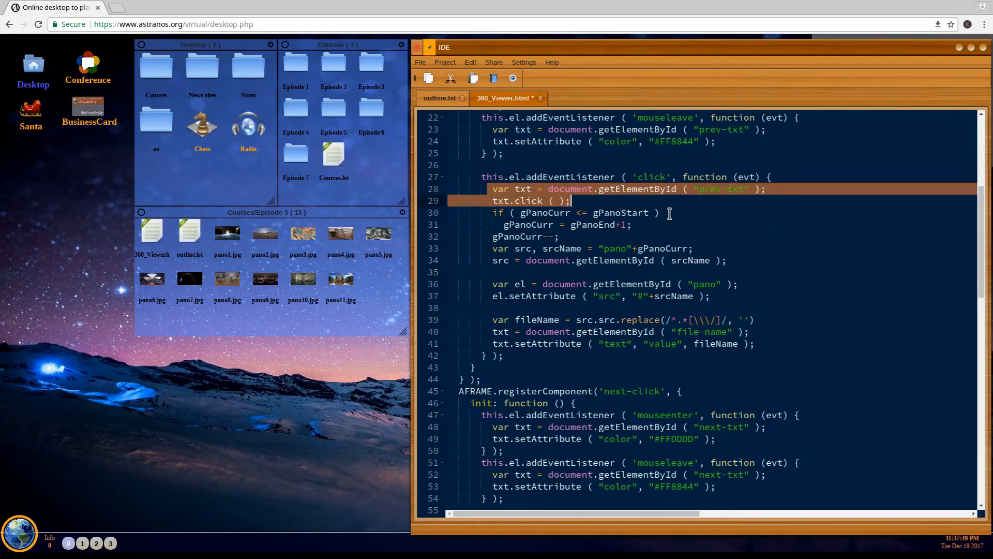
{"action": "scroll", "scroll_direction": "down", "scroll_amount": 3}
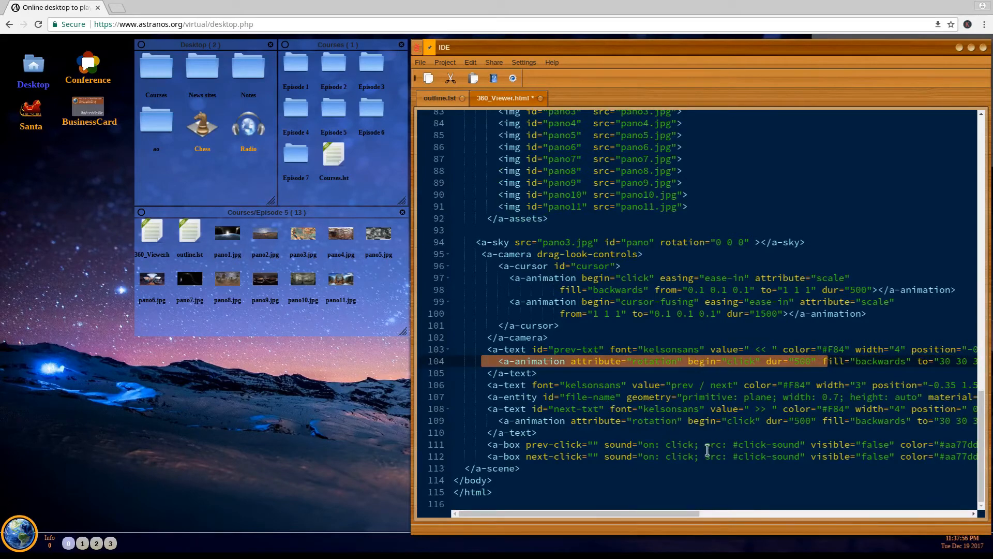
{"action": "mouse_move", "coordinate": [773, 349]}
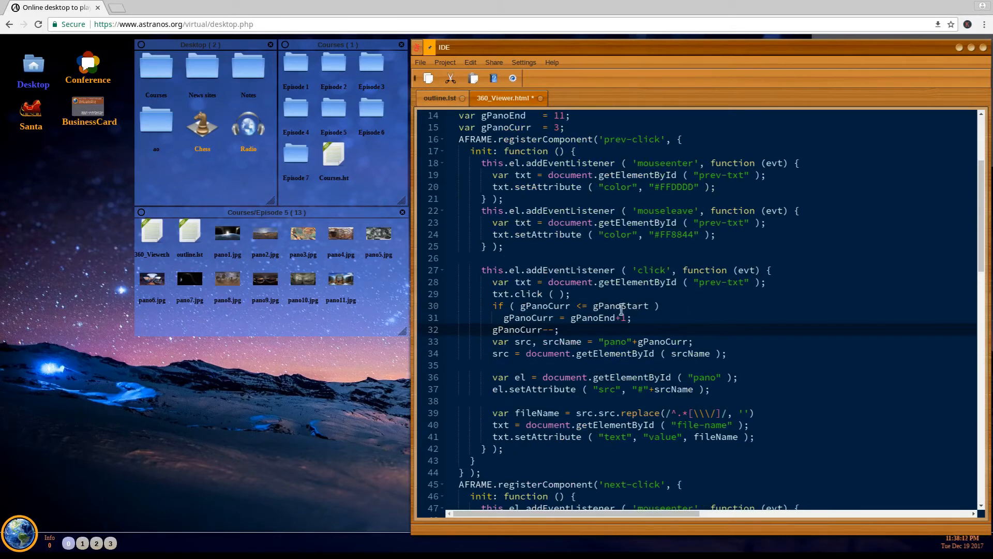
{"action": "double_click", "coordinate": [619, 305]}
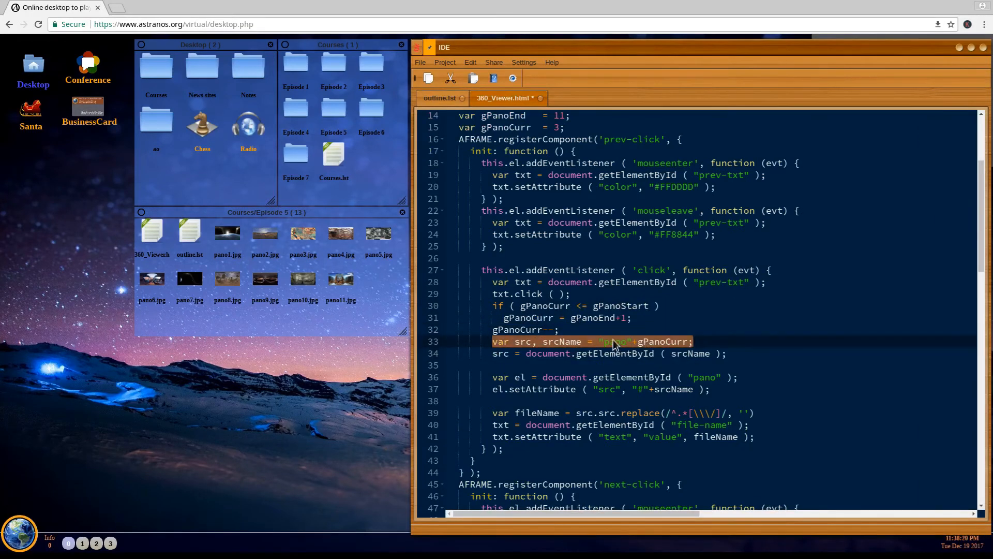
{"action": "double_click", "coordinate": [616, 342]}
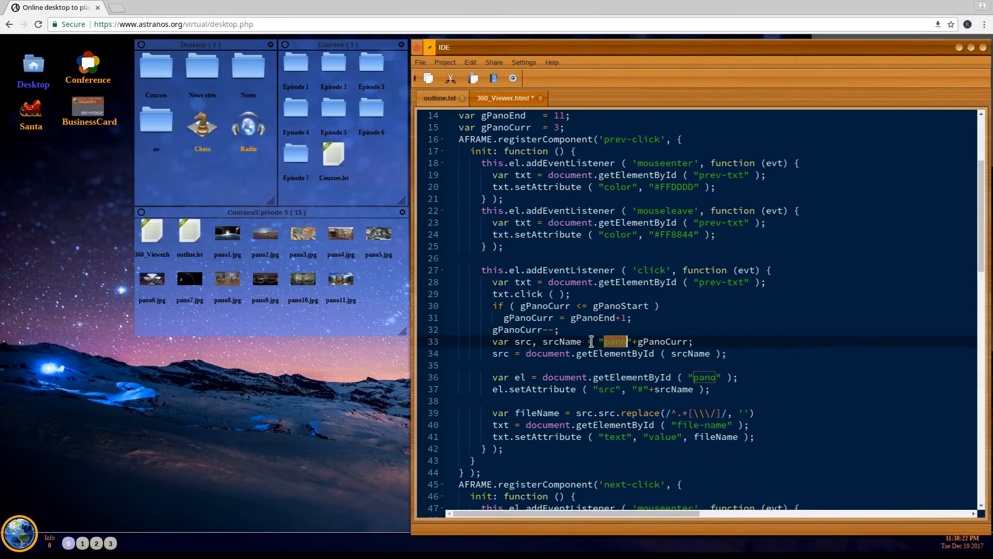
{"action": "scroll", "scroll_direction": "down", "scroll_amount": 3}
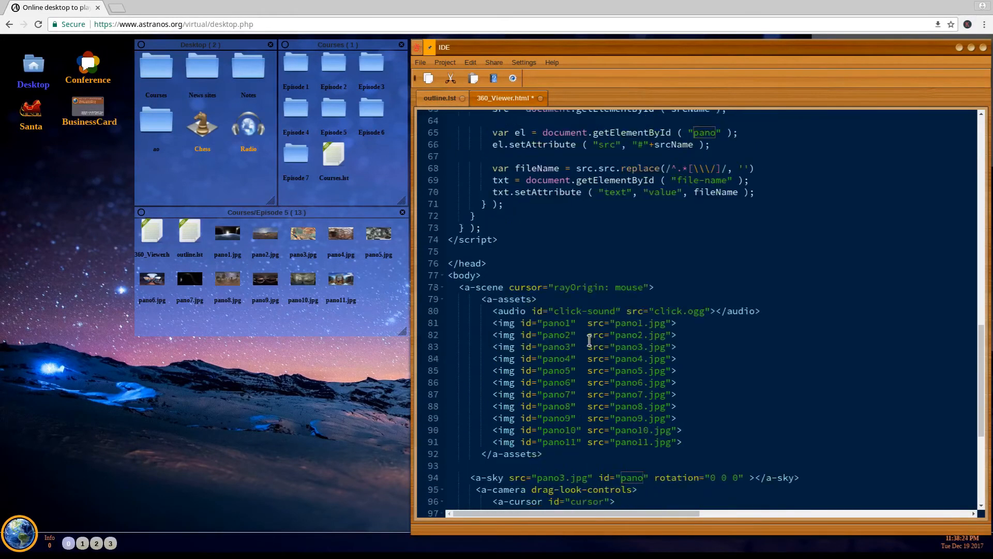
{"action": "scroll", "scroll_direction": "down", "scroll_amount": 3}
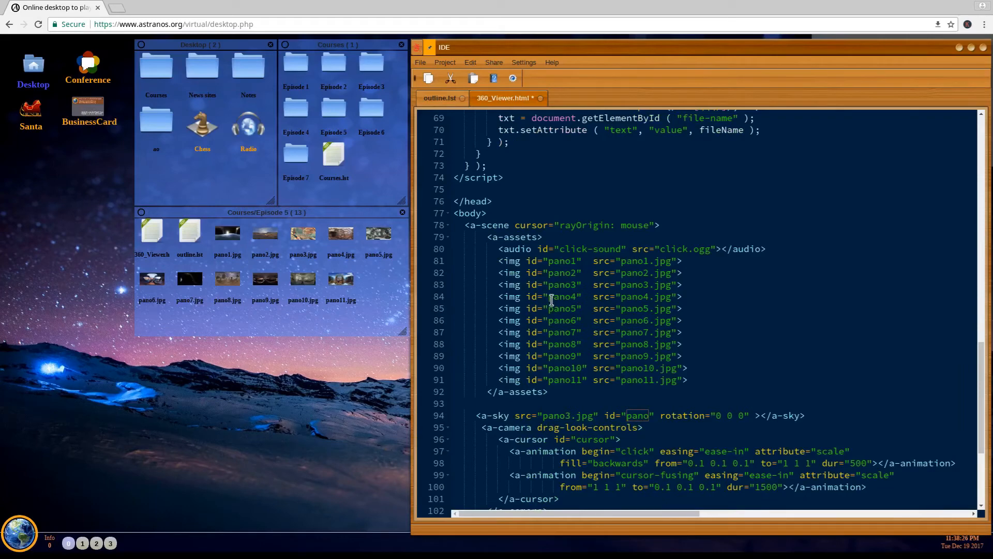
{"action": "scroll", "scroll_direction": "up", "scroll_amount": 3}
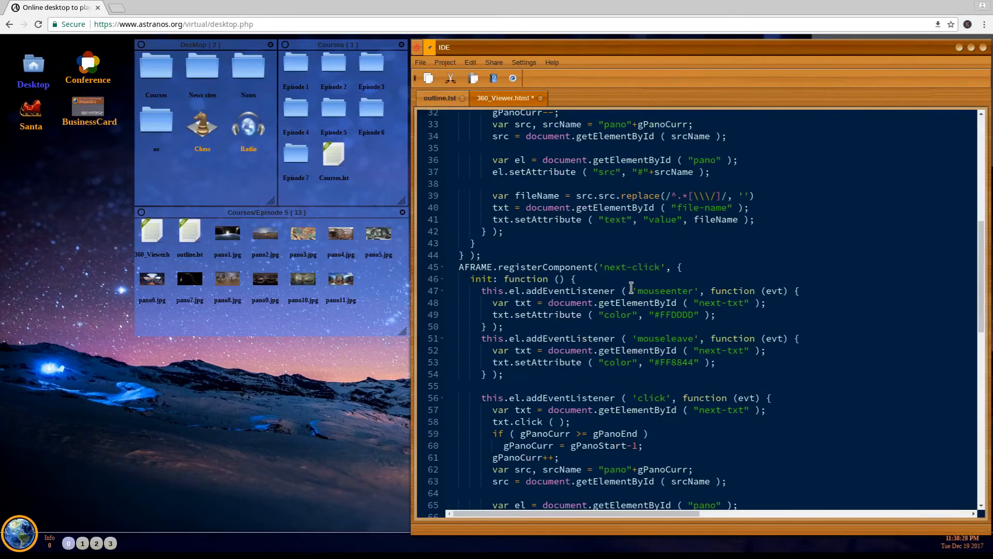
{"action": "scroll", "scroll_direction": "up", "scroll_amount": 3}
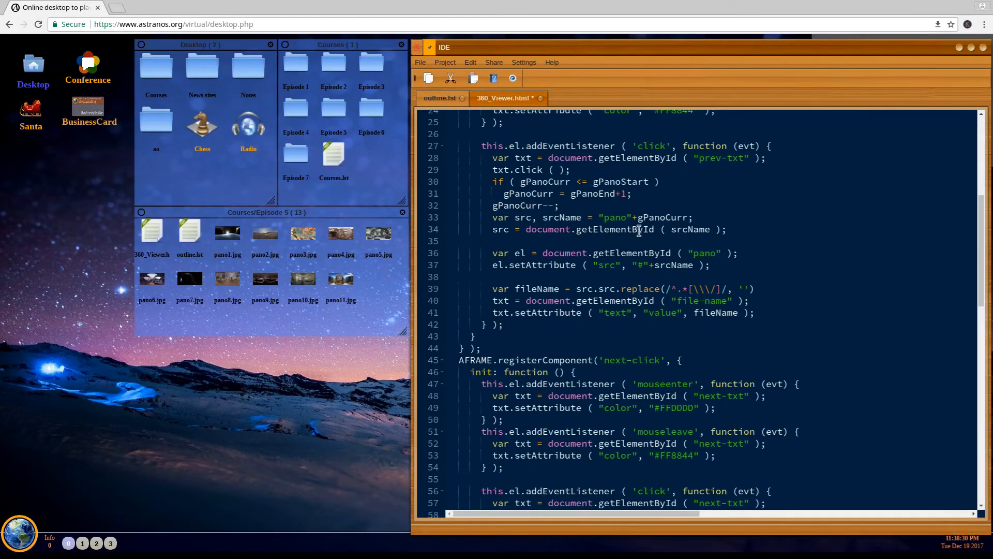
{"action": "double_click", "coordinate": [678, 230]}
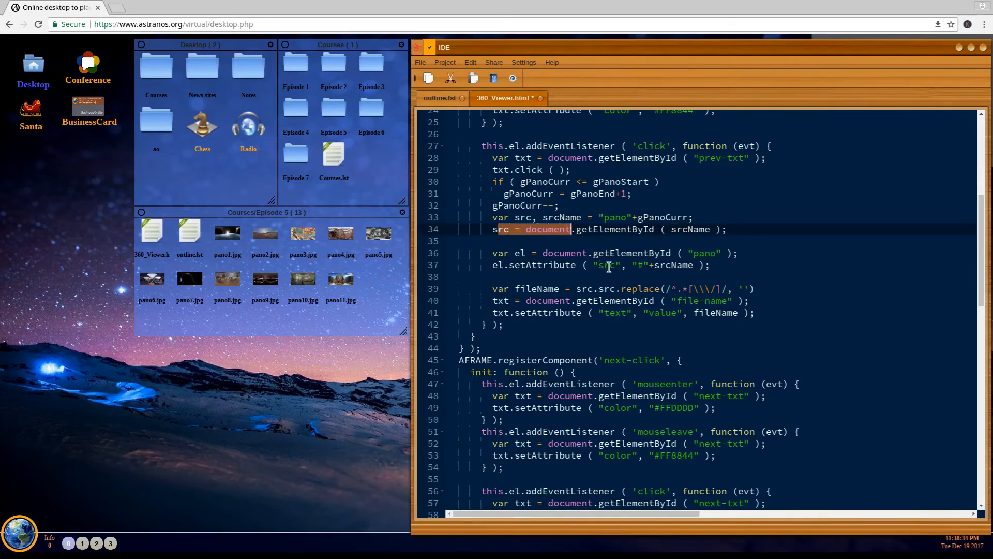
{"action": "scroll", "scroll_direction": "down", "scroll_amount": 3}
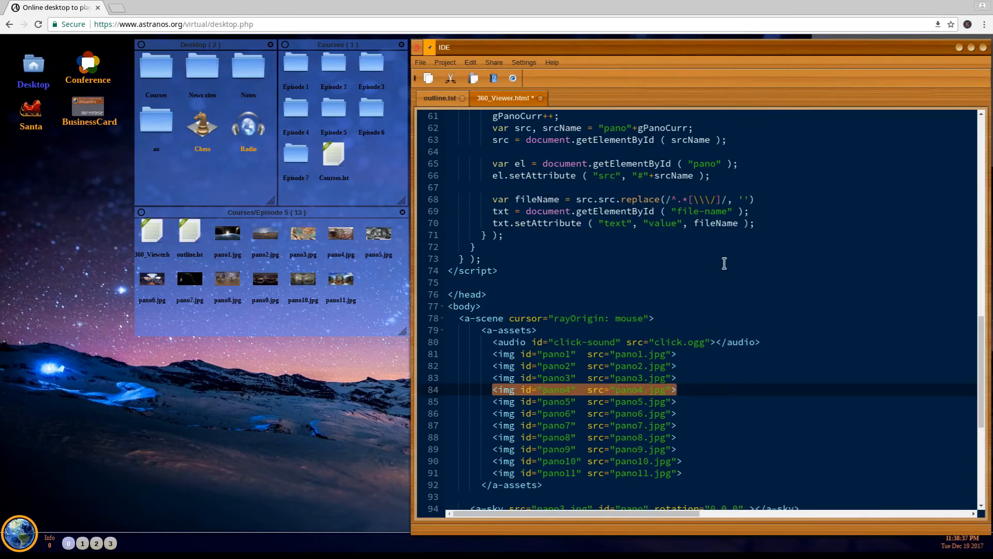
{"action": "scroll", "scroll_direction": "up", "scroll_amount": 3}
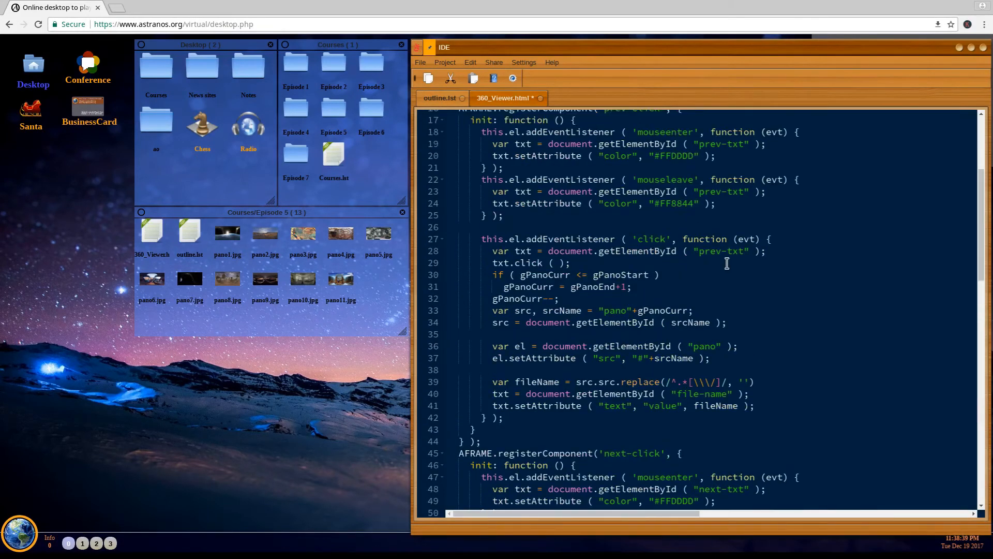
{"action": "scroll", "scroll_direction": "up", "scroll_amount": 3}
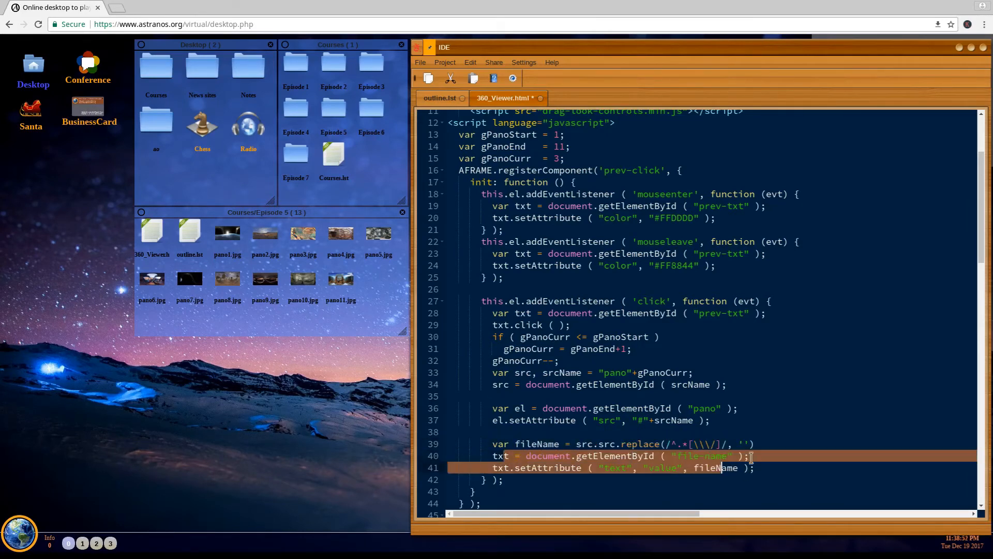
{"action": "scroll", "scroll_direction": "down", "scroll_amount": 3}
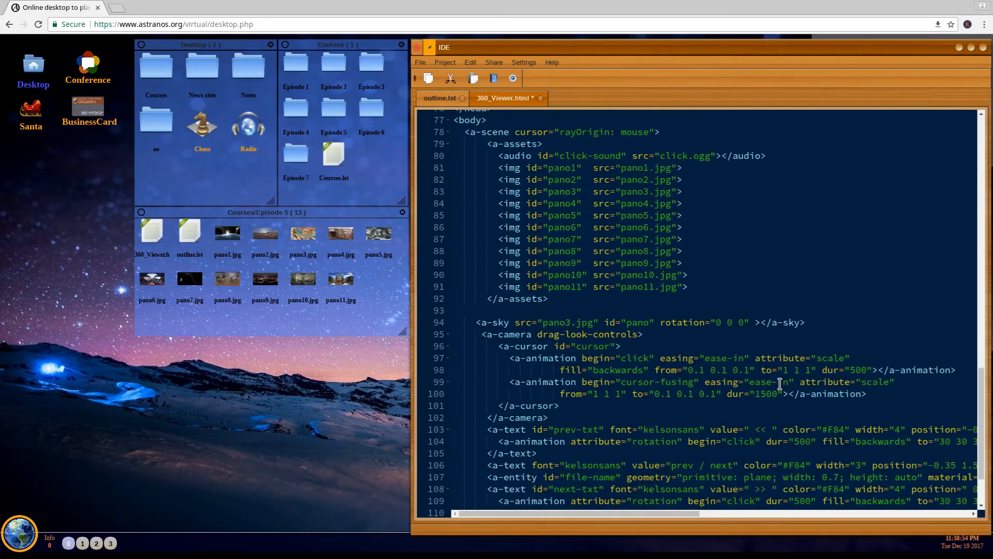
{"action": "scroll", "scroll_direction": "down", "scroll_amount": 3}
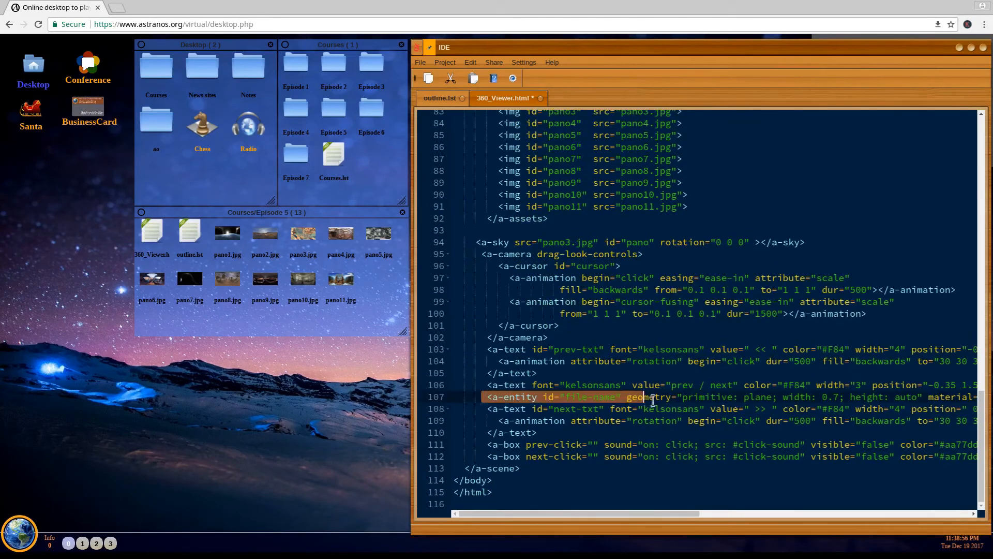
{"action": "double_click", "coordinate": [575, 397]}
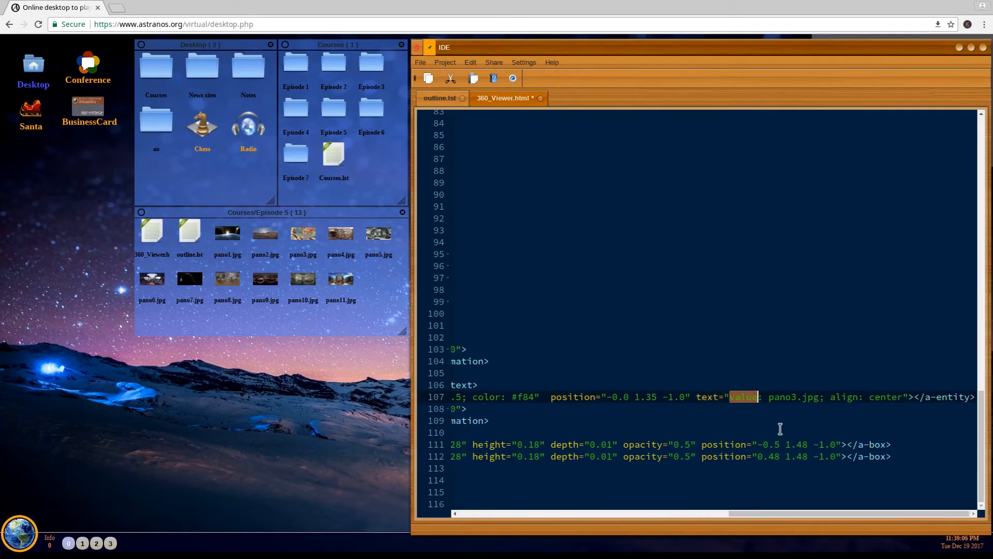
{"action": "double_click", "coordinate": [788, 396]}
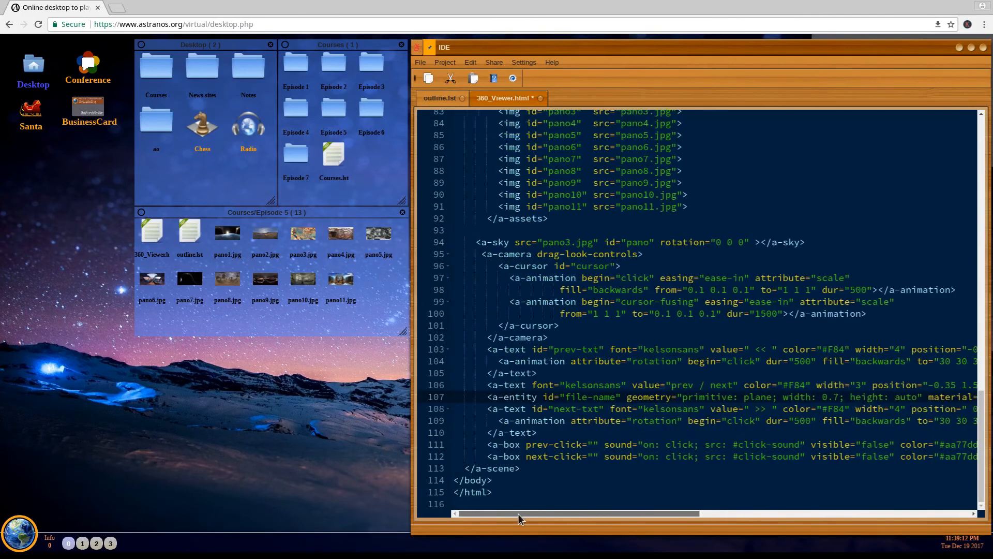
{"action": "scroll", "scroll_direction": "up", "scroll_amount": 3}
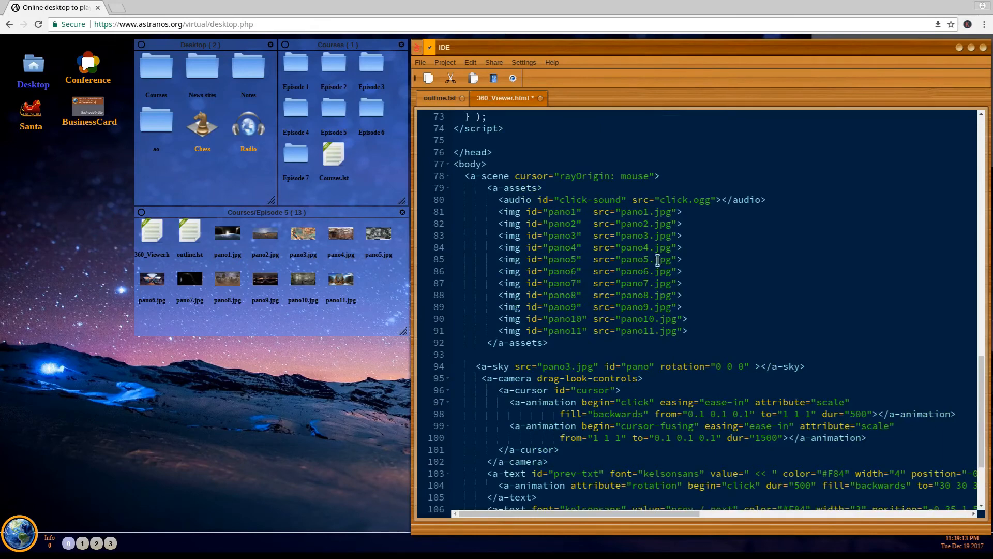
{"action": "double_click", "coordinate": [646, 247]}
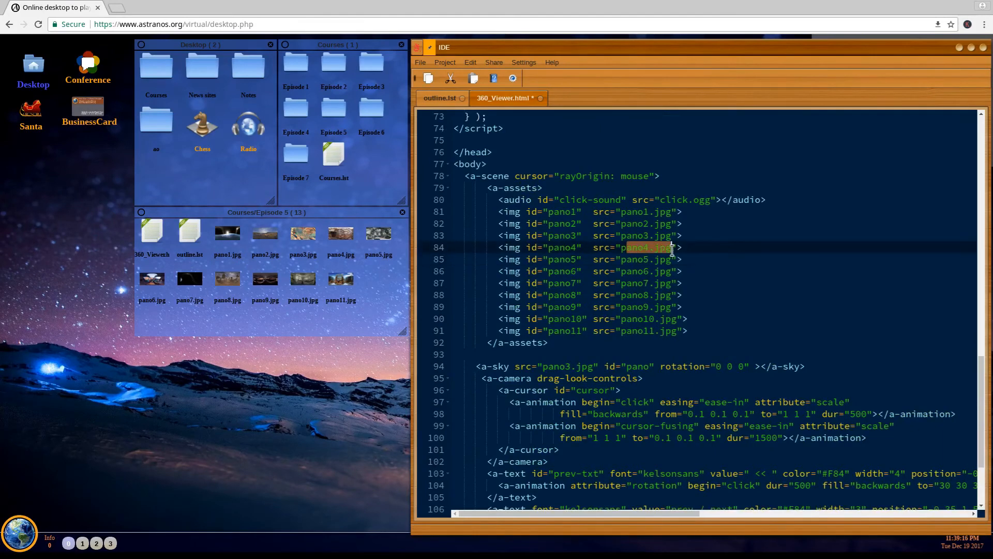
{"action": "scroll", "scroll_direction": "up", "scroll_amount": 3}
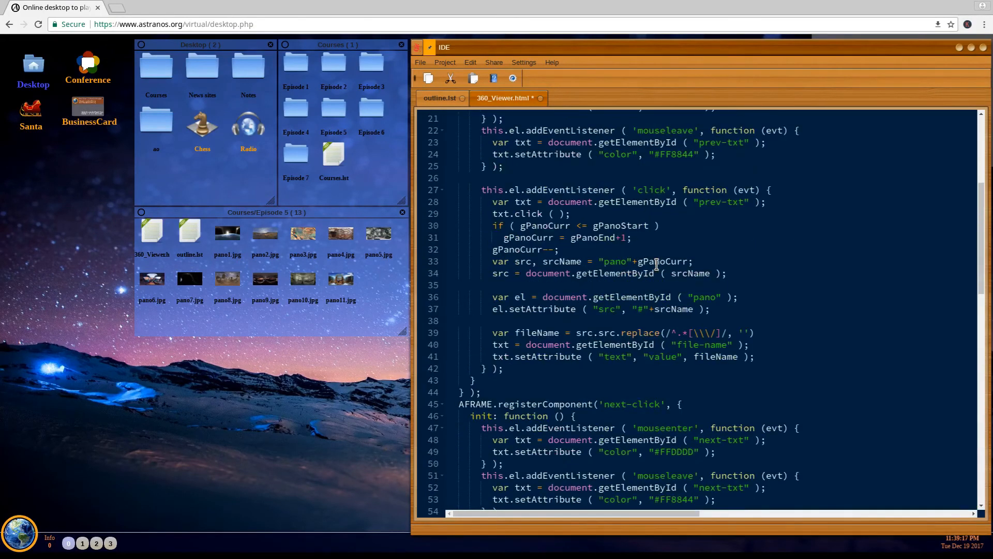
{"action": "mouse_move", "coordinate": [538, 326]}
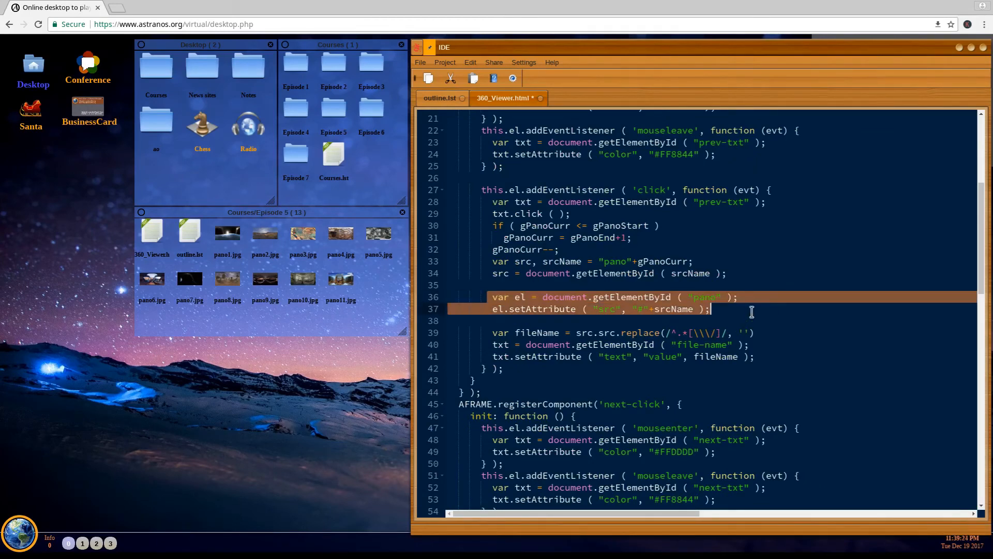
{"action": "mouse_move", "coordinate": [653, 303]}
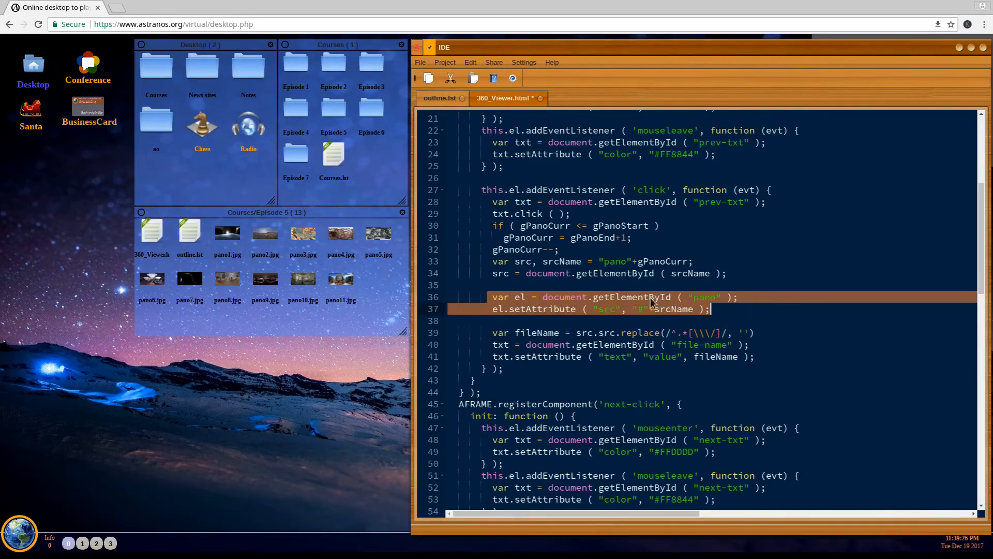
{"action": "left_click", "coordinate": [558, 297]}
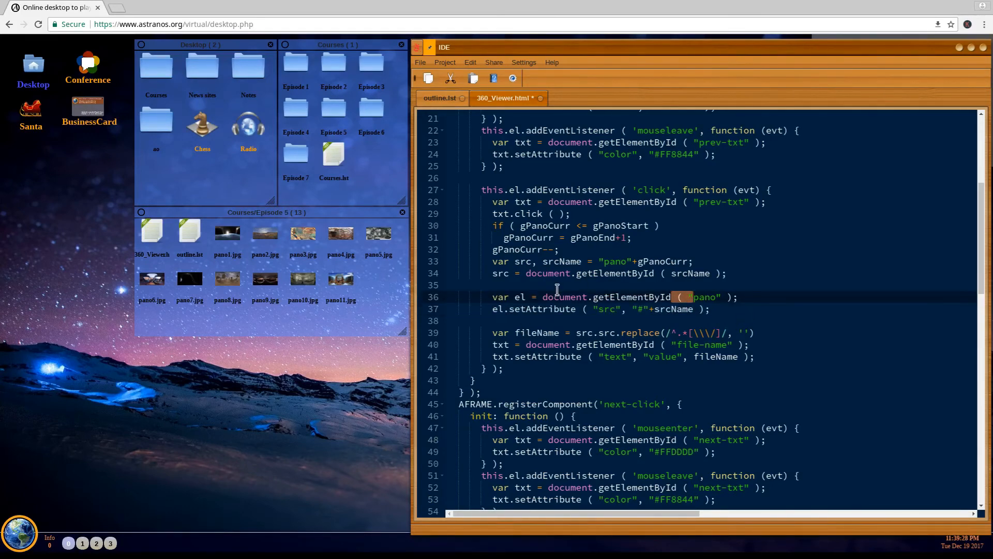
{"action": "scroll", "scroll_direction": "down", "scroll_amount": 3}
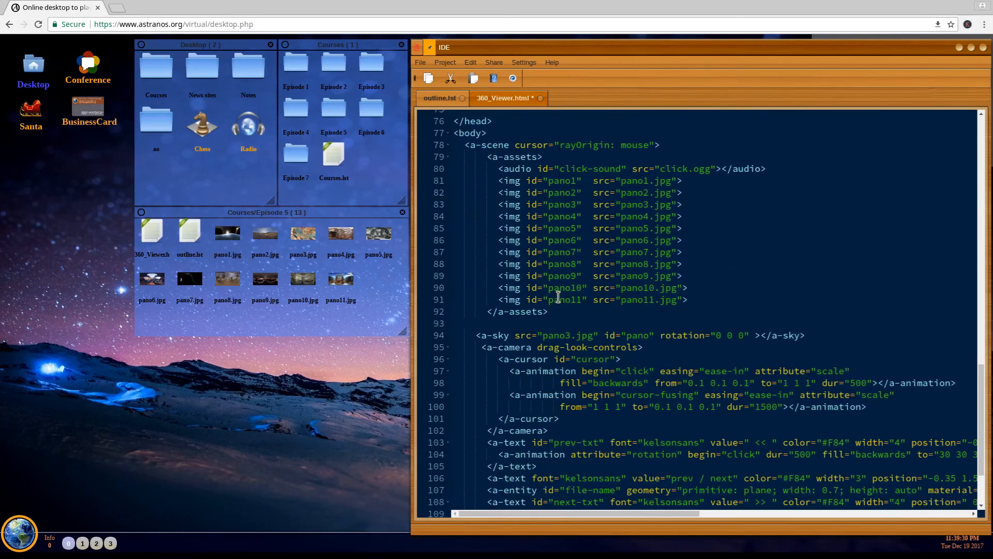
{"action": "mouse_move", "coordinate": [512, 348]}
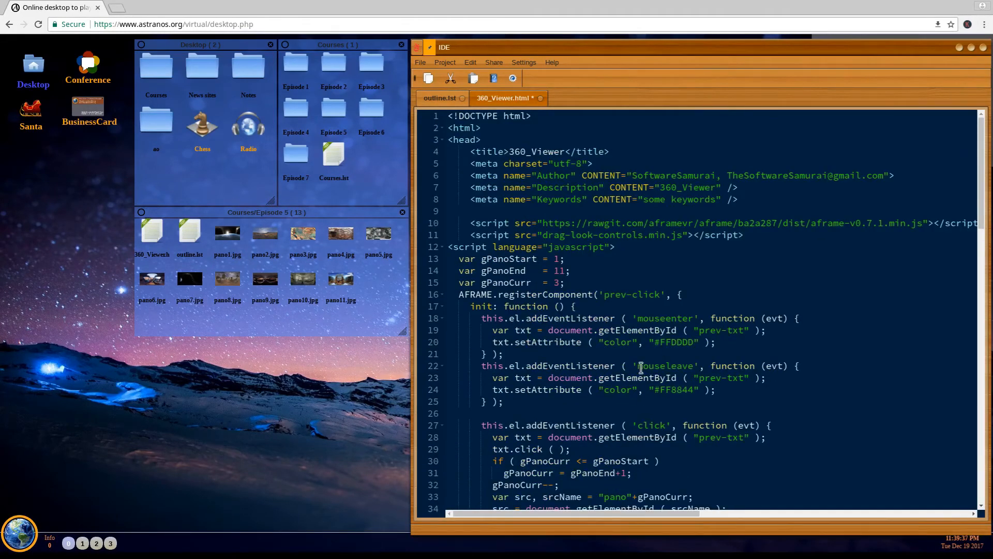
{"action": "scroll", "scroll_direction": "down", "scroll_amount": 3}
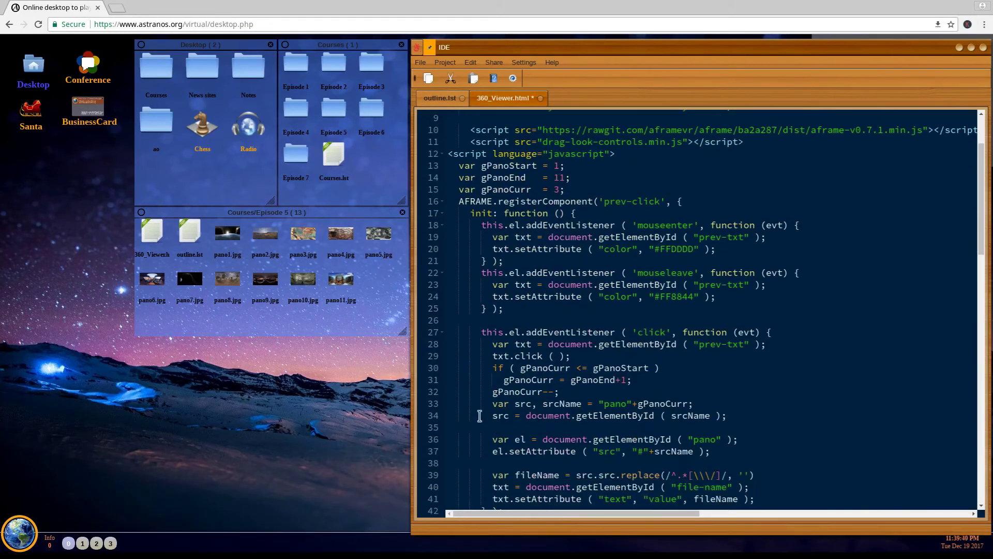
{"action": "double_click", "coordinate": [526, 451]}
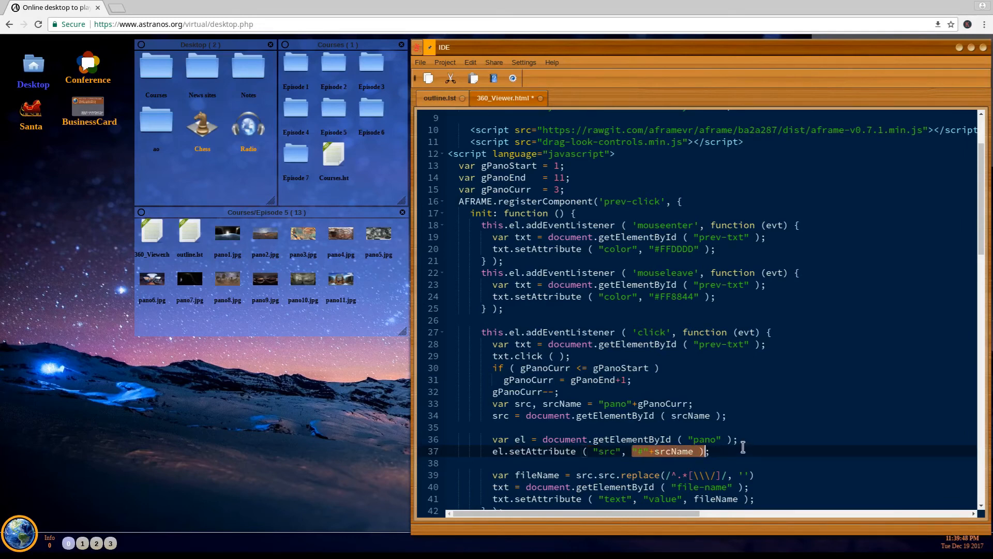
{"action": "double_click", "coordinate": [703, 439]}
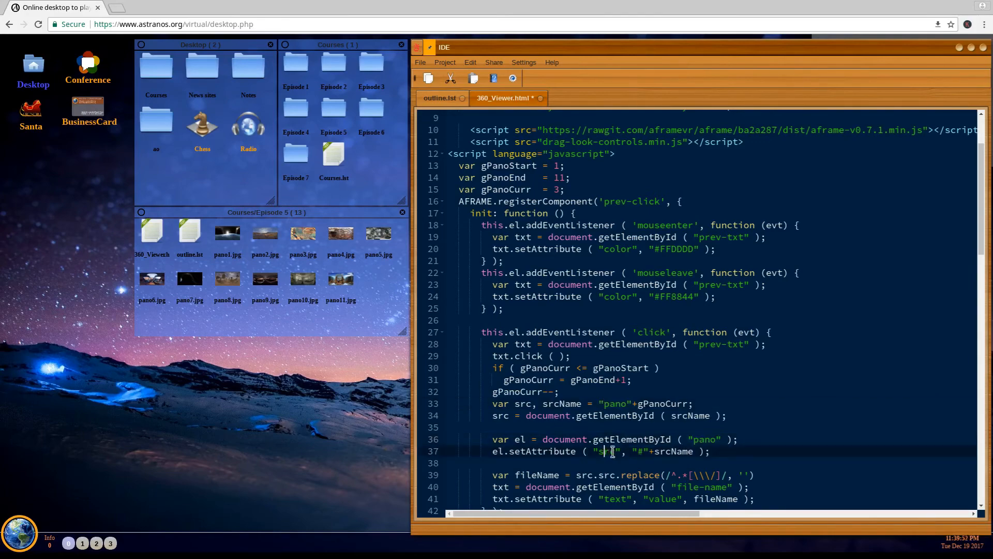
{"action": "scroll", "scroll_direction": "down", "scroll_amount": 3}
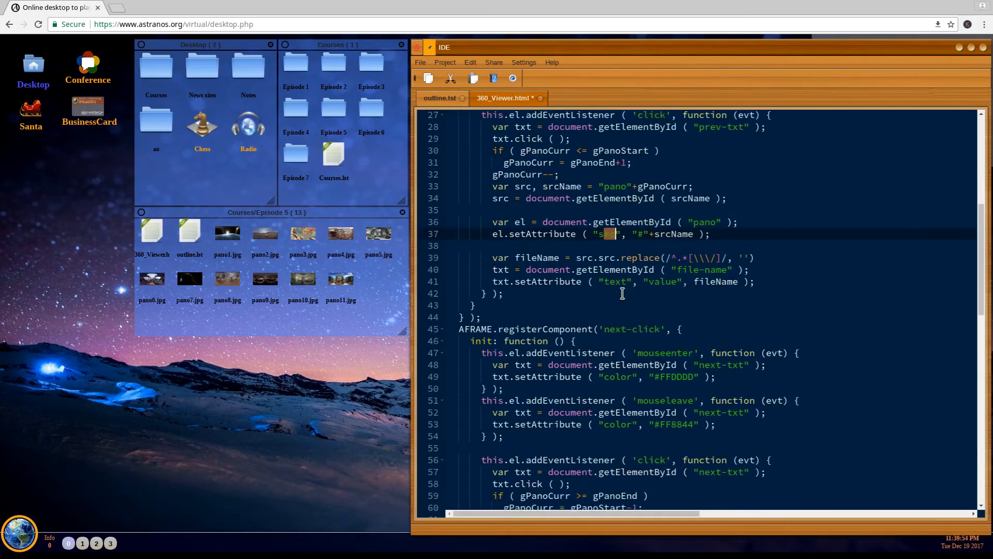
{"action": "scroll", "scroll_direction": "down", "scroll_amount": 3}
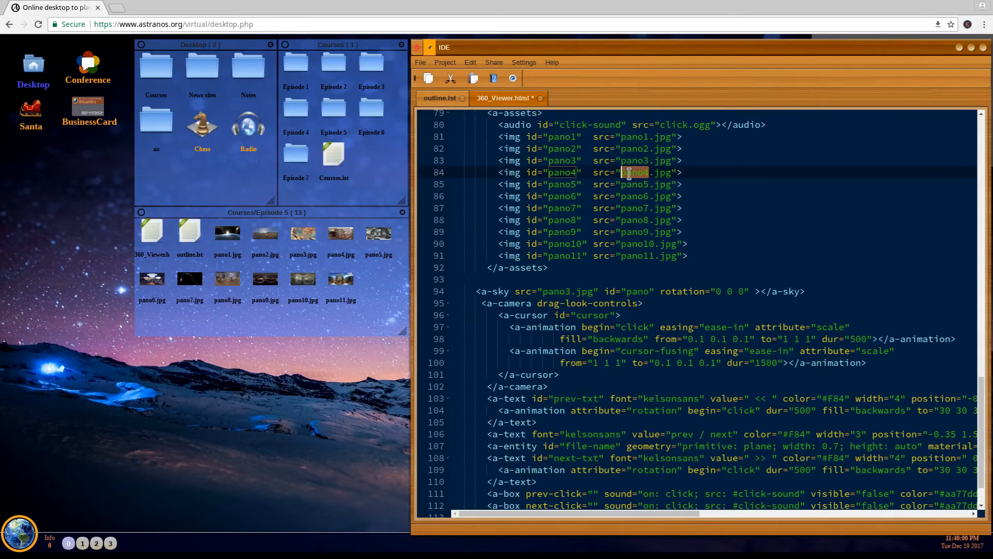
{"action": "scroll", "scroll_direction": "up", "scroll_amount": 3}
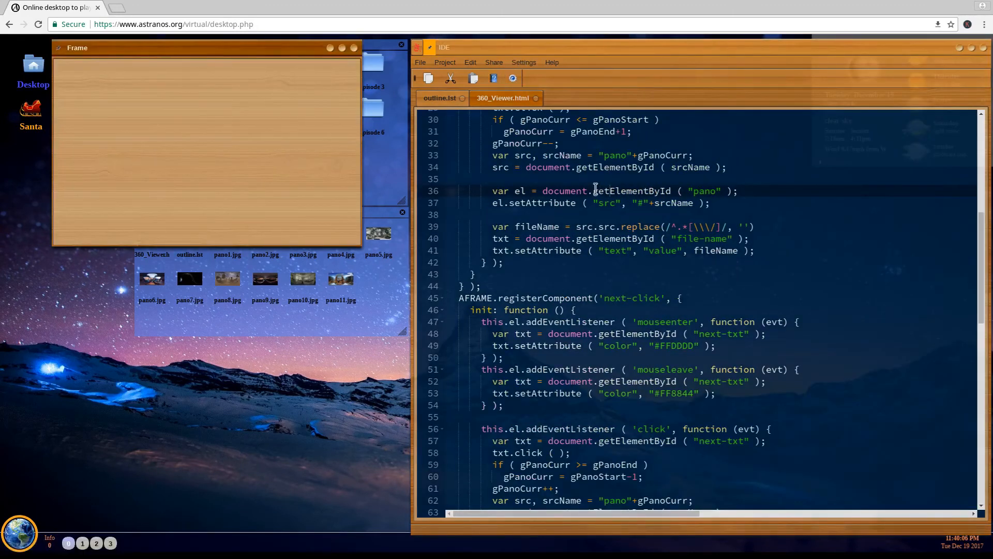
{"action": "mouse_move", "coordinate": [501, 201]}
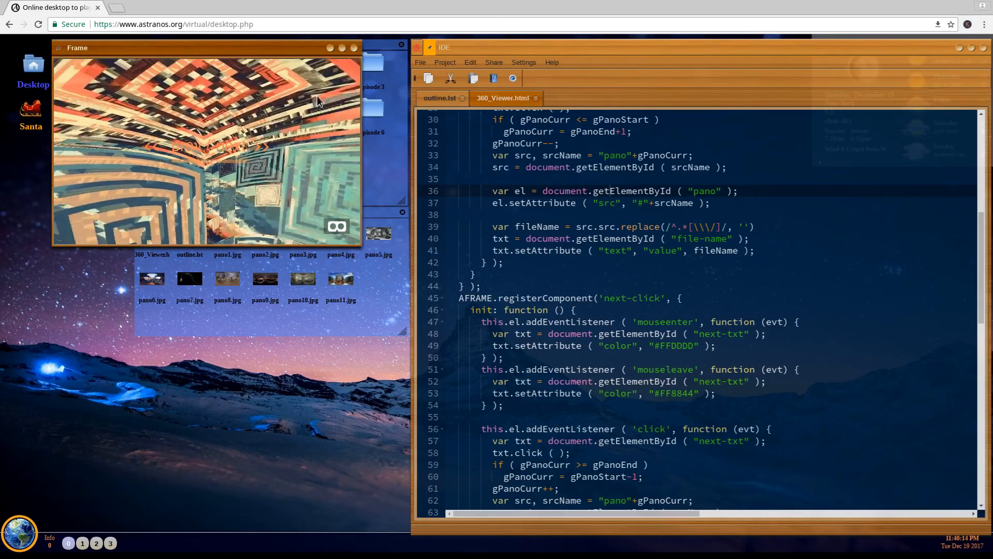
Look around the panorama, advance to the next one, and maximize the viewer frame.
{"action": "left_click_drag", "start_coordinate": [317, 101], "coordinate": [276, 159]}
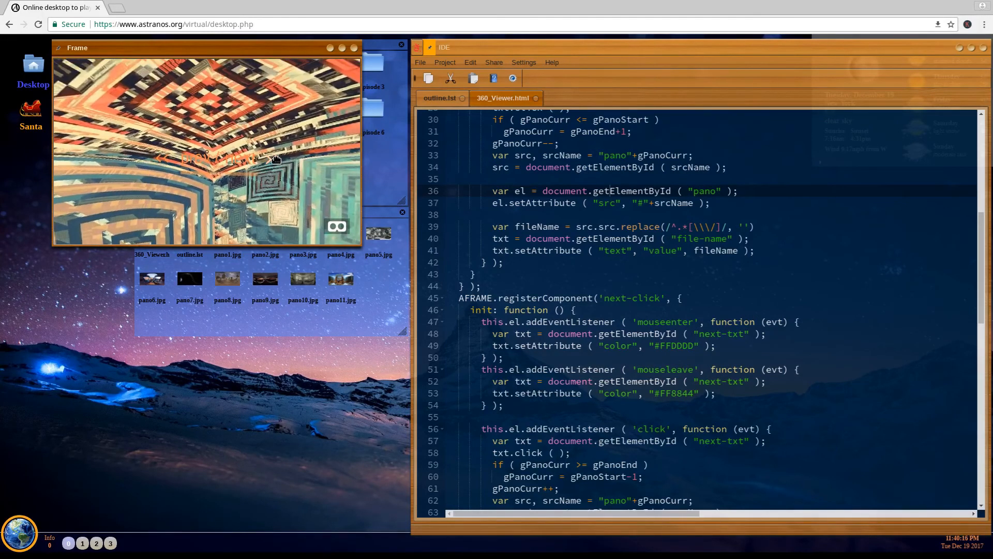
{"action": "left_click", "coordinate": [247, 164]}
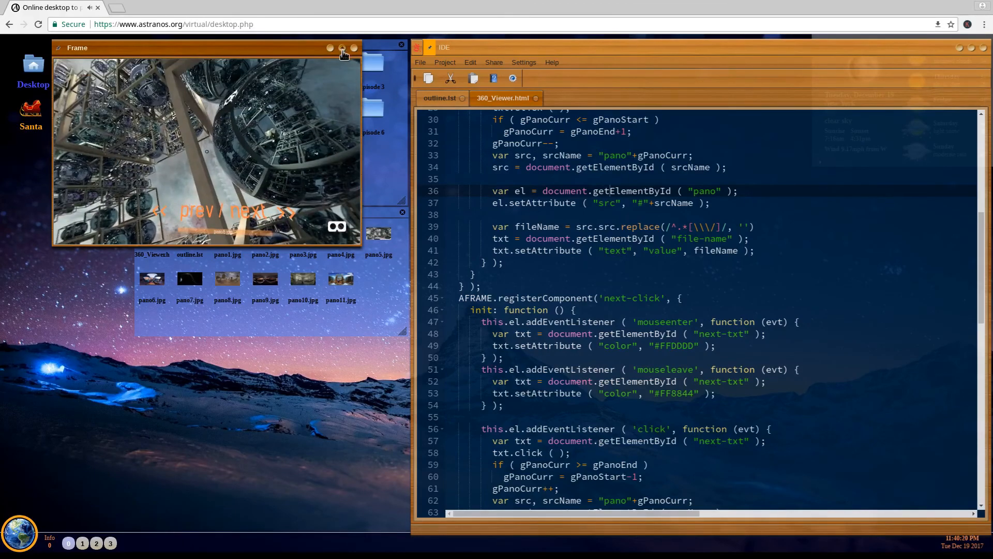
{"action": "left_click", "coordinate": [344, 49]}
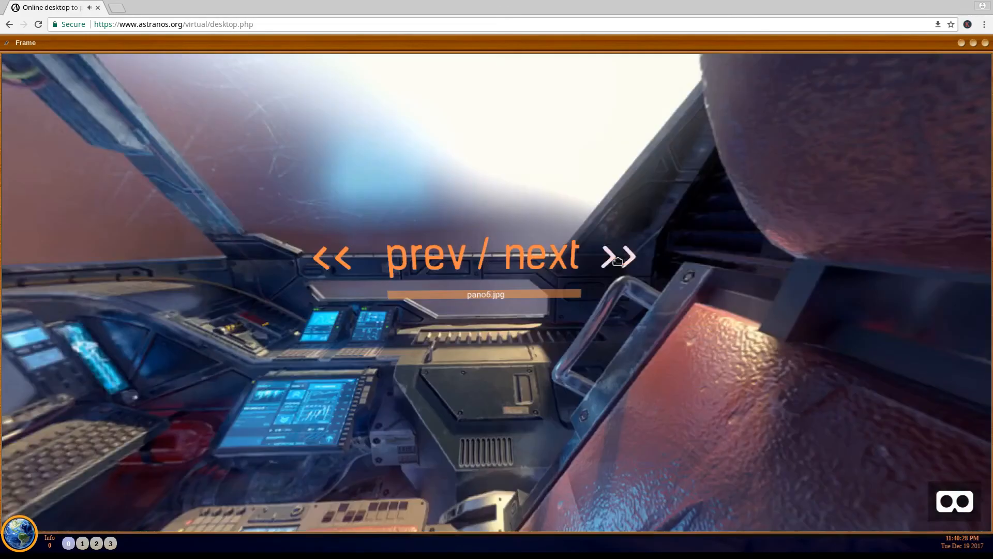
Switch panoramas with the >> and << hotspots, past pano8.jpg to the sunset boardwalk scene.
{"action": "left_click", "coordinate": [618, 257]}
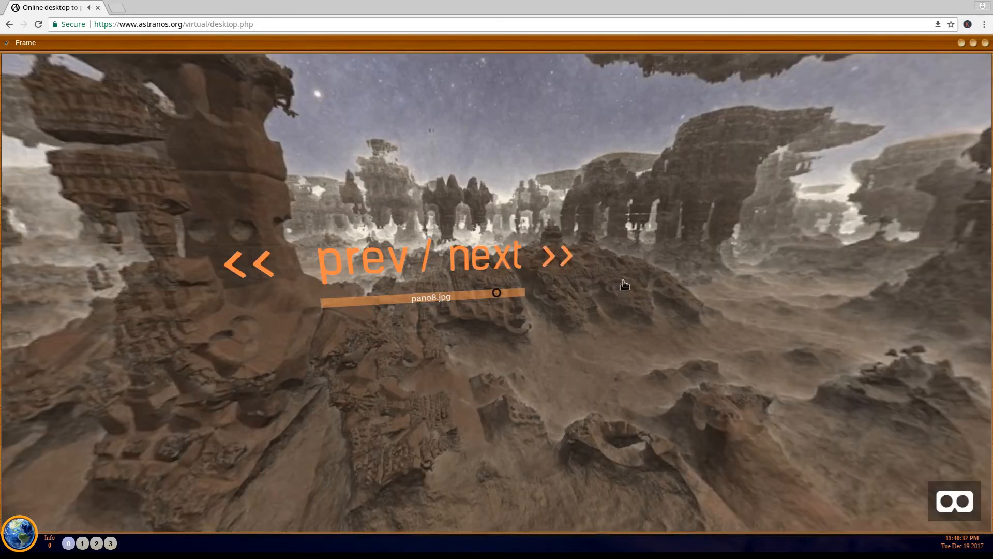
{"action": "left_click", "coordinate": [555, 257]}
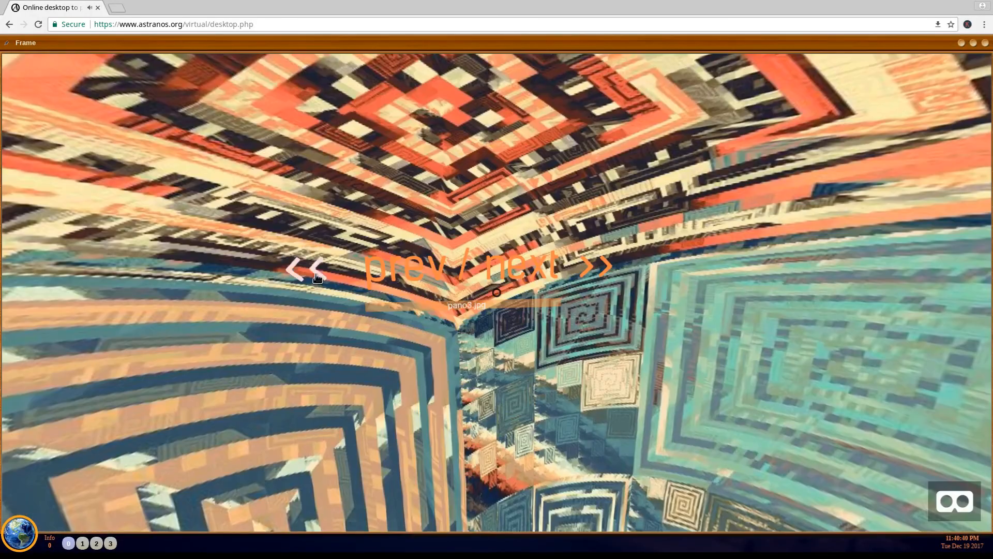
{"action": "left_click", "coordinate": [304, 267]}
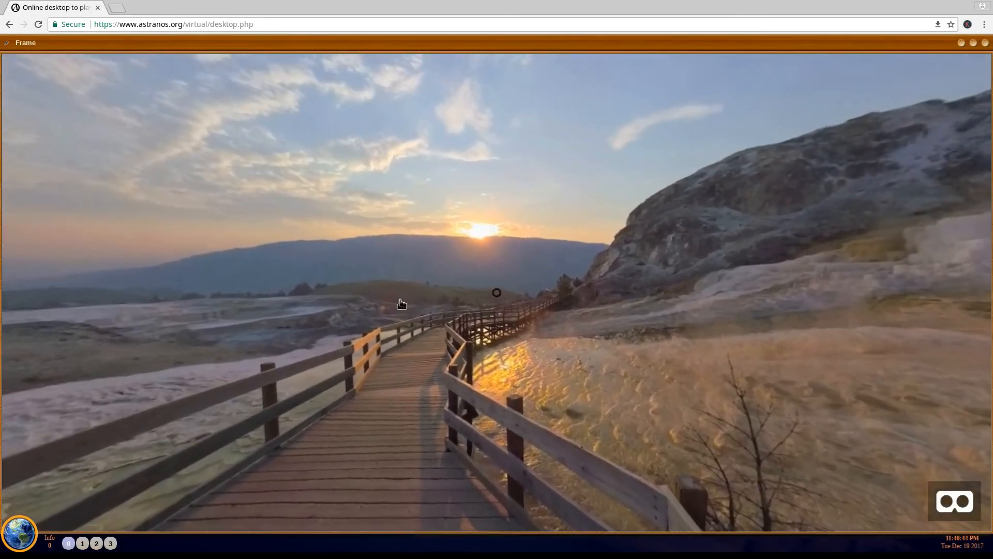
{"action": "mouse_move", "coordinate": [706, 274]}
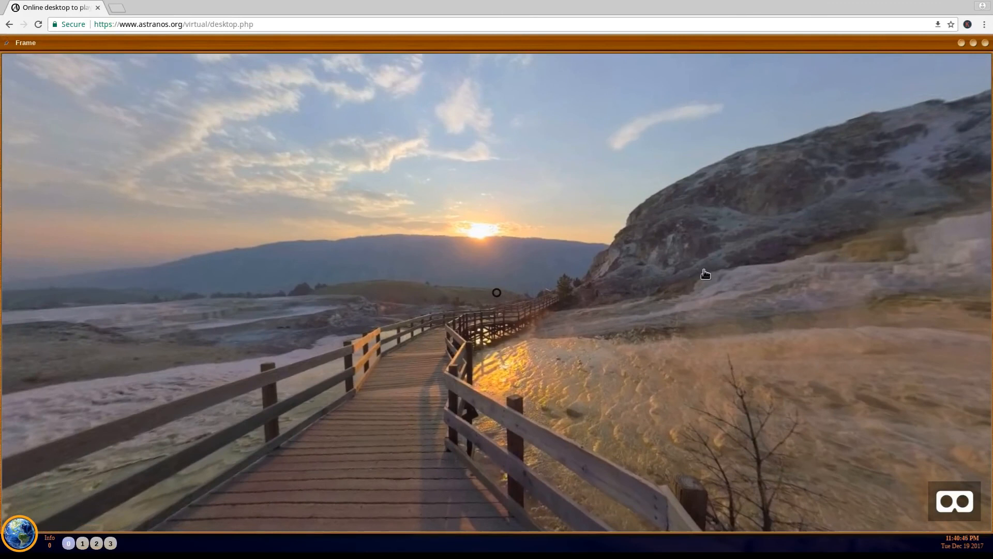